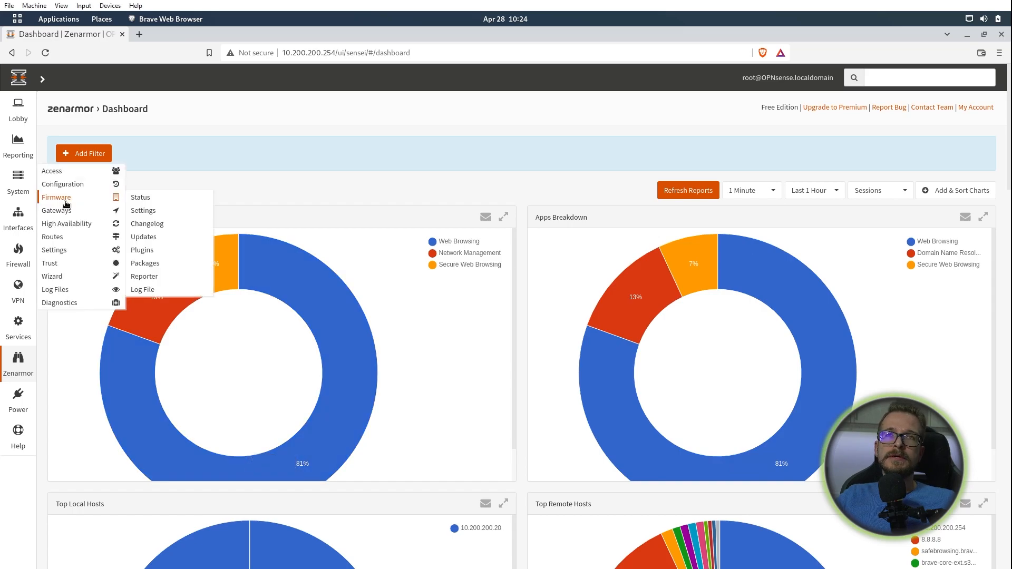
{"action": "mouse_move", "coordinate": [18, 187]}
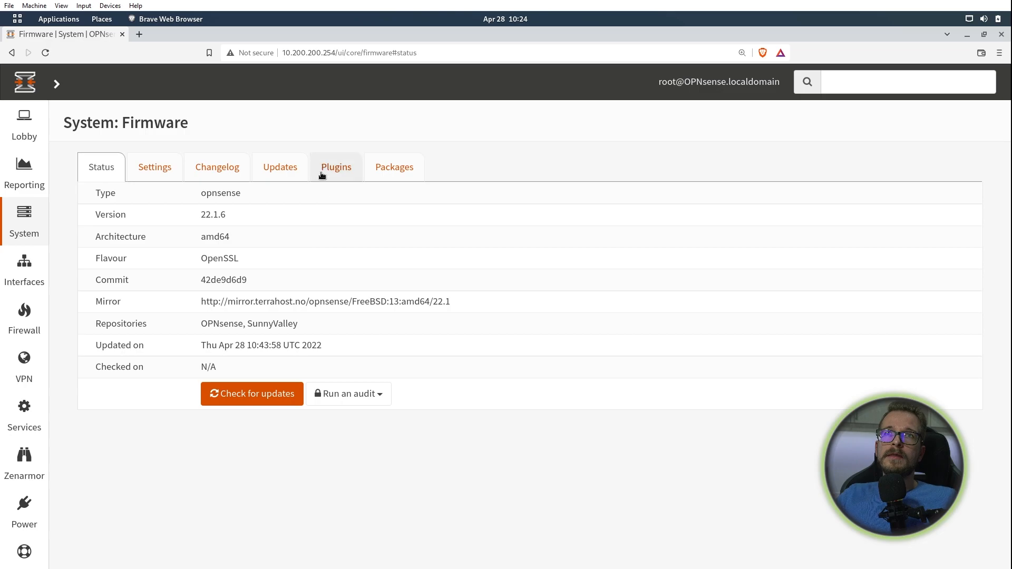
Show the firmware plugin list with os-sensei, os-sensei-updater and os-sunnyvalley installed
{"action": "left_click", "coordinate": [336, 167]}
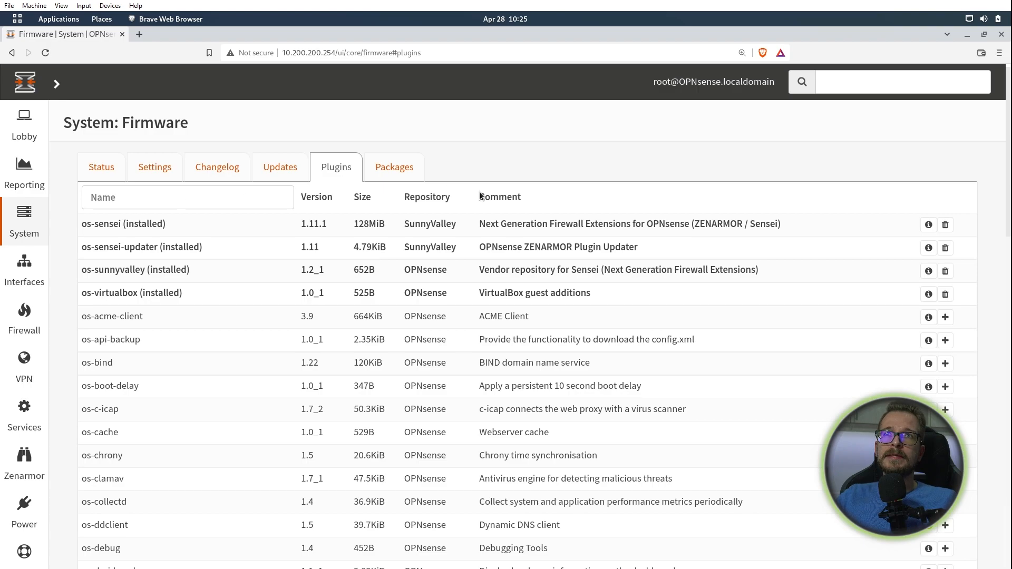
{"action": "mouse_move", "coordinate": [571, 227]}
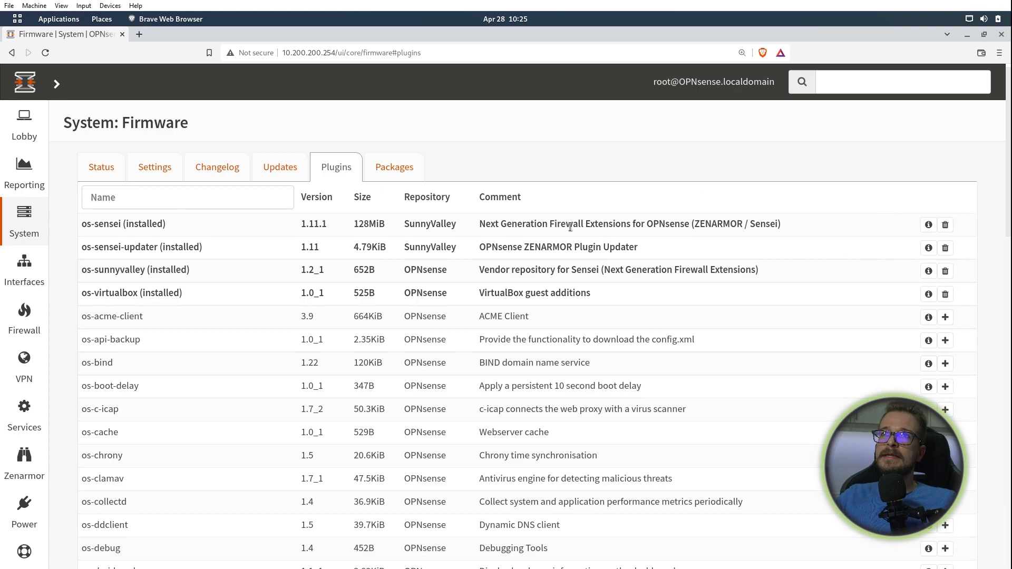
{"action": "mouse_move", "coordinate": [257, 249]}
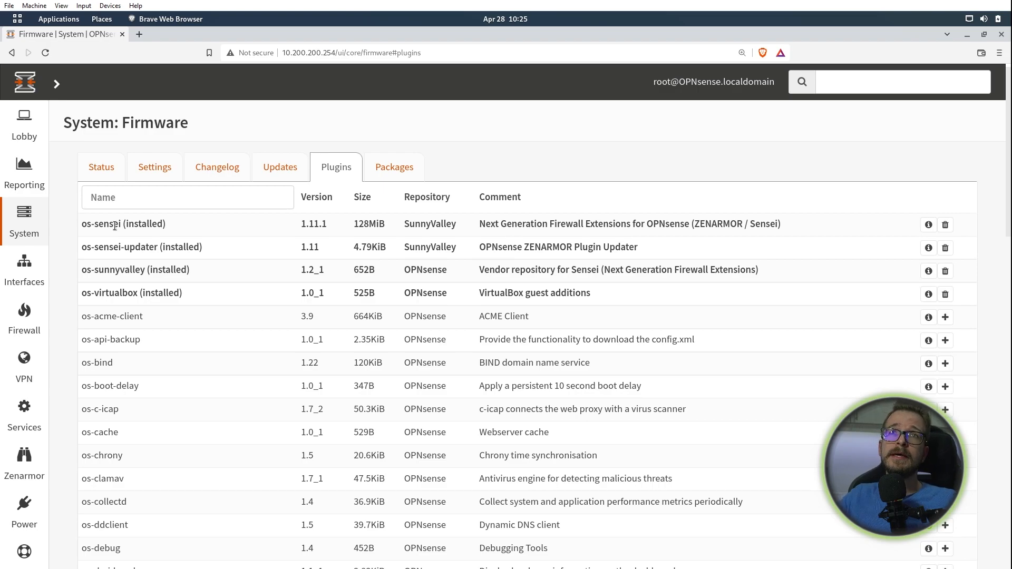
{"action": "left_click", "coordinate": [187, 196]}
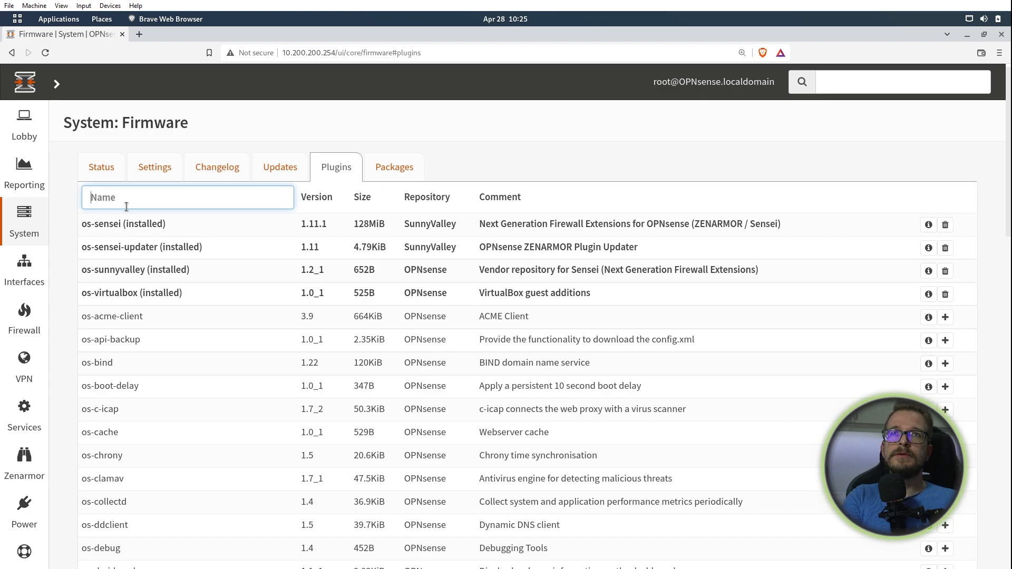
{"action": "type", "text": "os-sunn"}
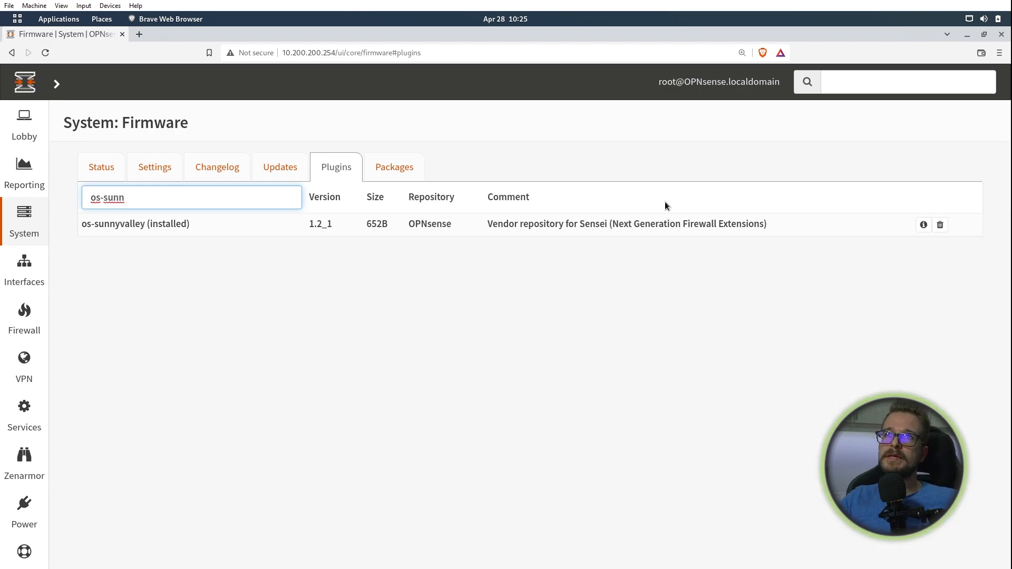
{"action": "mouse_move", "coordinate": [488, 219]}
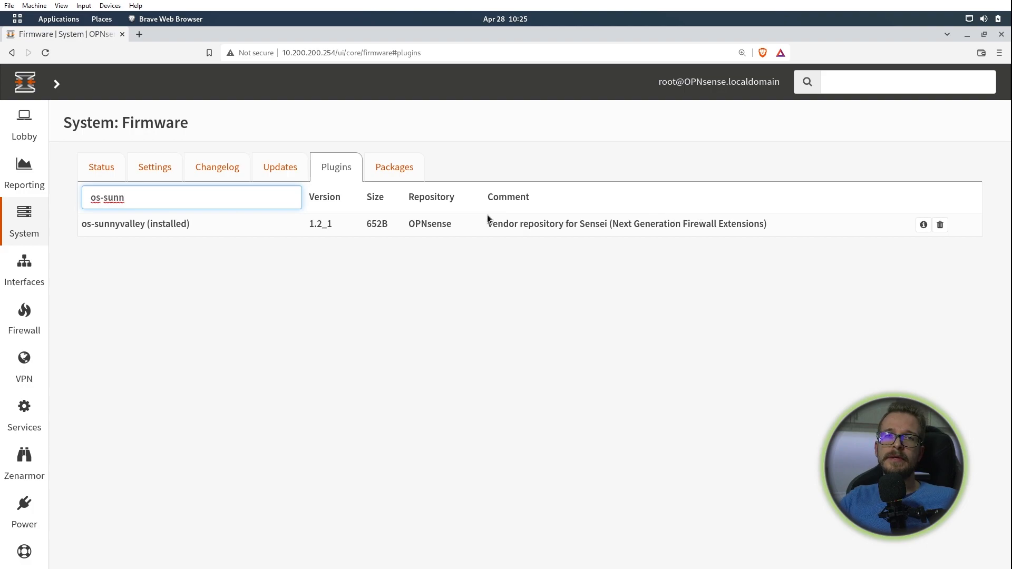
{"action": "mouse_move", "coordinate": [833, 203]}
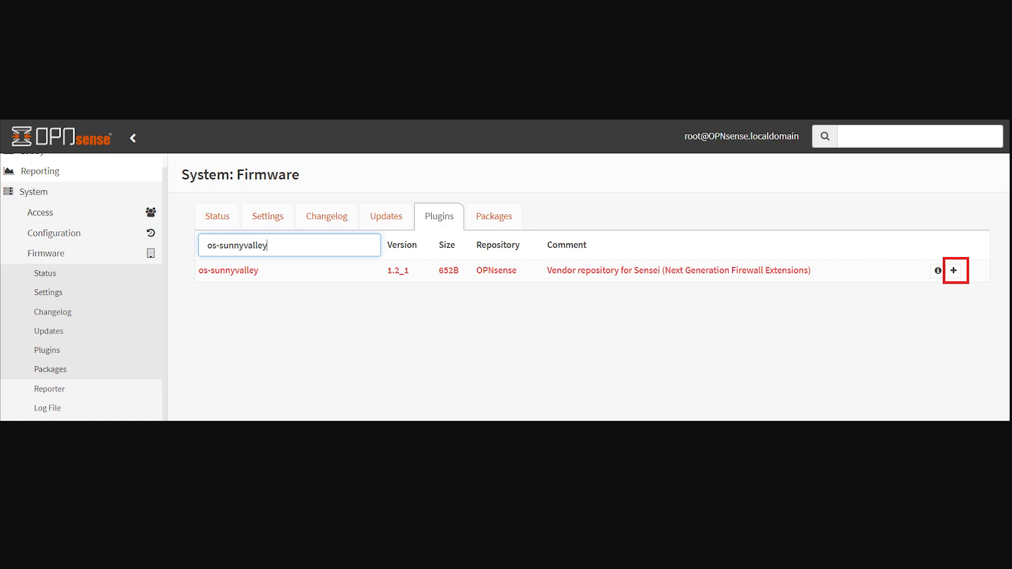
{"action": "left_click", "coordinate": [955, 270]}
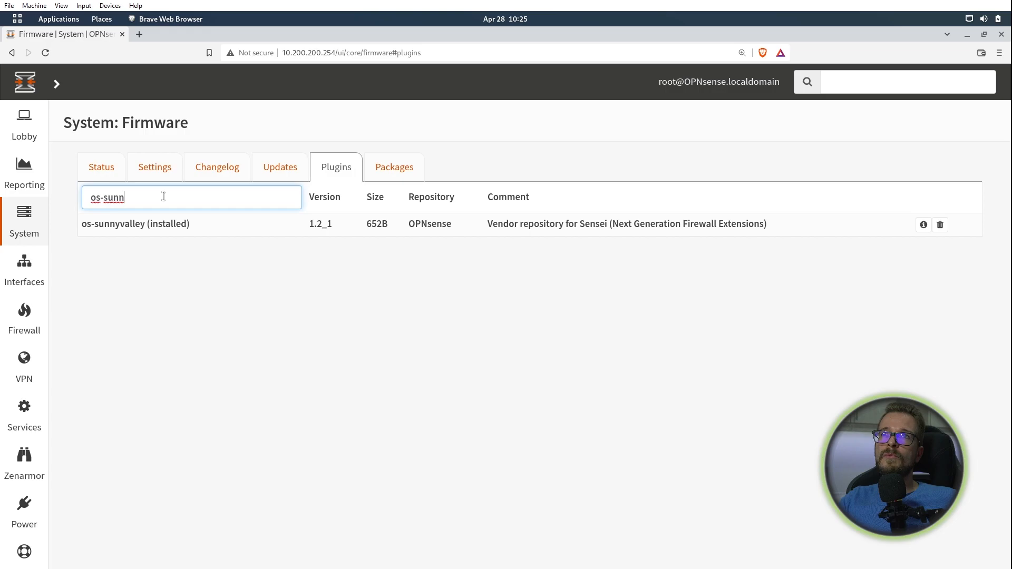
{"action": "double_click", "coordinate": [113, 197]}
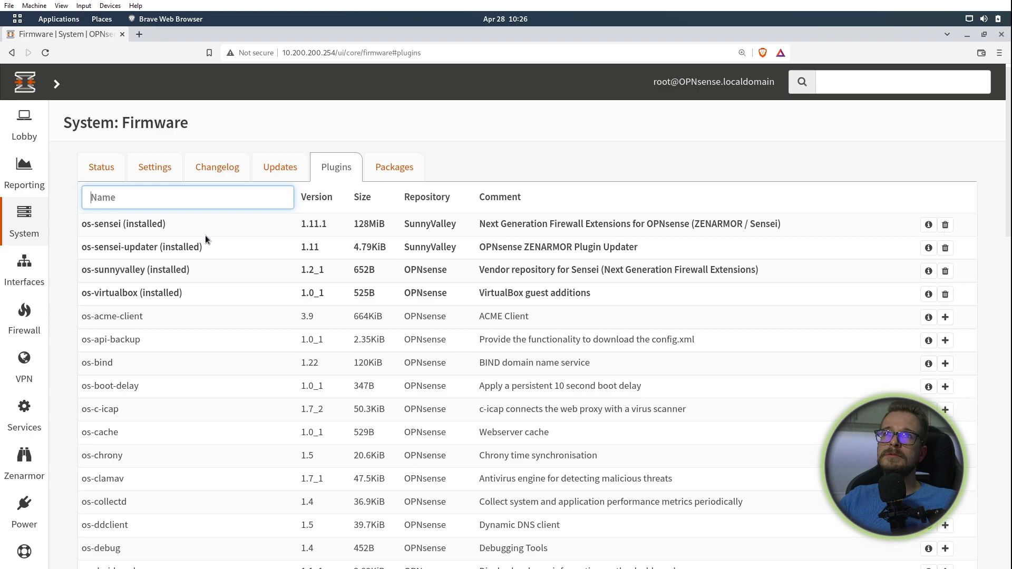
{"action": "mouse_move", "coordinate": [712, 216]}
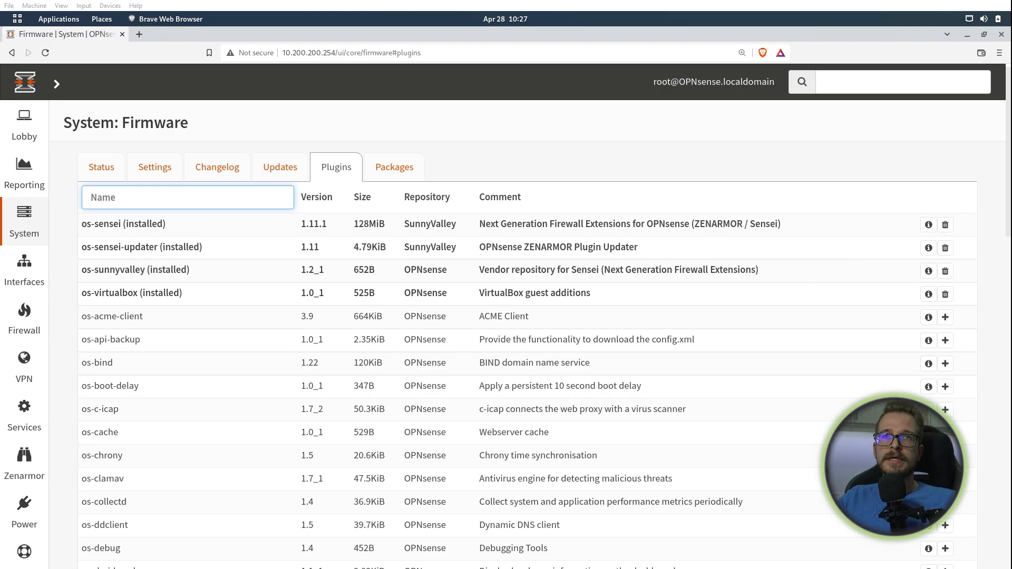
Launch the Zenarmor wizard, accept the Terms of Service, and run the hardware check
{"action": "left_click", "coordinate": [24, 459]}
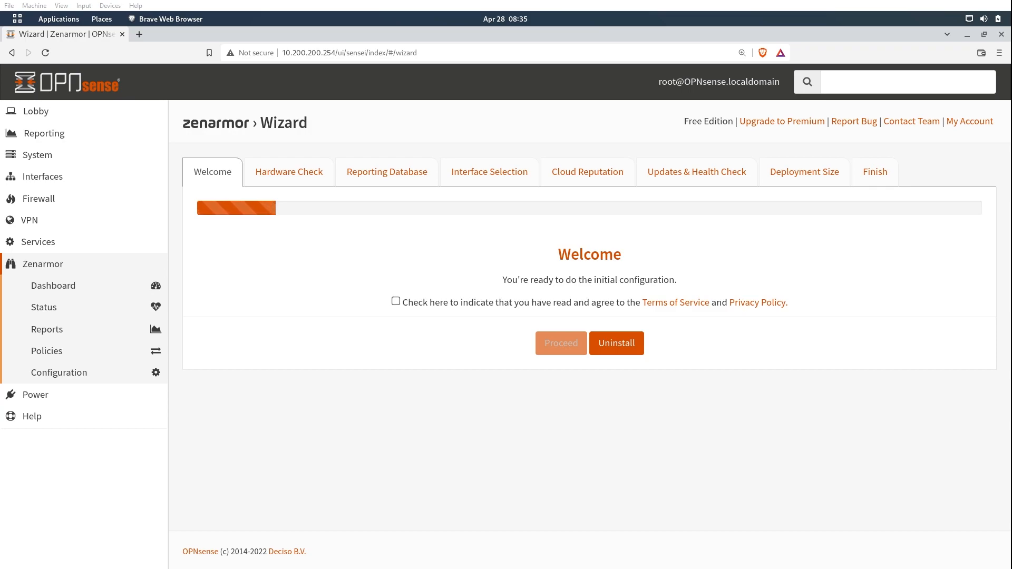
{"action": "left_click", "coordinate": [396, 302]}
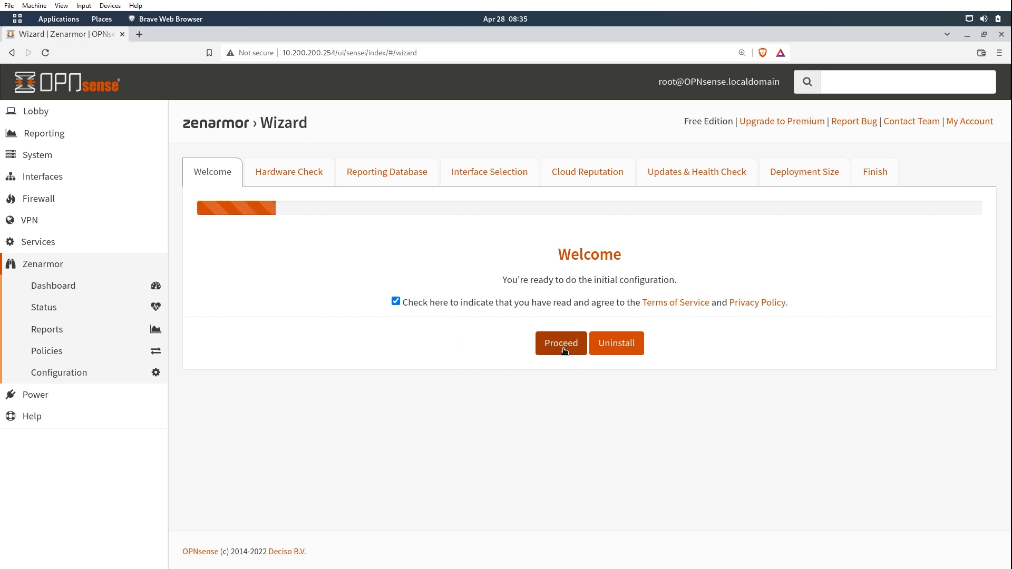
{"action": "left_click", "coordinate": [560, 343]}
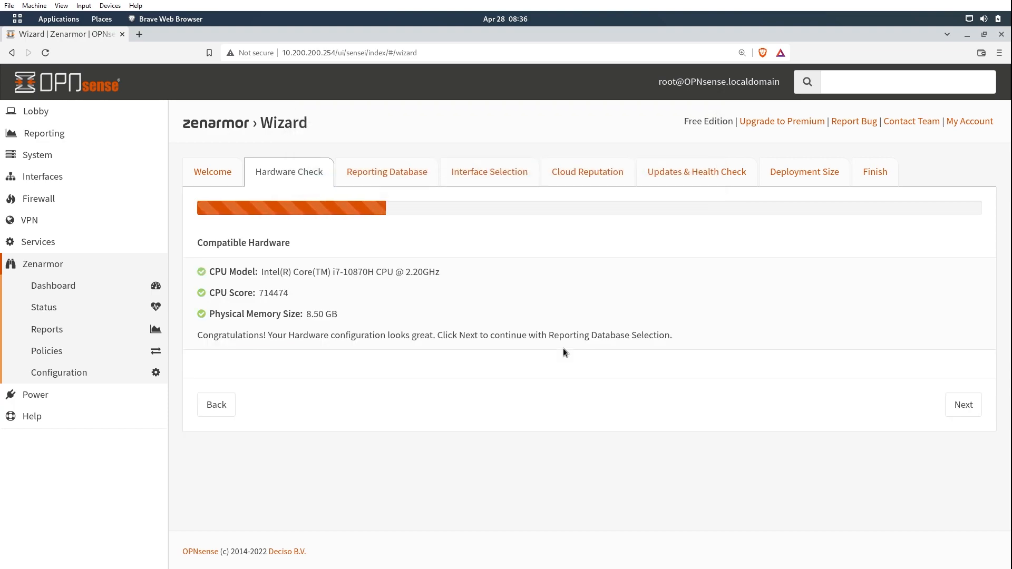
{"action": "mouse_move", "coordinate": [189, 278]}
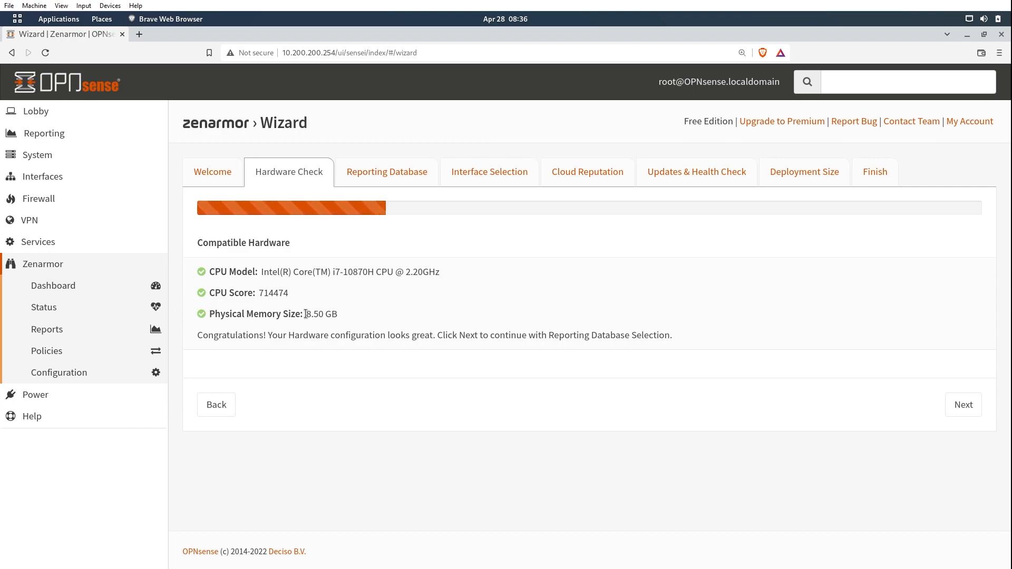
{"action": "mouse_move", "coordinate": [402, 258]}
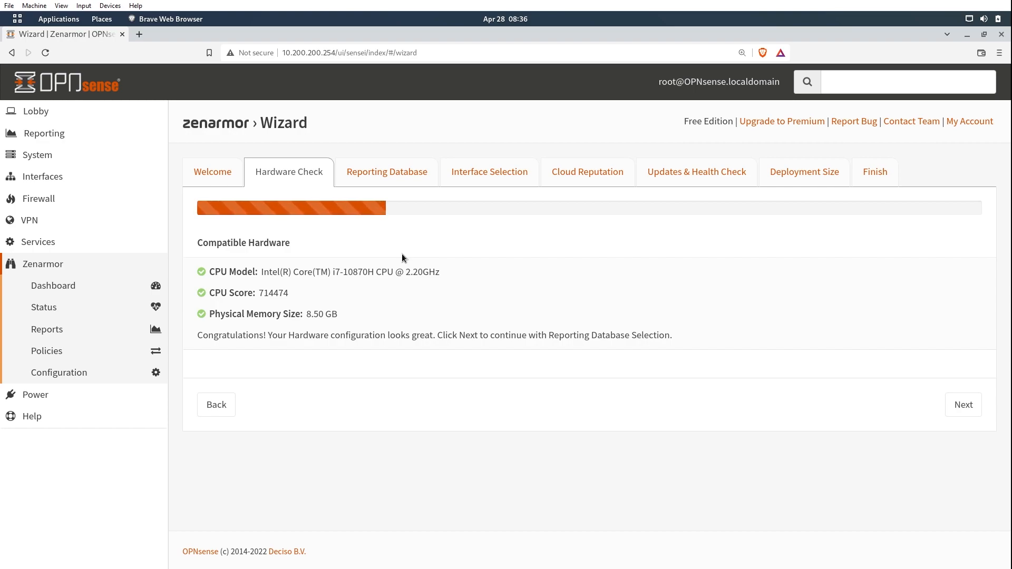
{"action": "mouse_move", "coordinate": [196, 278]}
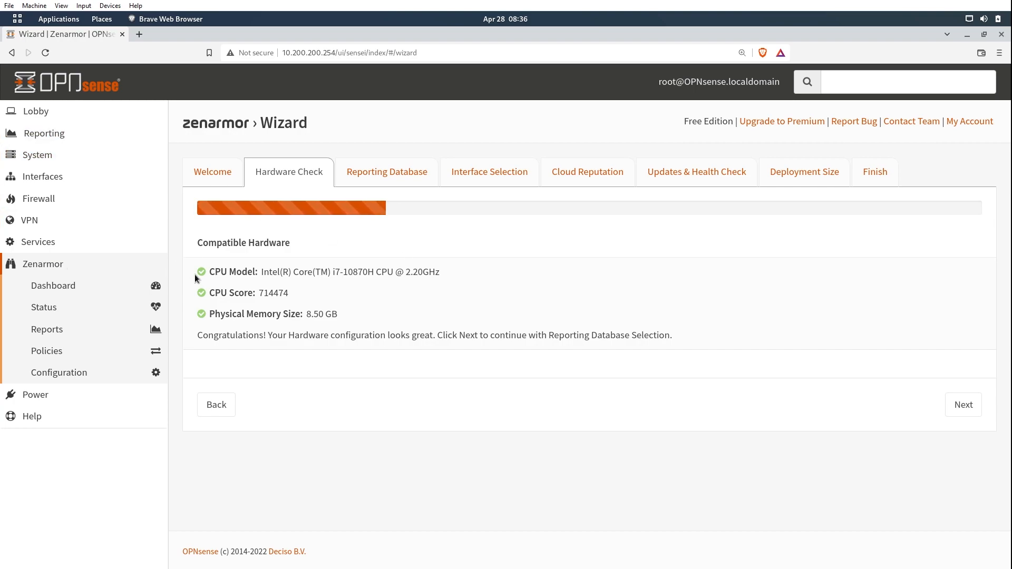
{"action": "mouse_move", "coordinate": [936, 405]}
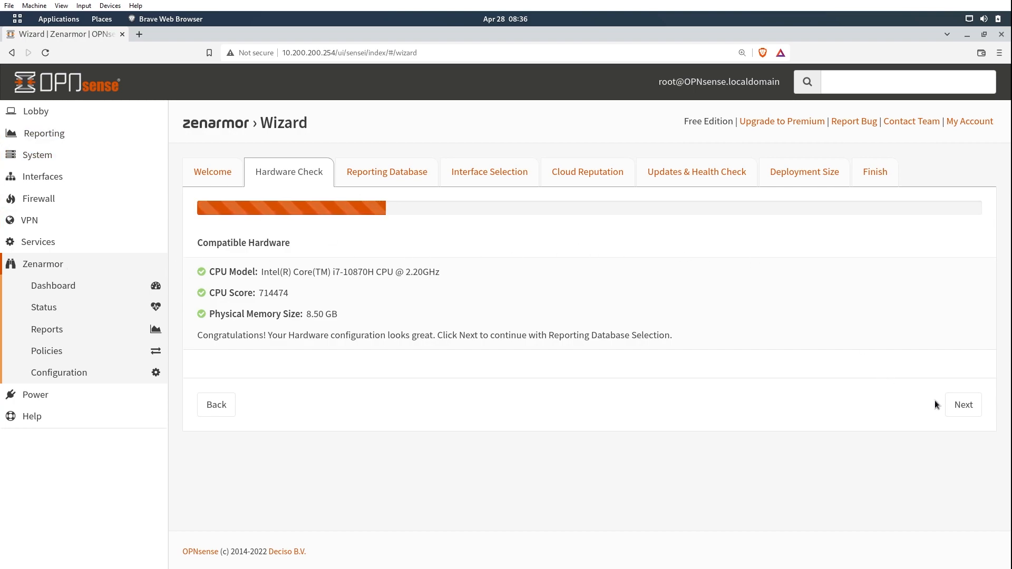
Install a local Elasticsearch database as Zenarmor's reporting database
{"action": "left_click", "coordinate": [963, 405]}
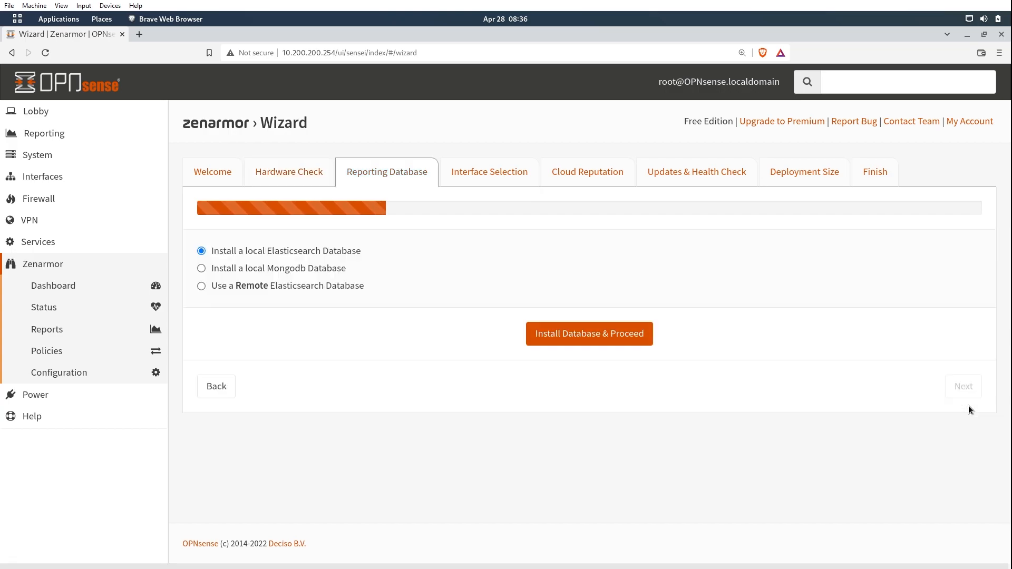
{"action": "mouse_move", "coordinate": [940, 321]}
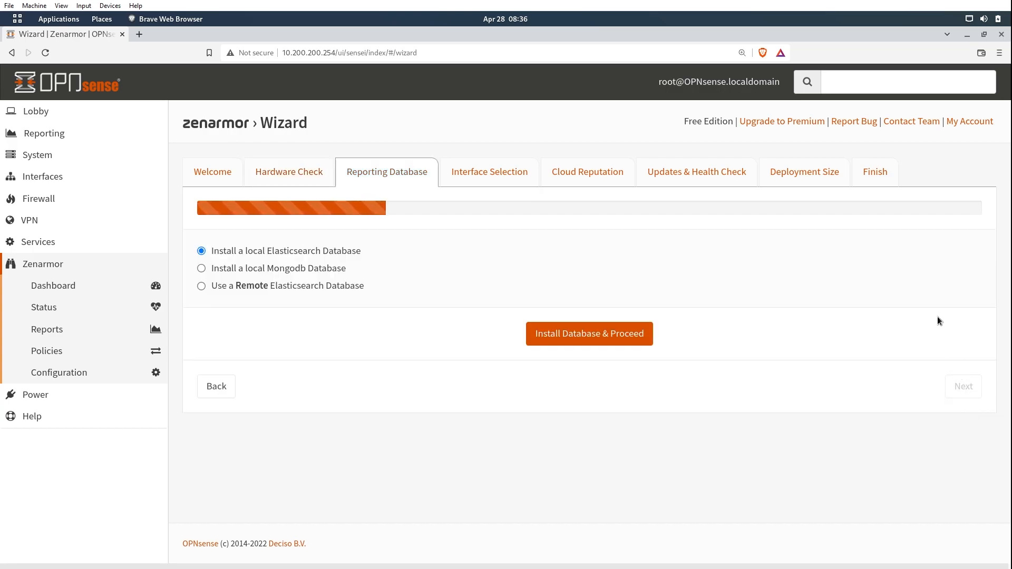
{"action": "mouse_move", "coordinate": [259, 264]}
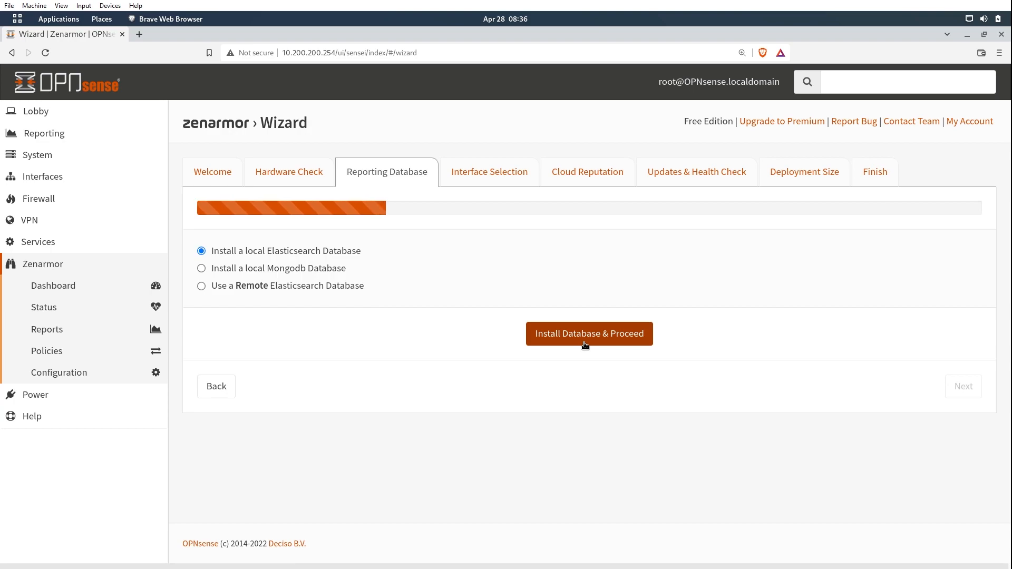
{"action": "left_click", "coordinate": [588, 334]}
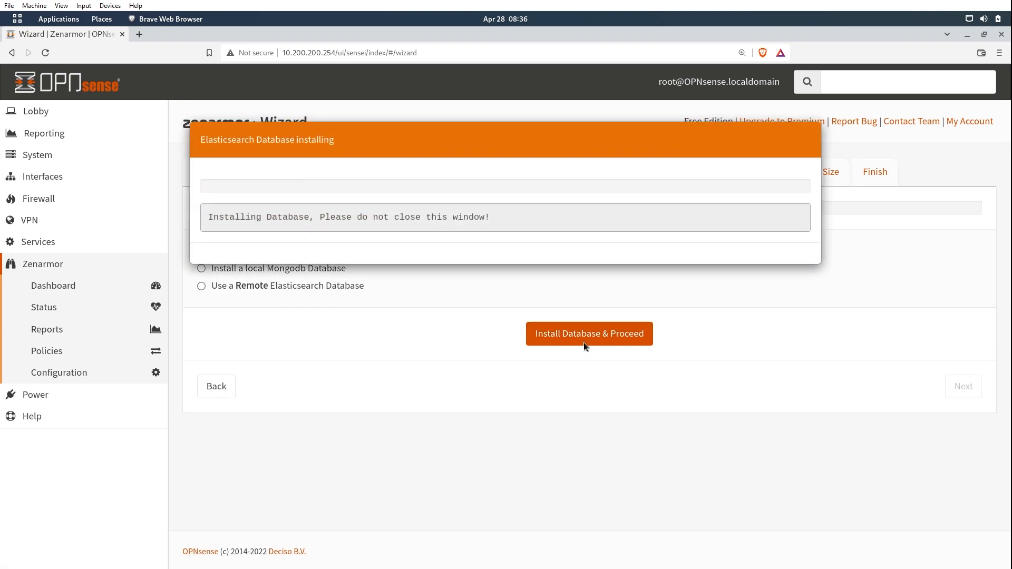
{"action": "left_click", "coordinate": [588, 333]}
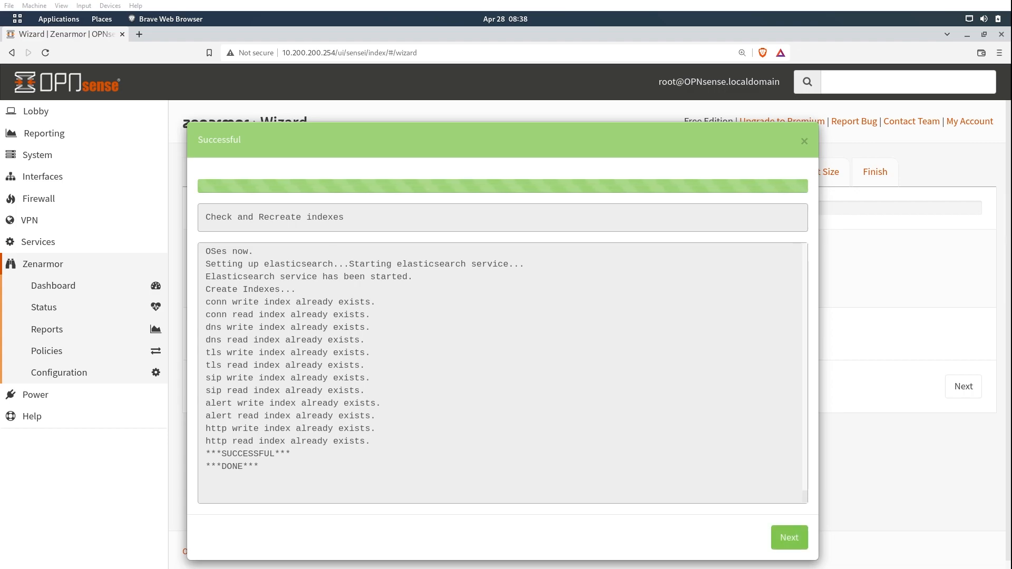
Add LAN (em1) to the protected interfaces in routed native-netmap mode and continue
{"action": "left_click", "coordinate": [788, 537]}
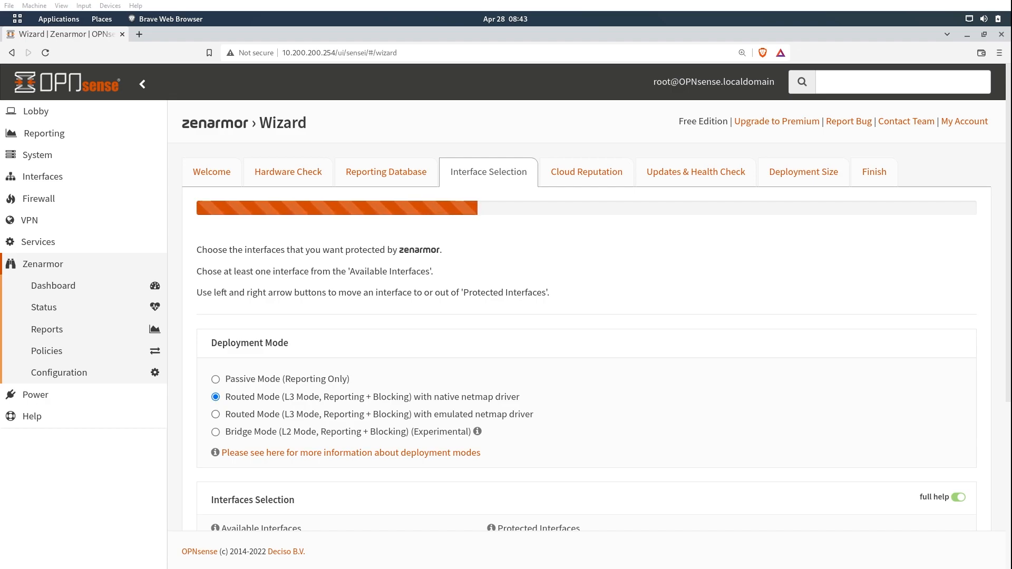
{"action": "scroll", "scroll_direction": "down", "scroll_amount": 3}
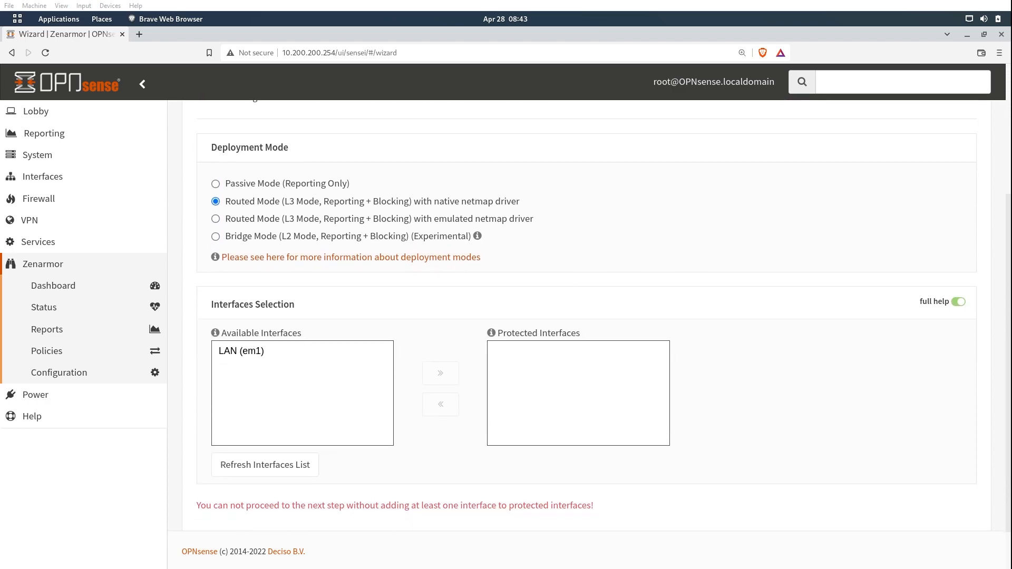
{"action": "left_click", "coordinate": [250, 351]}
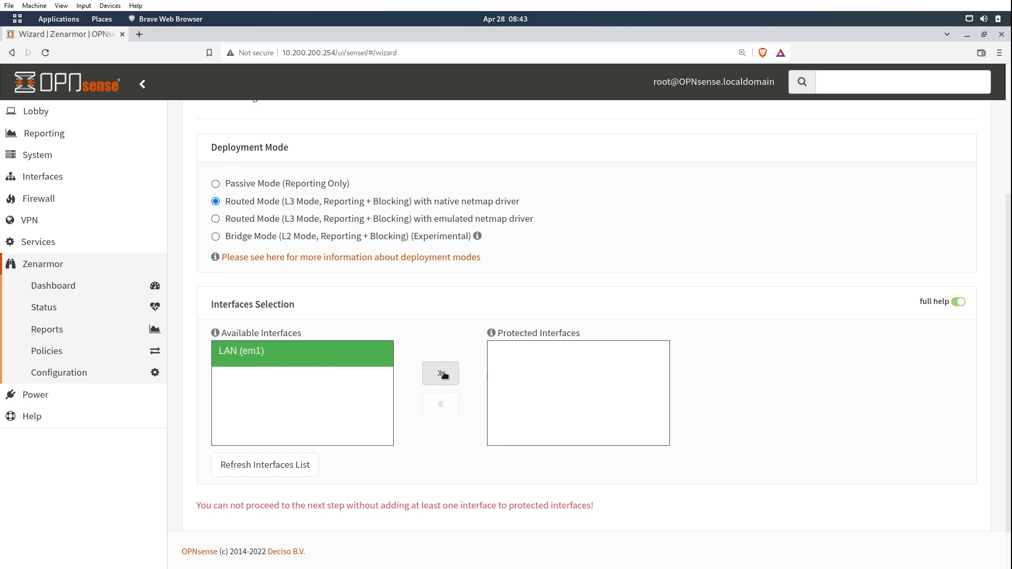
{"action": "left_click", "coordinate": [440, 373]}
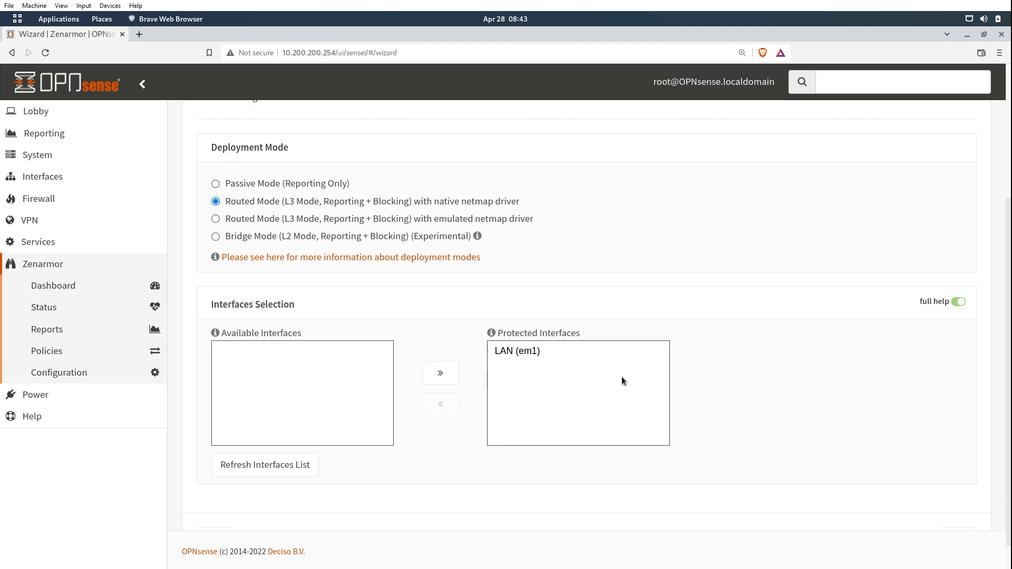
{"action": "scroll", "scroll_direction": "down", "scroll_amount": 3}
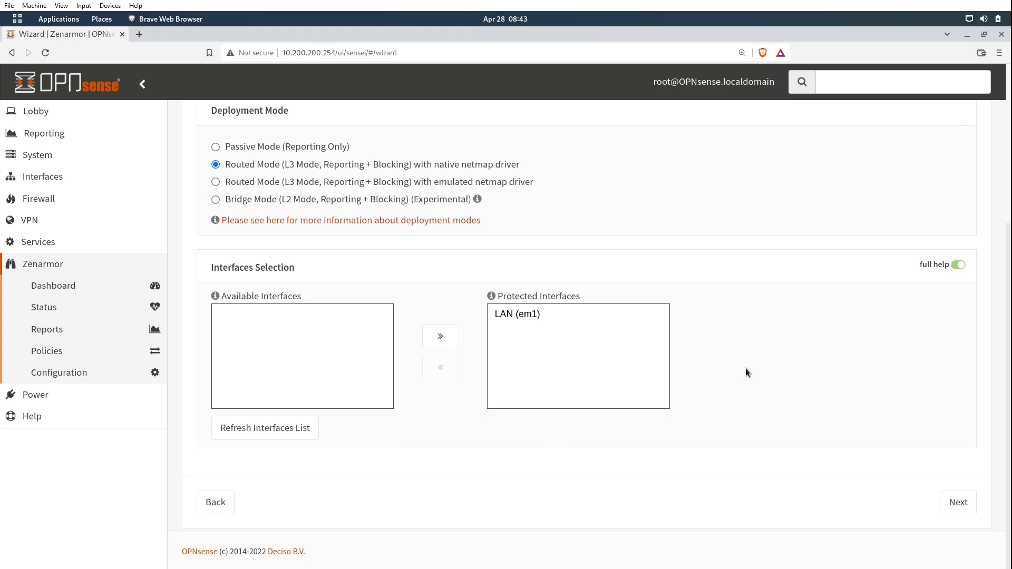
{"action": "mouse_move", "coordinate": [965, 520]}
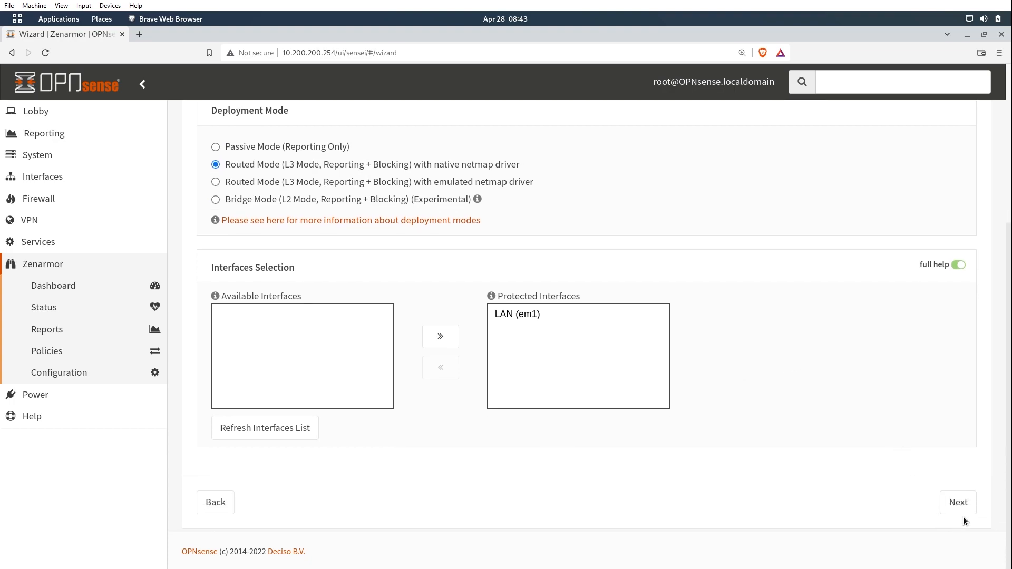
{"action": "left_click", "coordinate": [958, 503]}
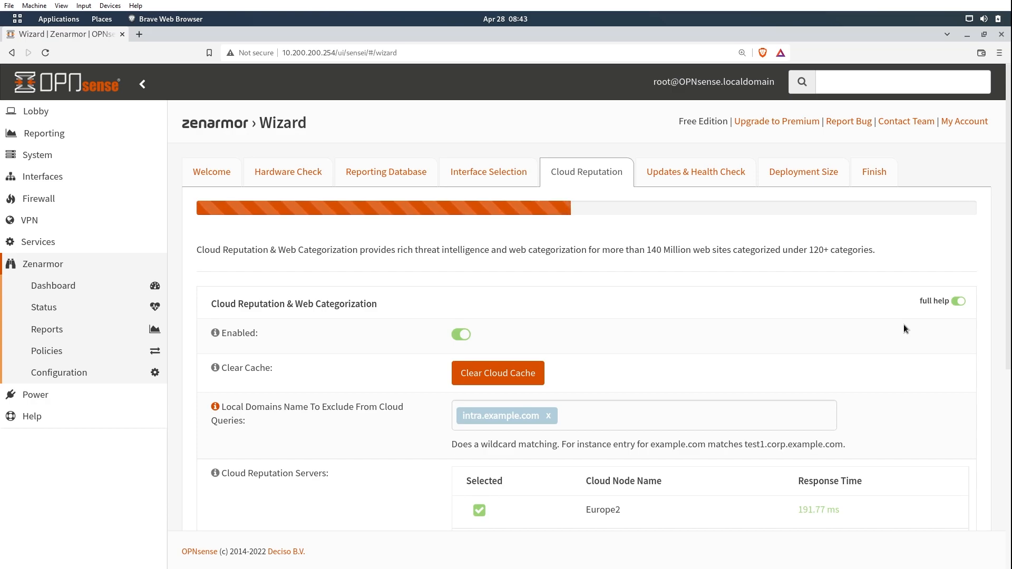
{"action": "mouse_move", "coordinate": [876, 319]}
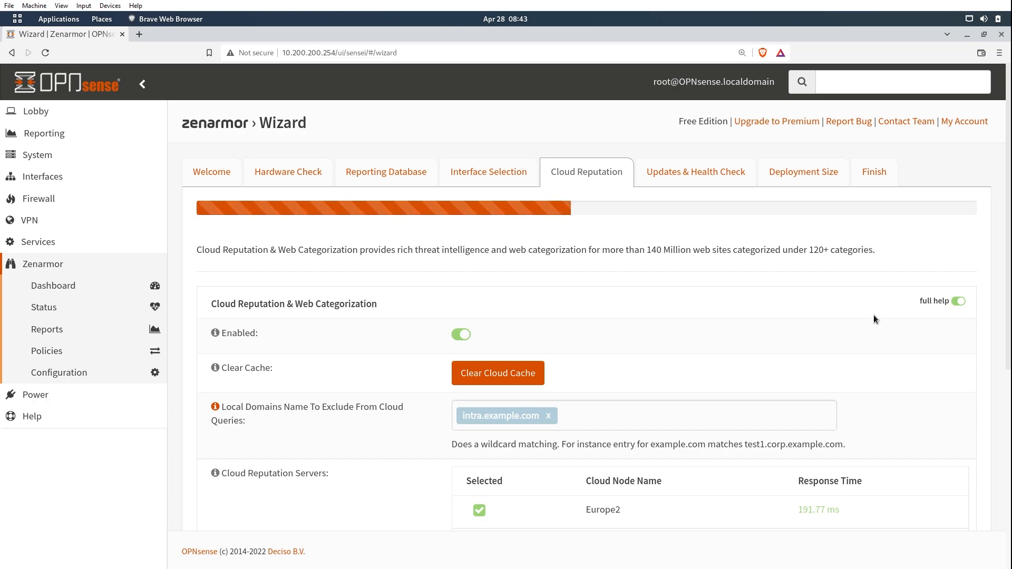
{"action": "mouse_move", "coordinate": [694, 334]}
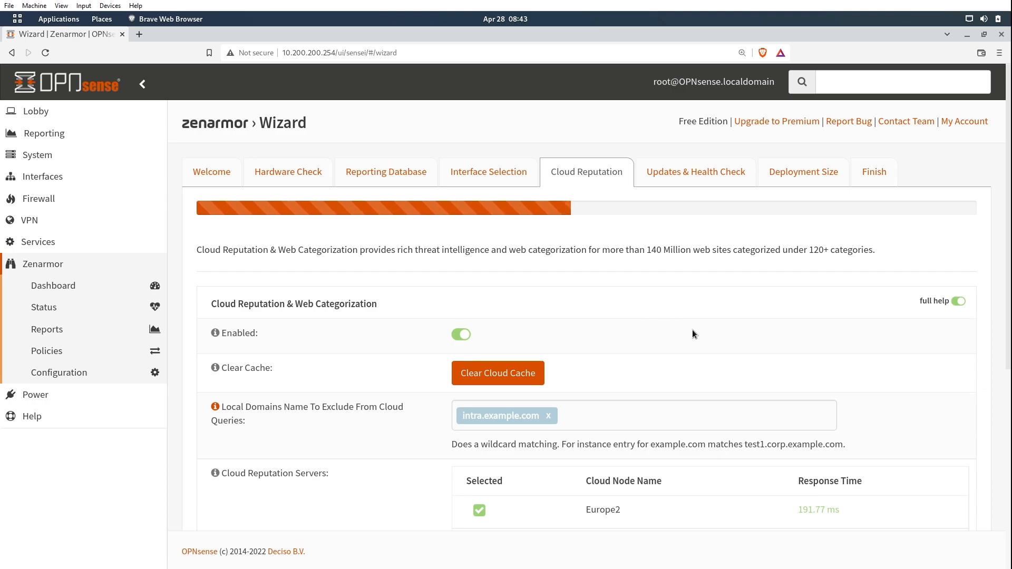
{"action": "mouse_move", "coordinate": [986, 305]}
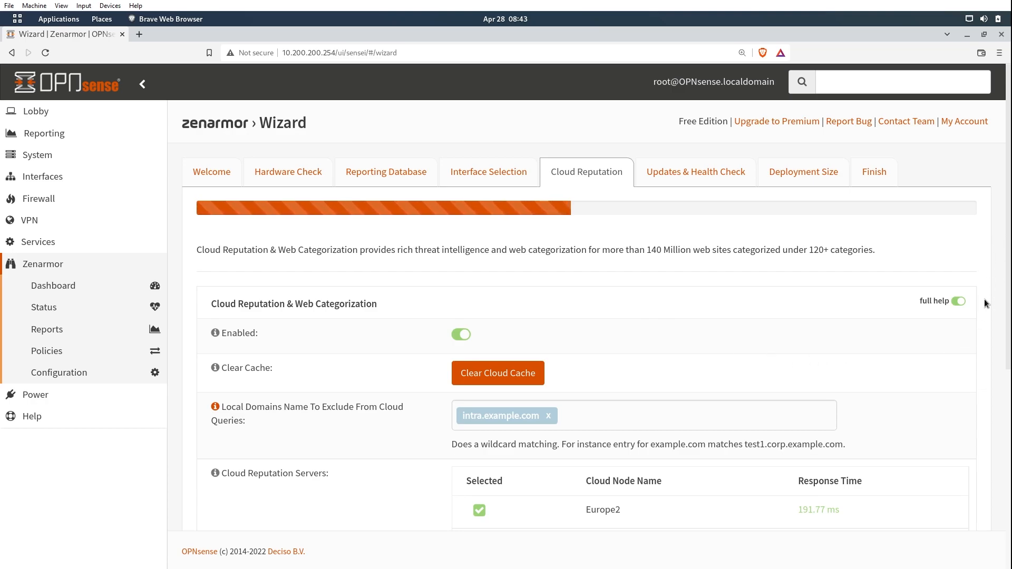
Scroll through the Cloud Reputation servers list showing Europe2 and US-East selected
{"action": "scroll", "scroll_direction": "down", "scroll_amount": 3}
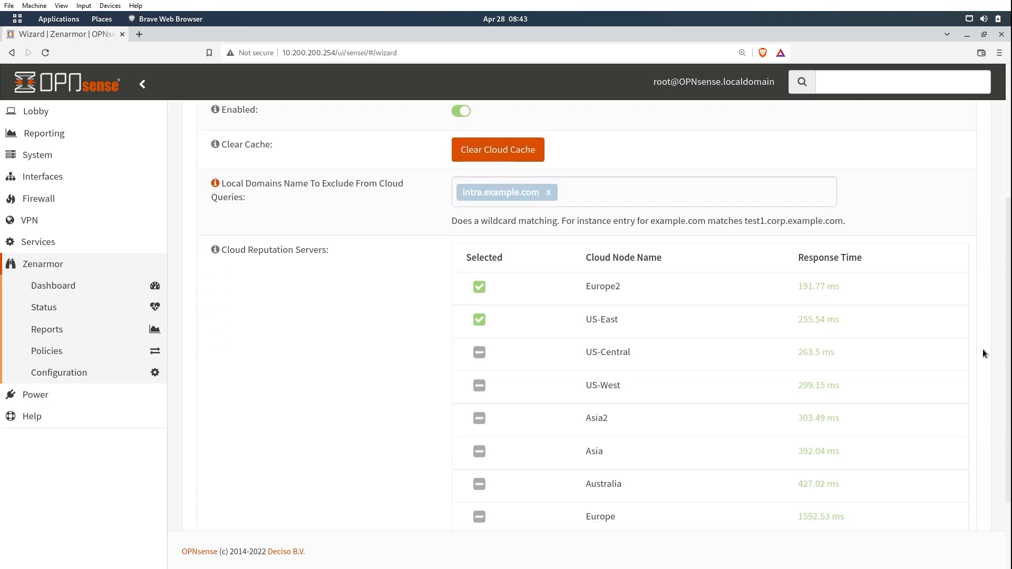
{"action": "mouse_move", "coordinate": [716, 296]}
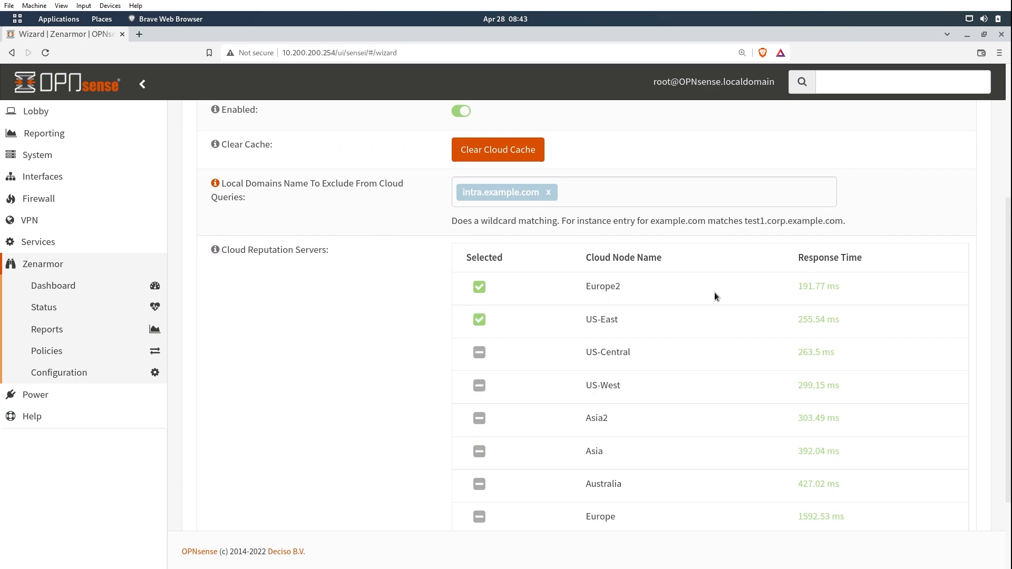
{"action": "mouse_move", "coordinate": [664, 343]}
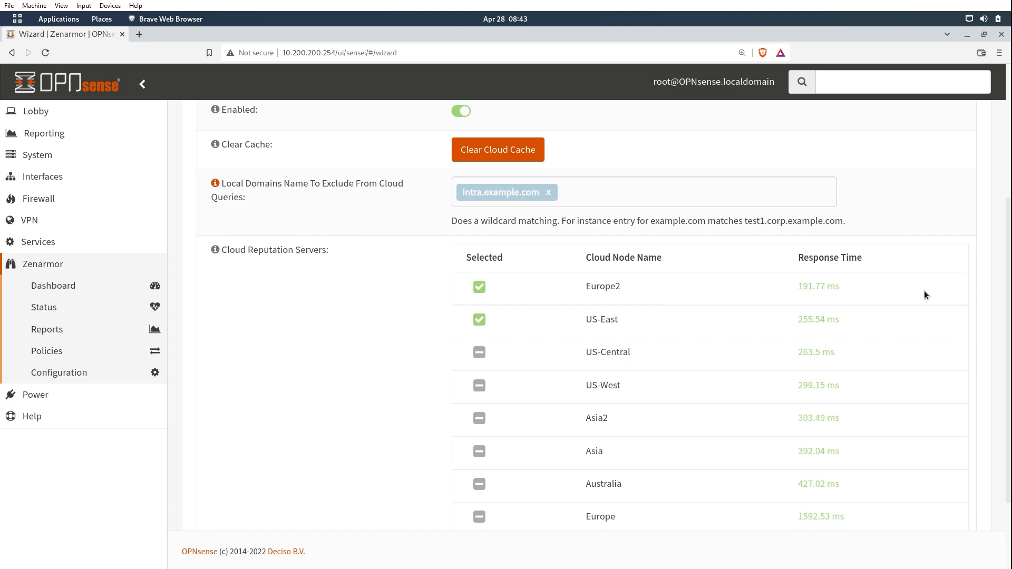
{"action": "scroll", "scroll_direction": "down", "scroll_amount": 3}
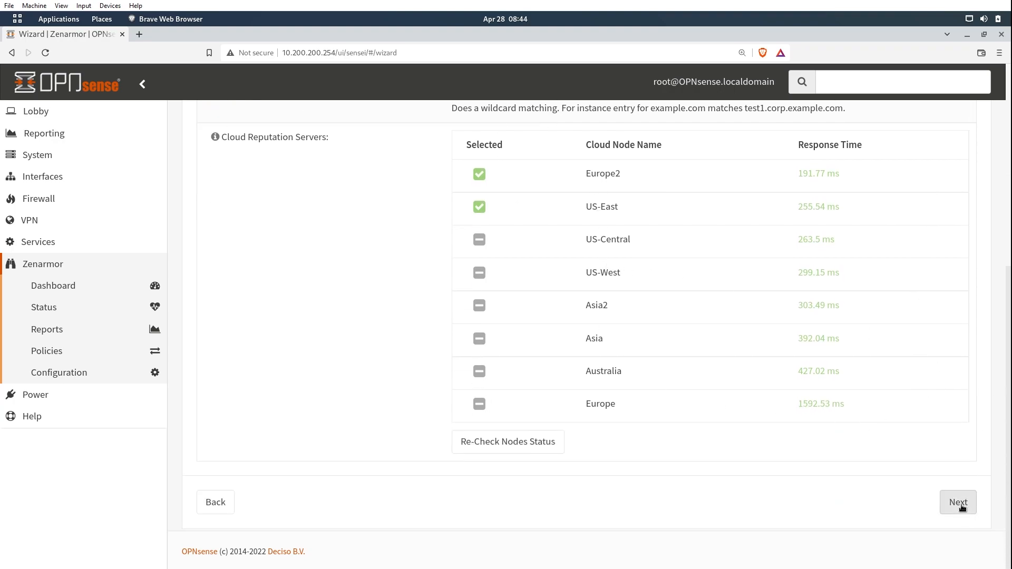
Review the Updates and Health Check settings: automatic updates, health checks, swap at 30%
{"action": "left_click", "coordinate": [958, 503]}
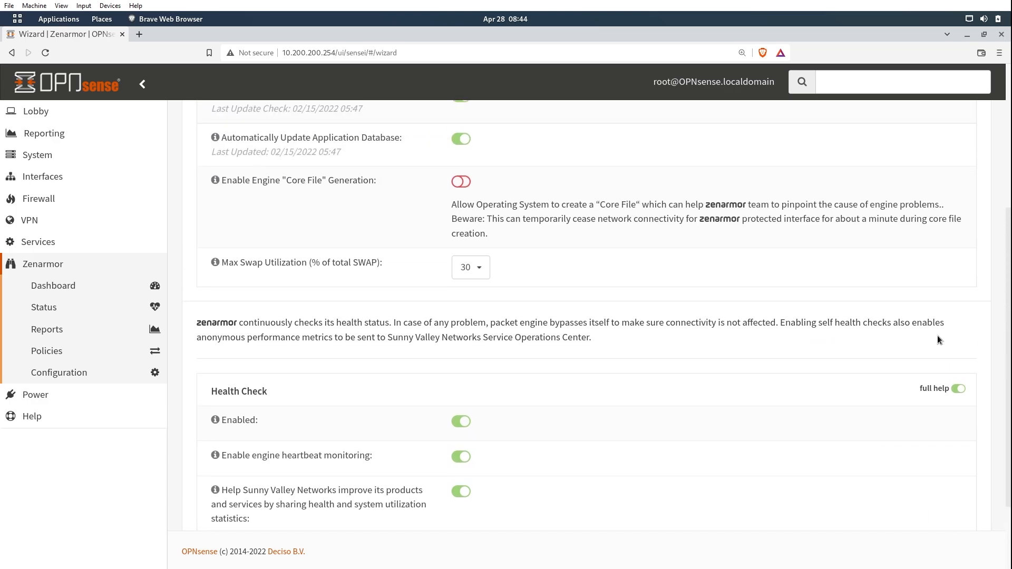
{"action": "scroll", "scroll_direction": "up", "scroll_amount": 3}
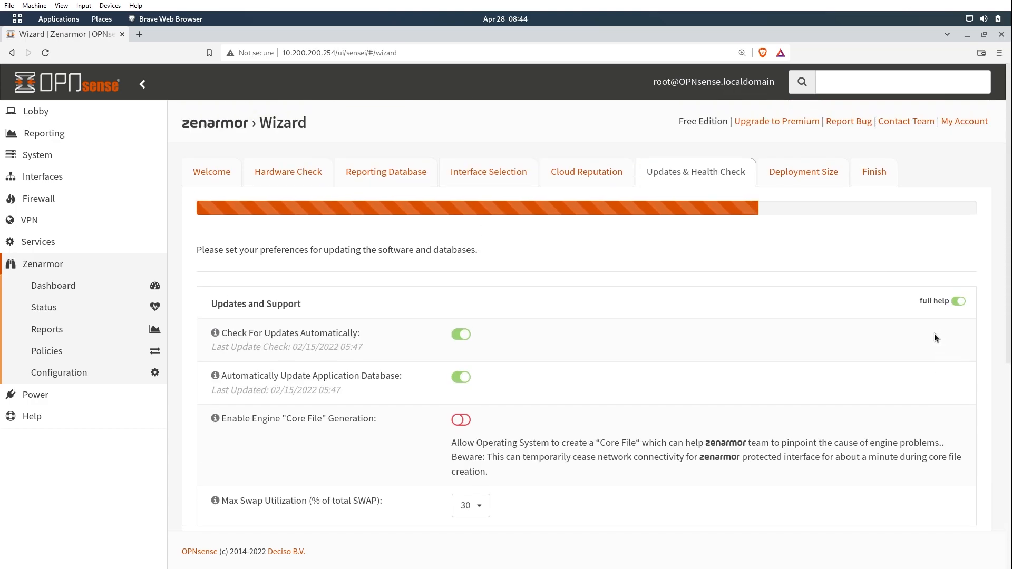
{"action": "mouse_move", "coordinate": [830, 218]}
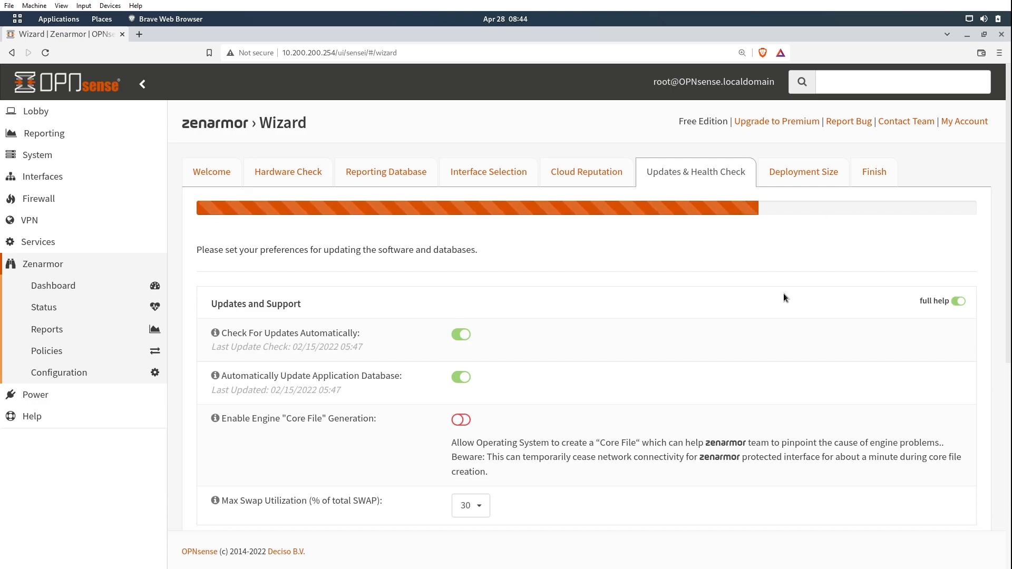
{"action": "mouse_move", "coordinate": [589, 391]}
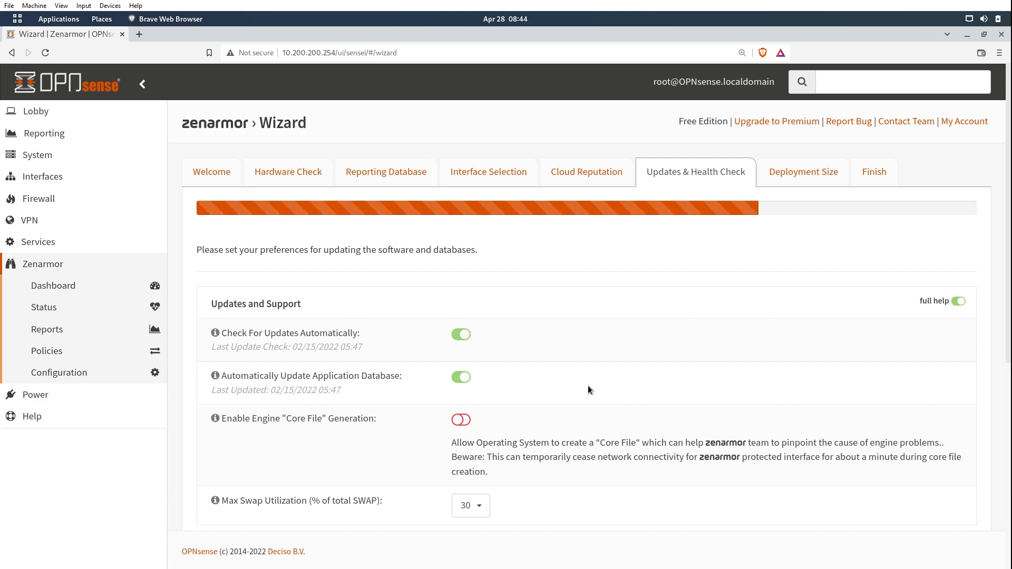
{"action": "mouse_move", "coordinate": [600, 409]}
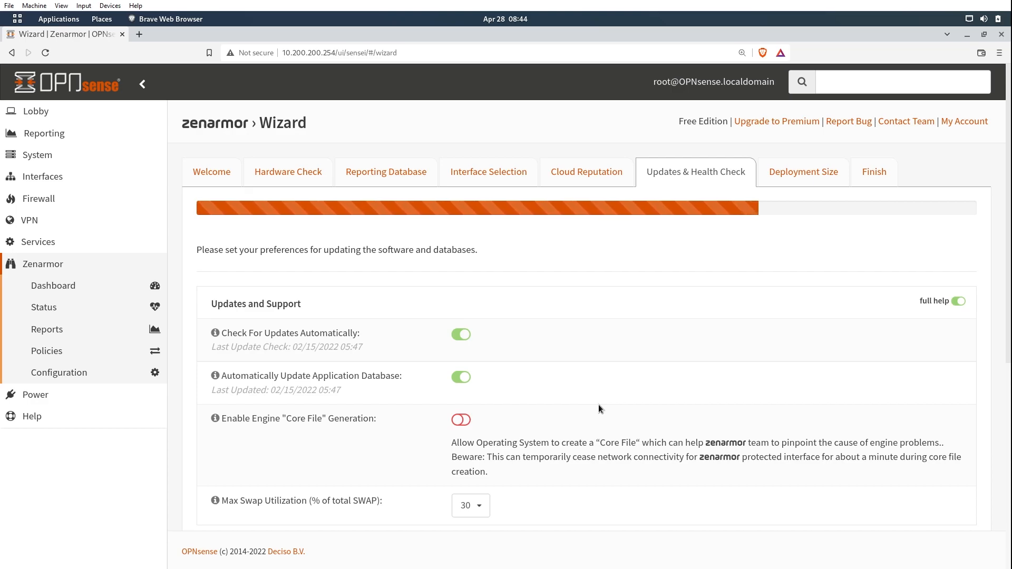
{"action": "scroll", "scroll_direction": "down", "scroll_amount": 3}
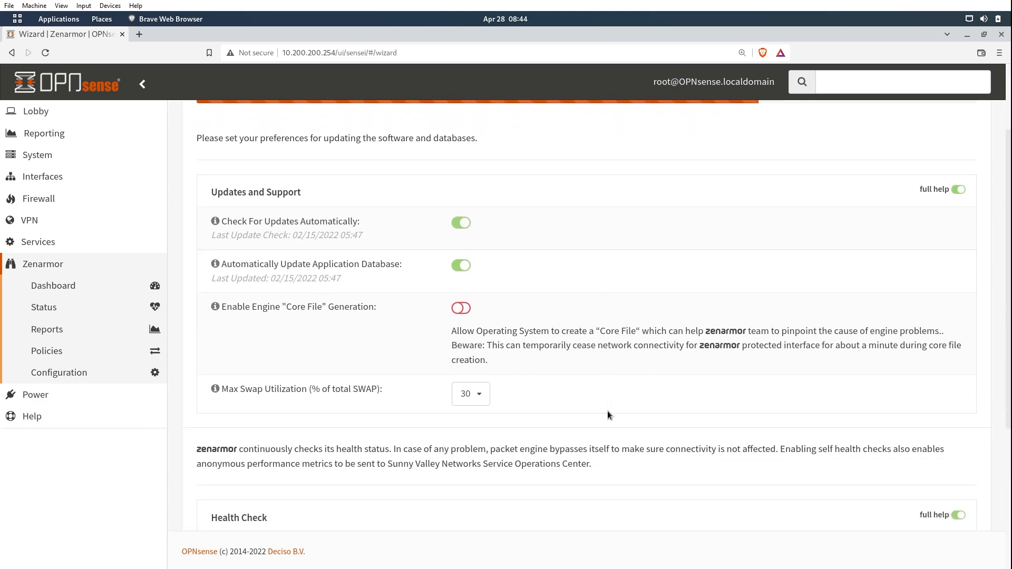
{"action": "scroll", "scroll_direction": "down", "scroll_amount": 3}
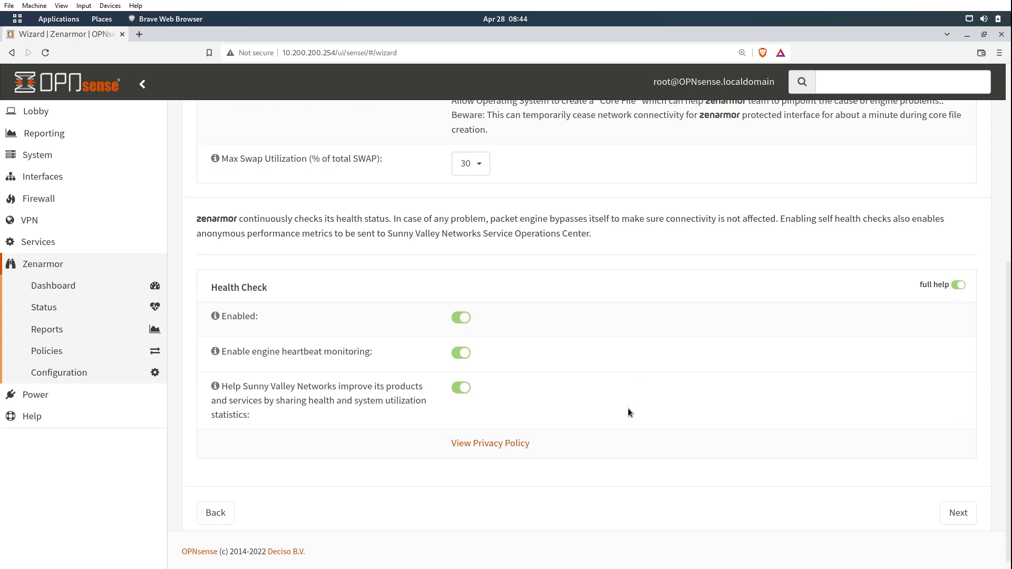
{"action": "scroll", "scroll_direction": "down", "scroll_amount": 3}
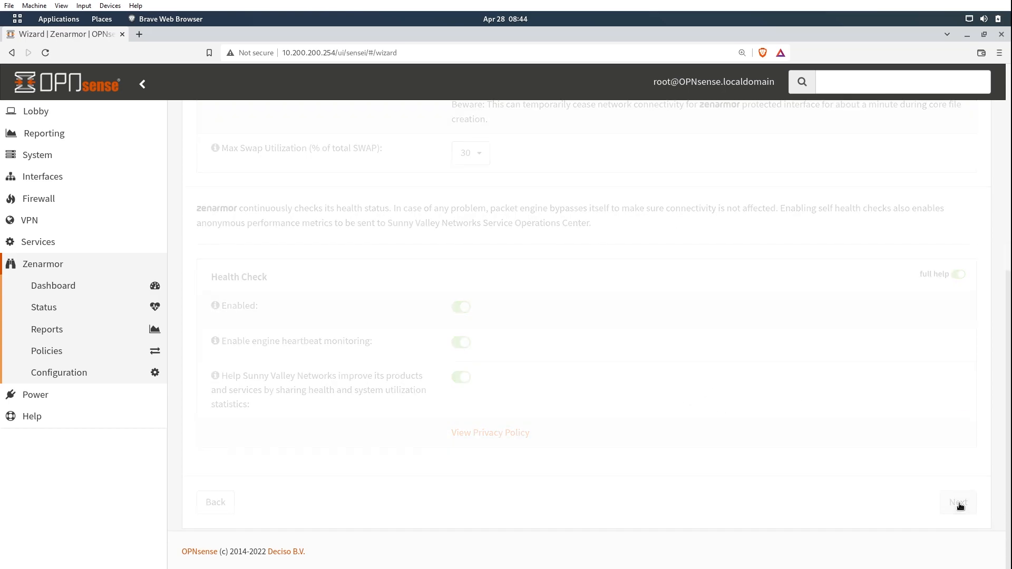
Choose the Home deployment size (15 users) and advance to the Finish step
{"action": "left_click", "coordinate": [958, 502]}
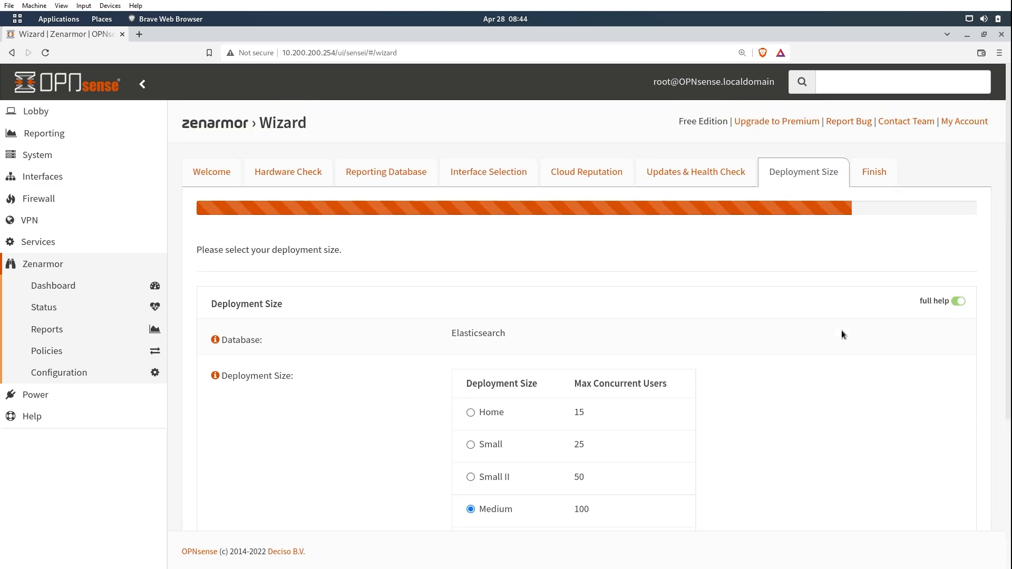
{"action": "mouse_move", "coordinate": [841, 349]}
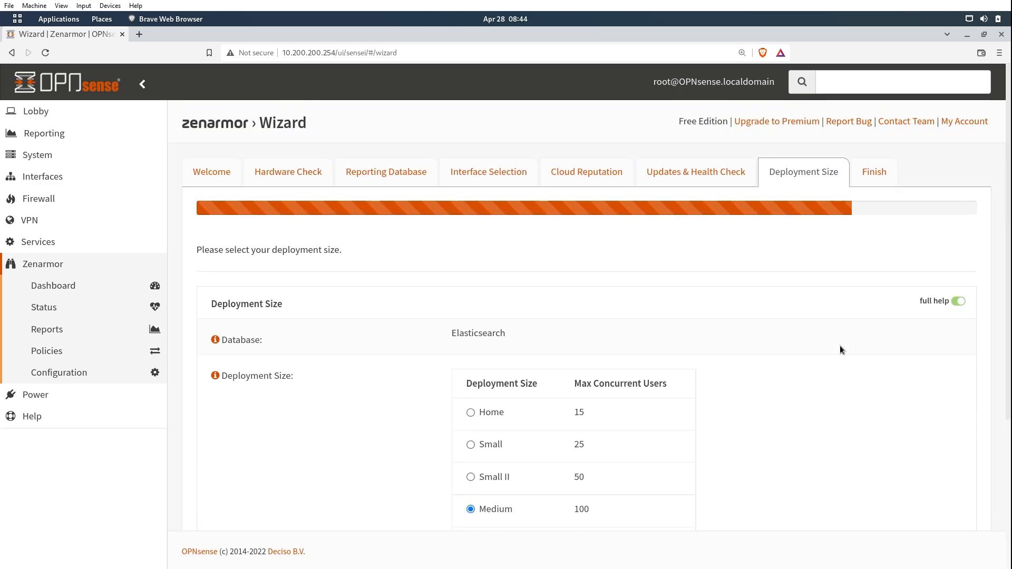
{"action": "mouse_move", "coordinate": [819, 346]}
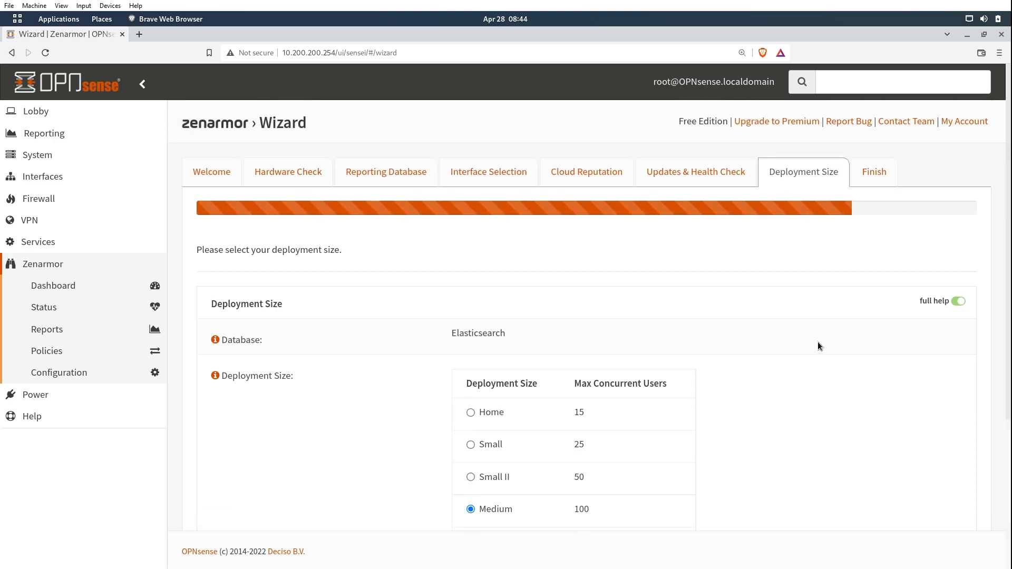
{"action": "scroll", "scroll_direction": "down", "scroll_amount": 3}
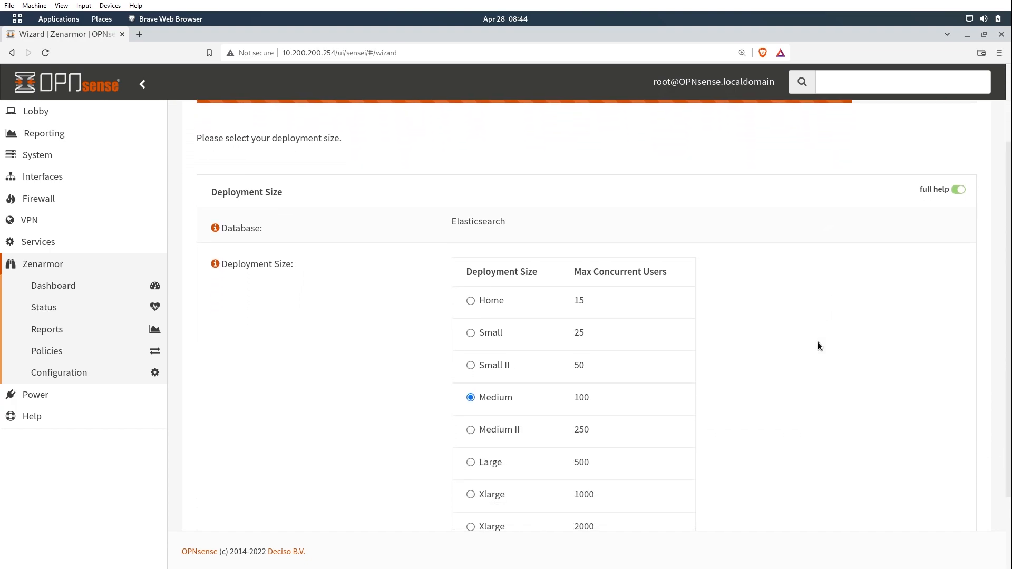
{"action": "left_click", "coordinate": [471, 300]}
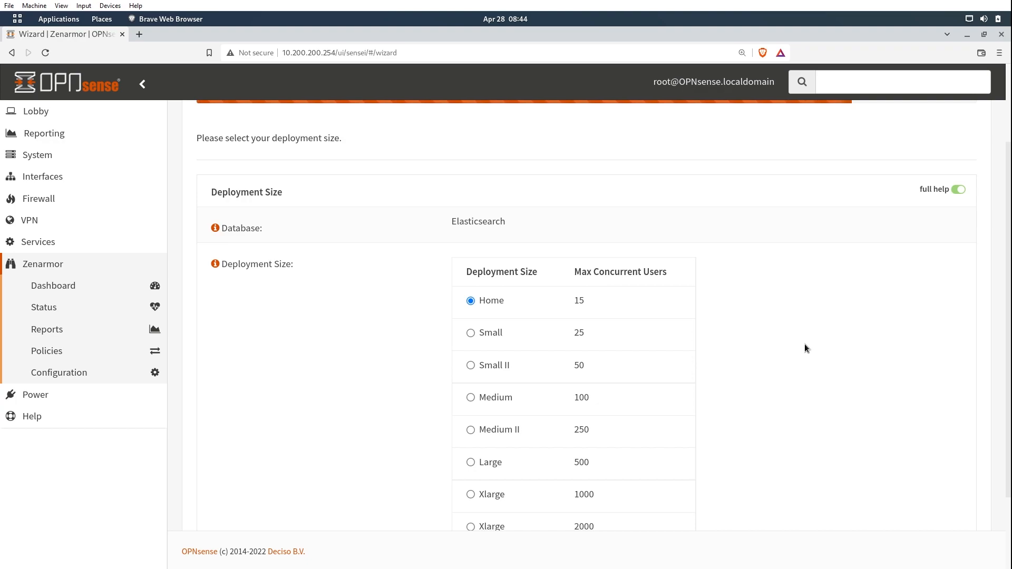
{"action": "scroll", "scroll_direction": "down", "scroll_amount": 3}
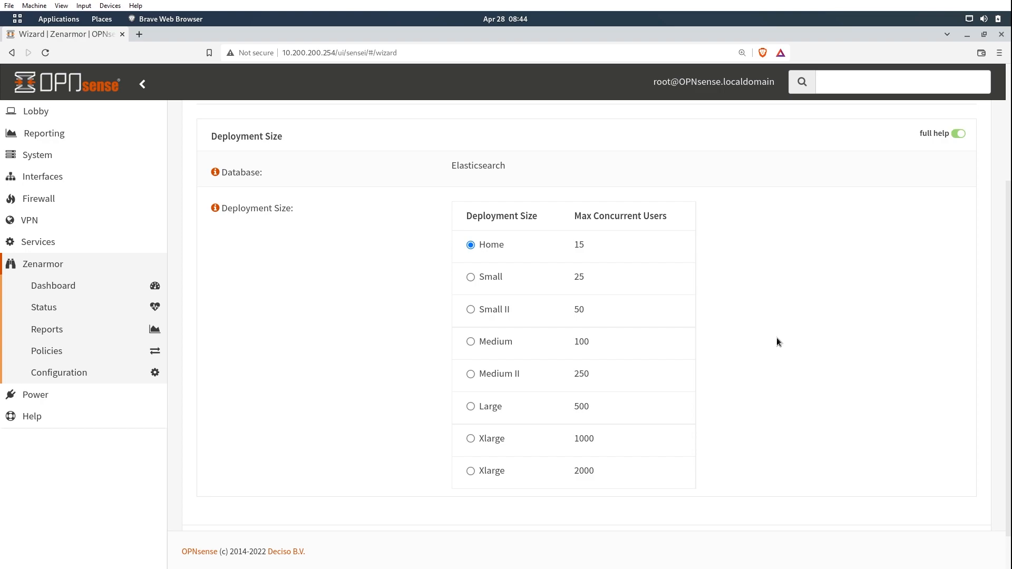
{"action": "mouse_move", "coordinate": [757, 339]}
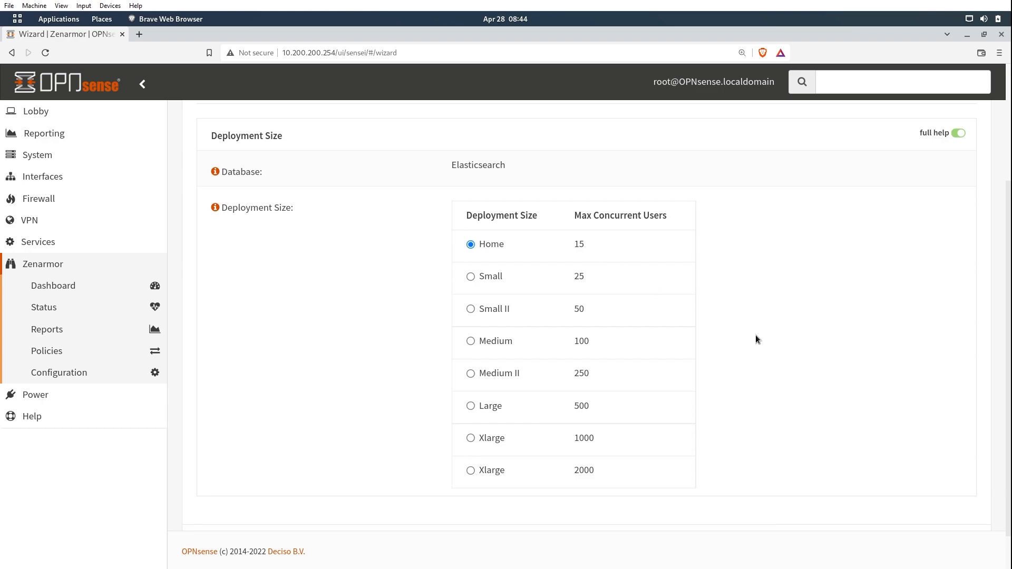
{"action": "scroll", "scroll_direction": "down", "scroll_amount": 3}
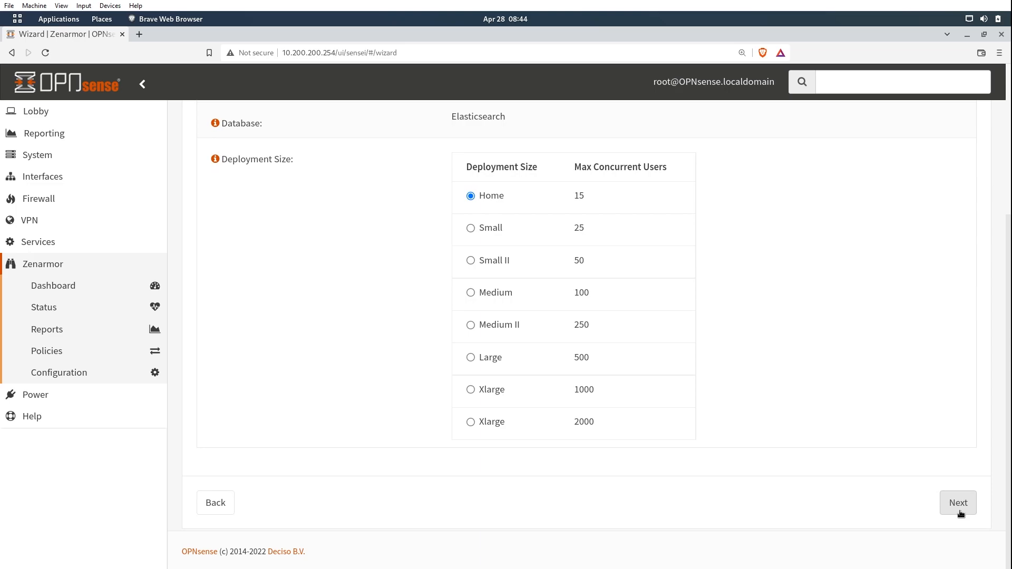
{"action": "left_click", "coordinate": [958, 503]}
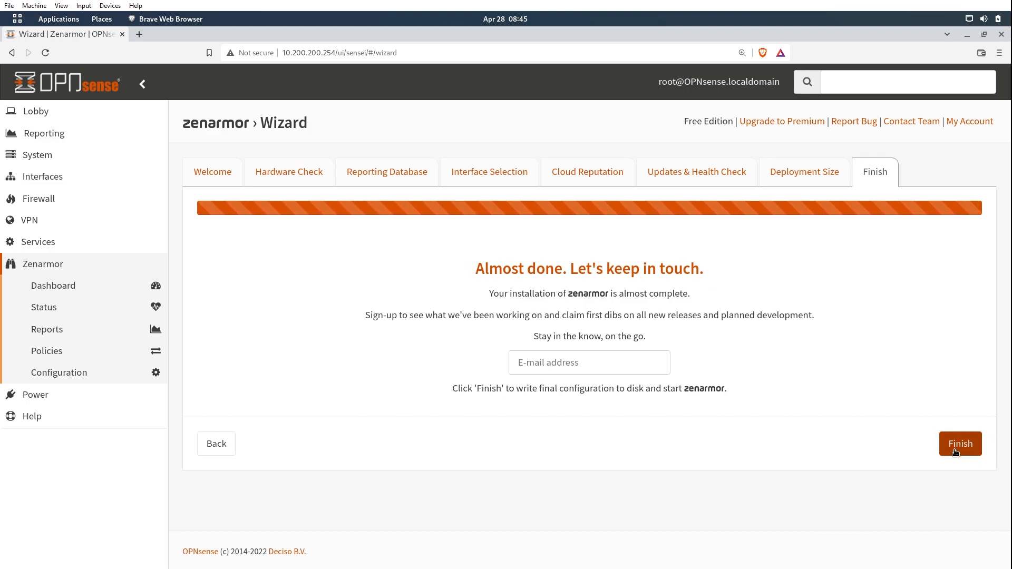
Finish the Zenarmor wizard to complete the Sensei installation
{"action": "left_click", "coordinate": [960, 444]}
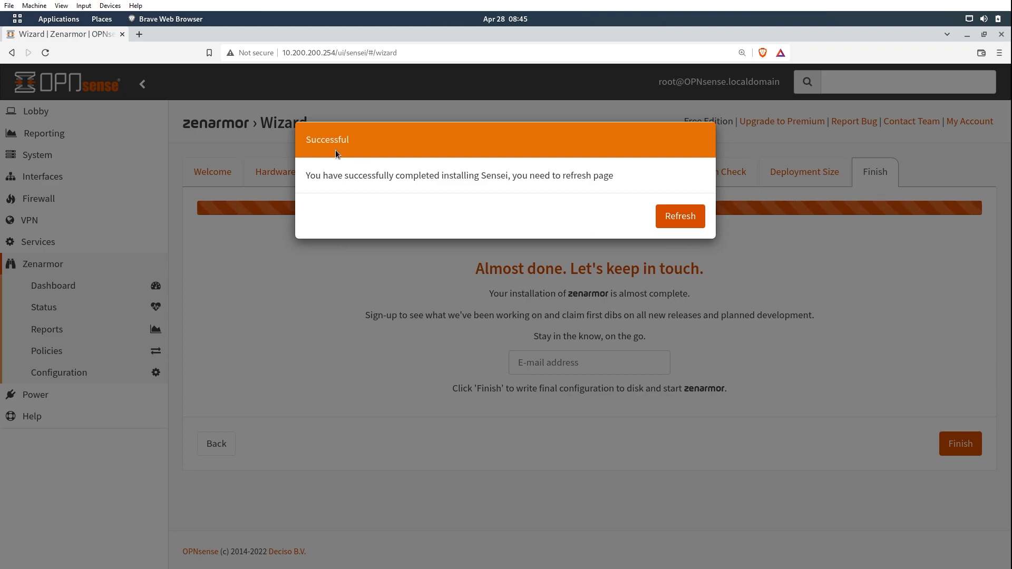
{"action": "mouse_move", "coordinate": [381, 135]}
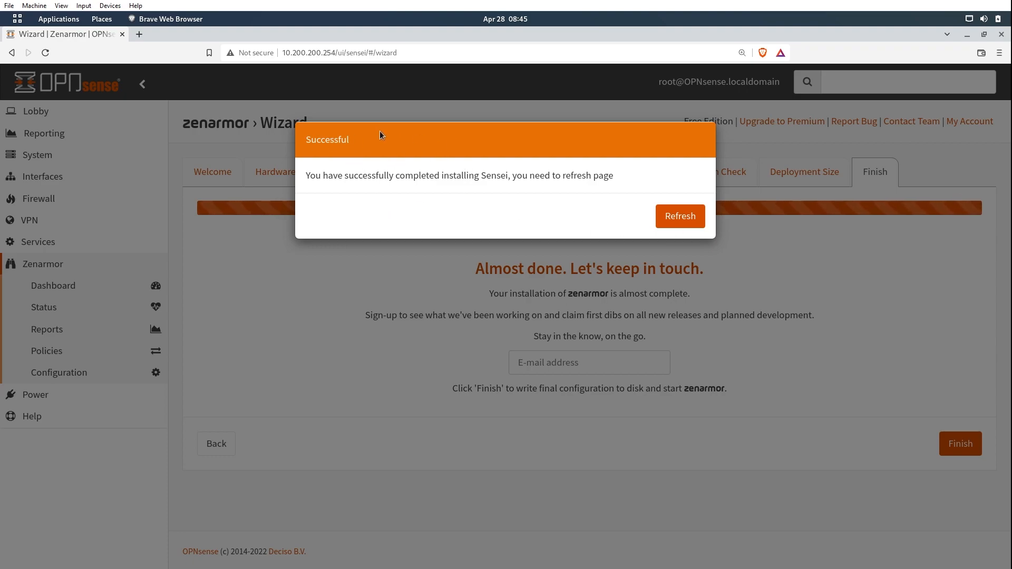
{"action": "mouse_move", "coordinate": [500, 187]}
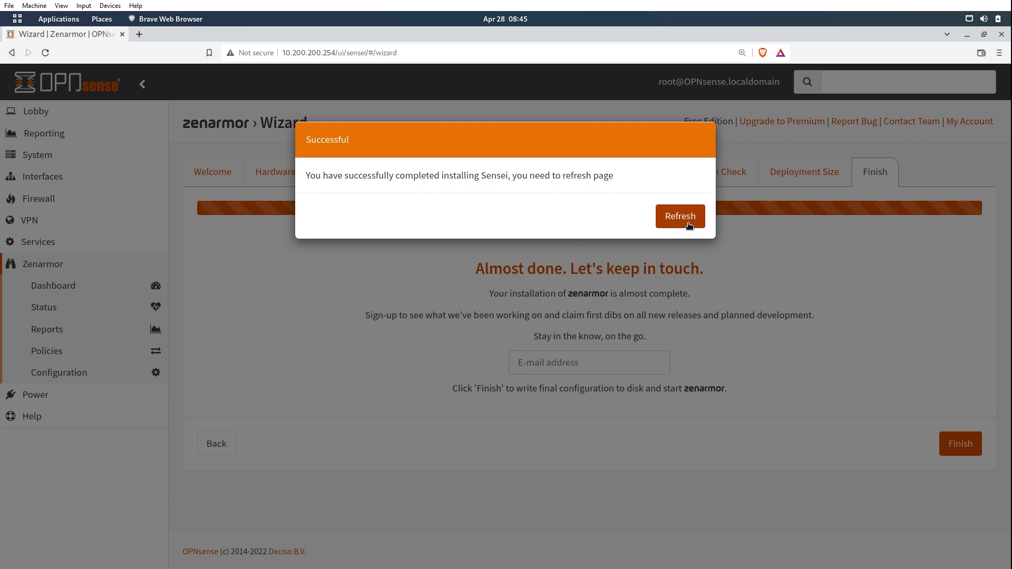
Refresh to load the Zenarmor Status page showing engine 1.10.1 and cloud nodes
{"action": "left_click", "coordinate": [679, 216]}
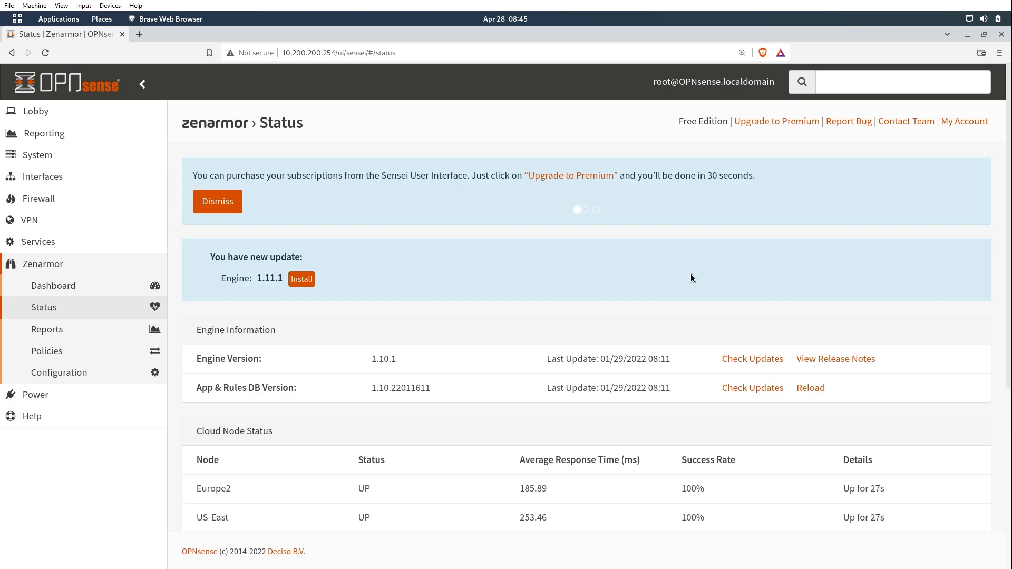
{"action": "mouse_move", "coordinate": [867, 308]}
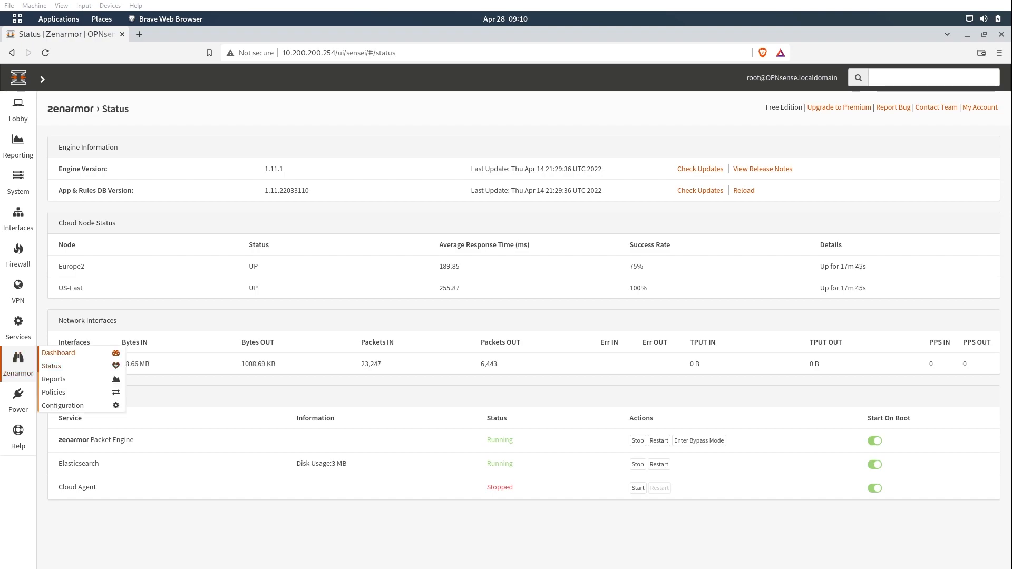
Open the Zenarmor Dashboard with App Categories and Apps Breakdown charts
{"action": "left_click", "coordinate": [58, 354]}
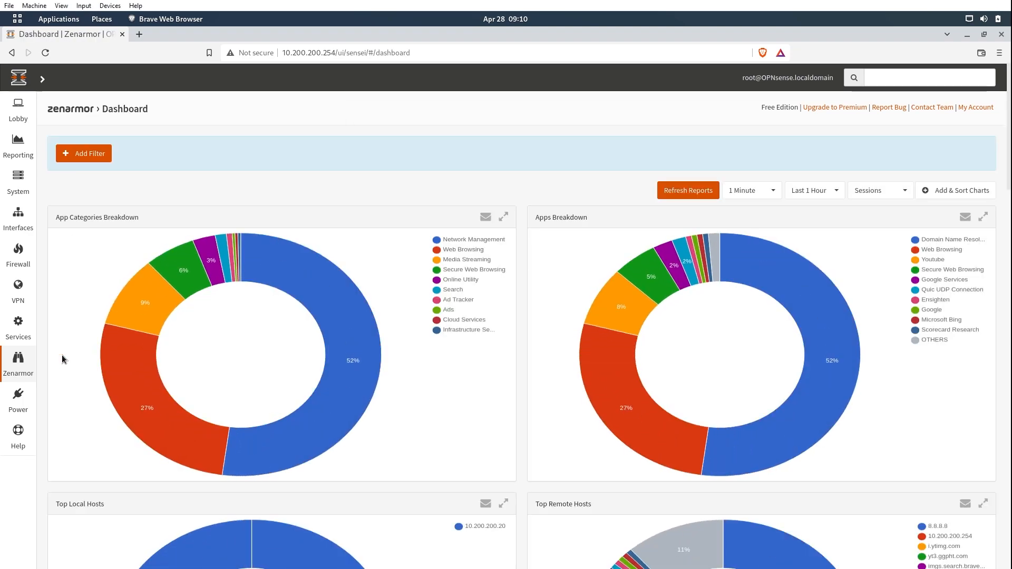
{"action": "mouse_move", "coordinate": [538, 226]}
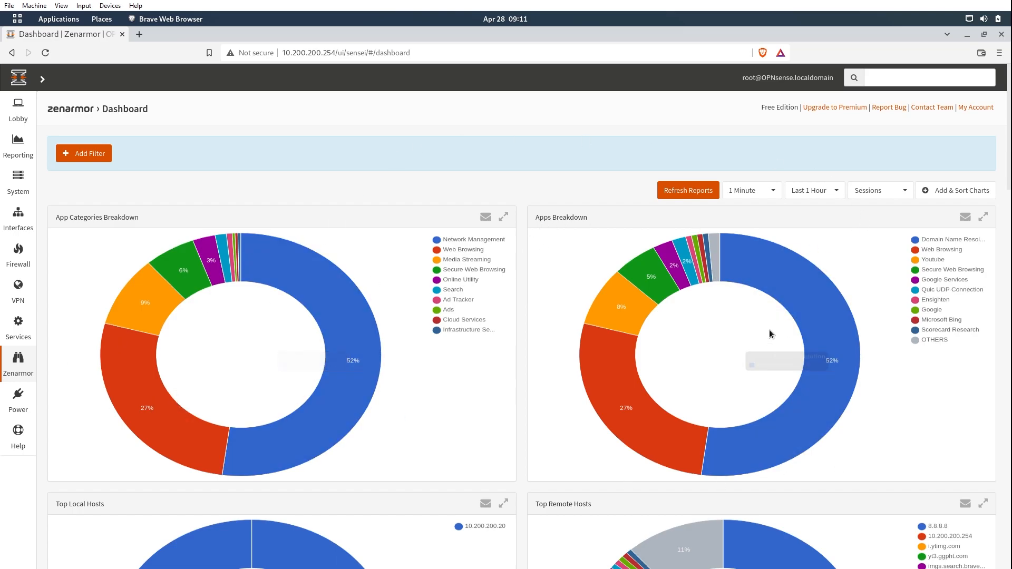
{"action": "mouse_move", "coordinate": [757, 331]}
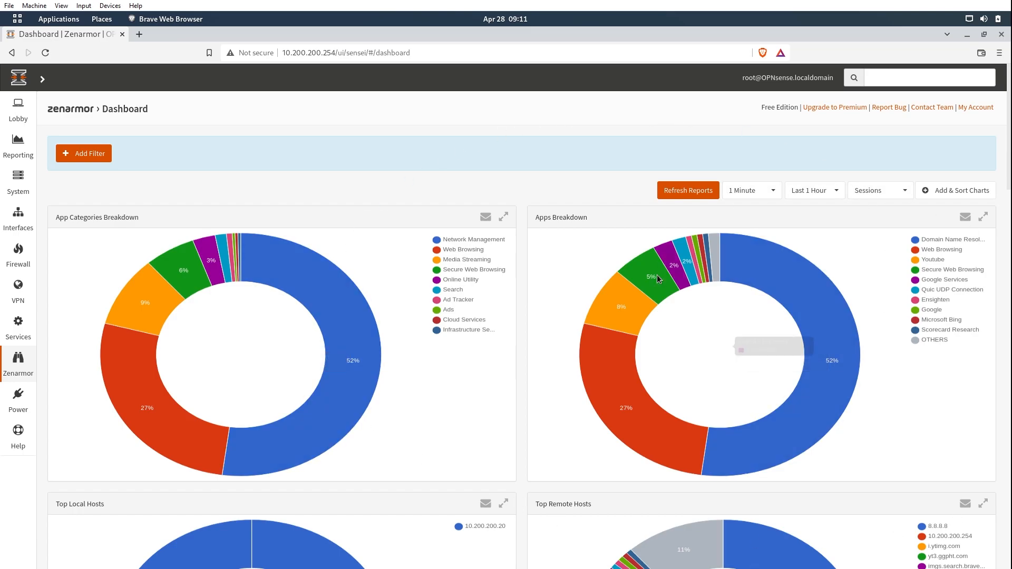
{"action": "mouse_move", "coordinate": [316, 139]}
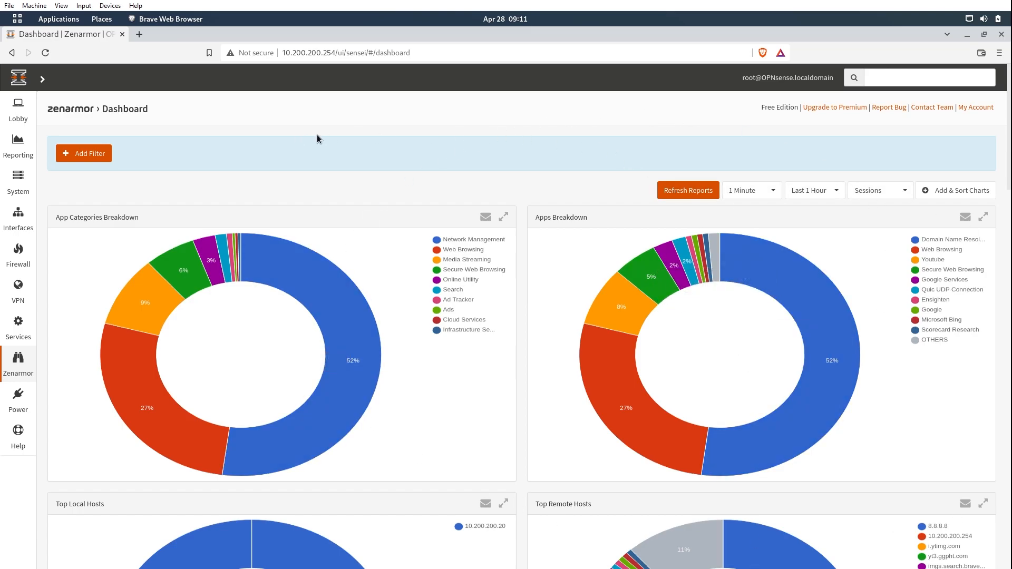
{"action": "mouse_move", "coordinate": [130, 161]}
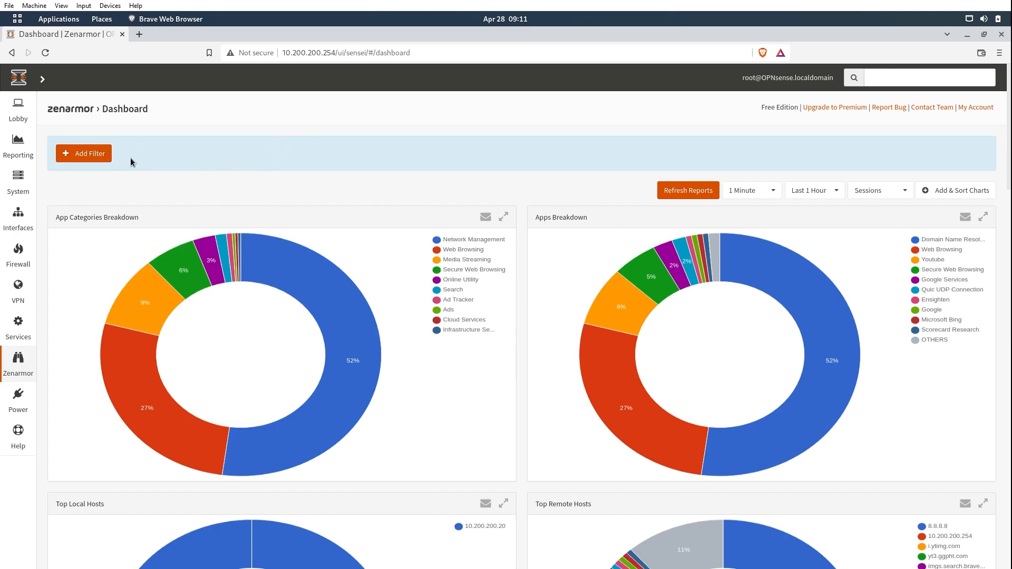
{"action": "left_click", "coordinate": [83, 153]}
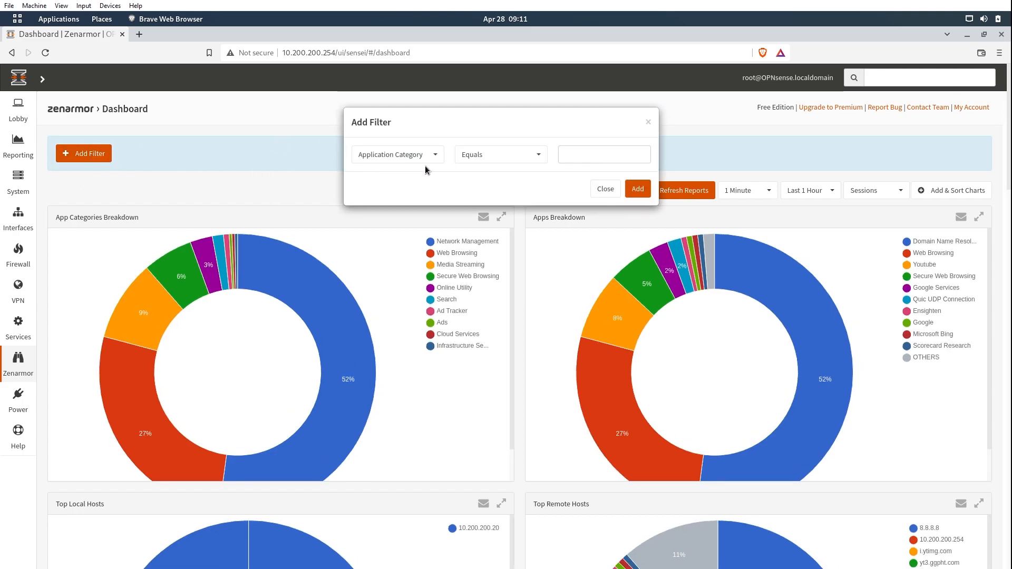
{"action": "left_click", "coordinate": [396, 155]}
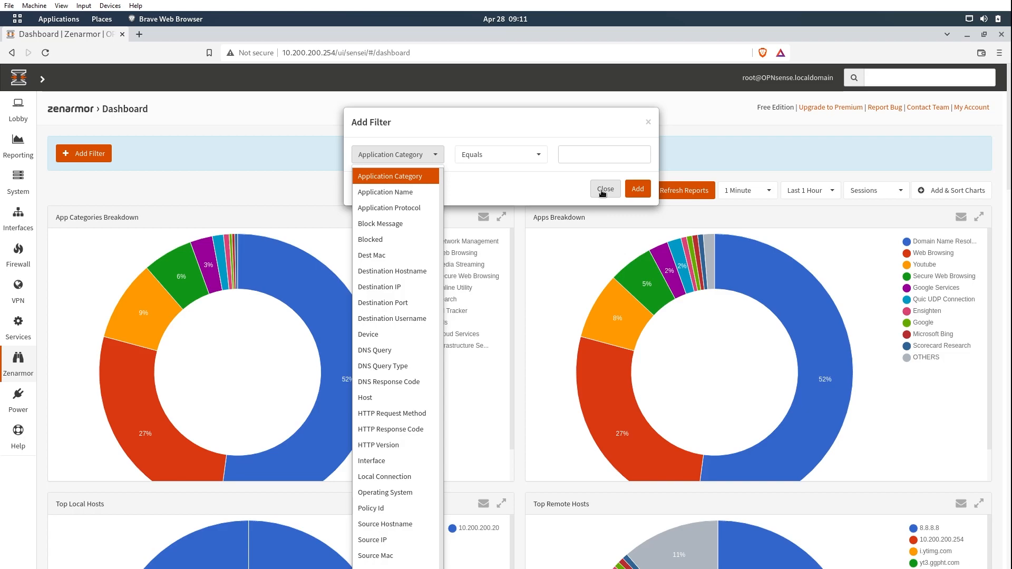
{"action": "left_click", "coordinate": [397, 155]}
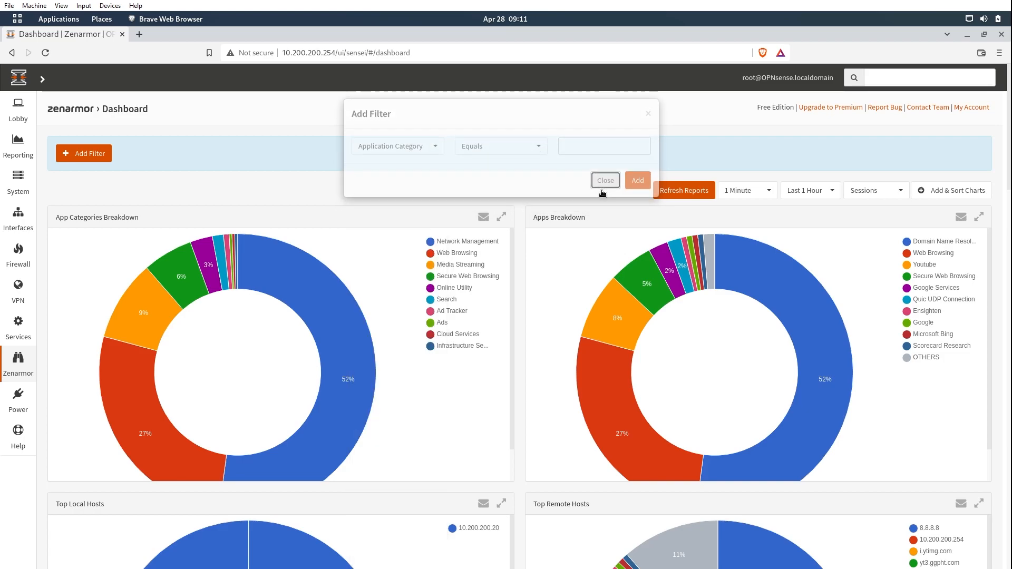
{"action": "left_click", "coordinate": [604, 180]}
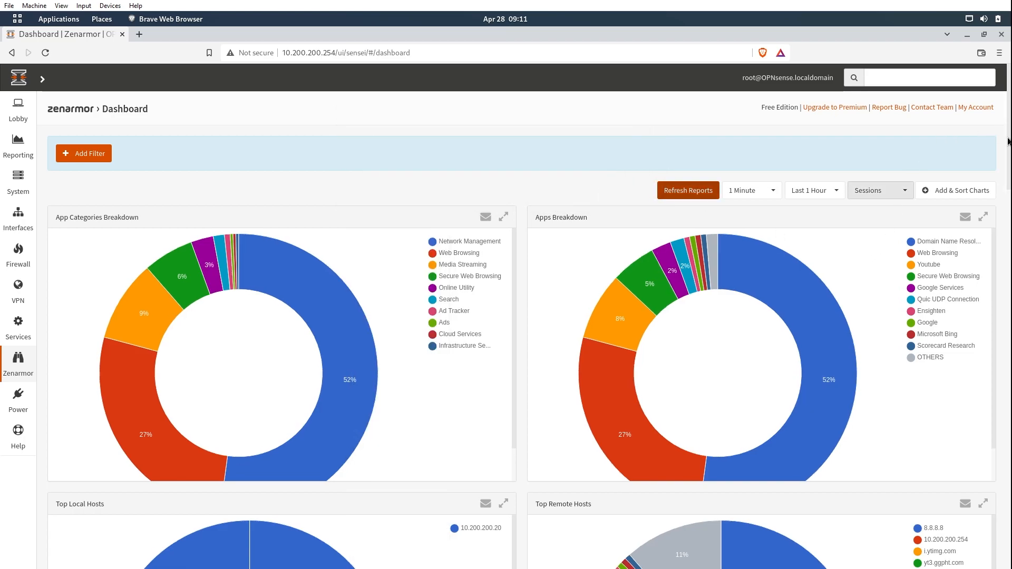
Scroll down the Zenarmor dashboard through connection facts, heatmaps, and apps, assets and hosts tables
{"action": "scroll", "scroll_direction": "down", "scroll_amount": 3}
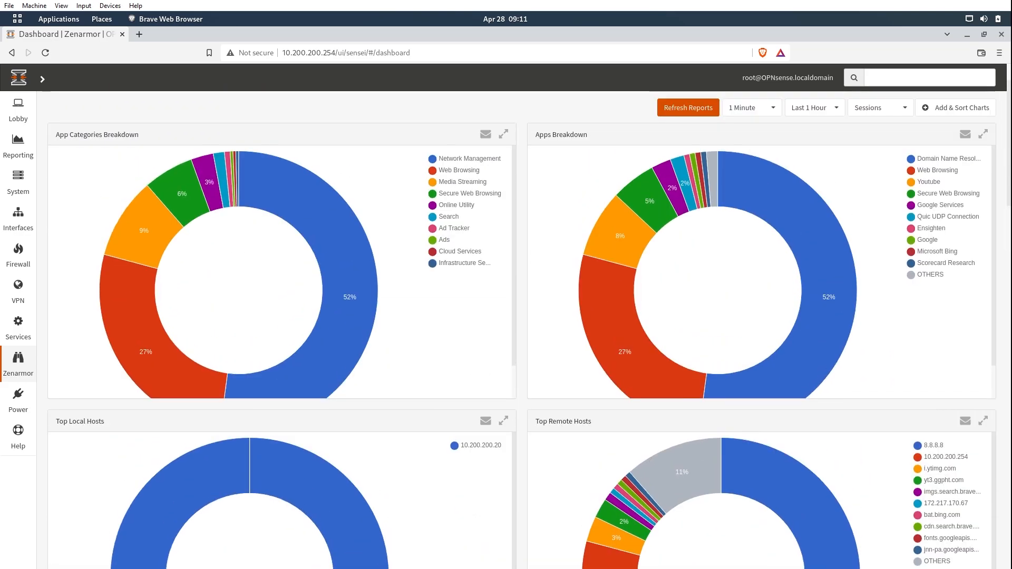
{"action": "scroll", "scroll_direction": "down", "scroll_amount": 3}
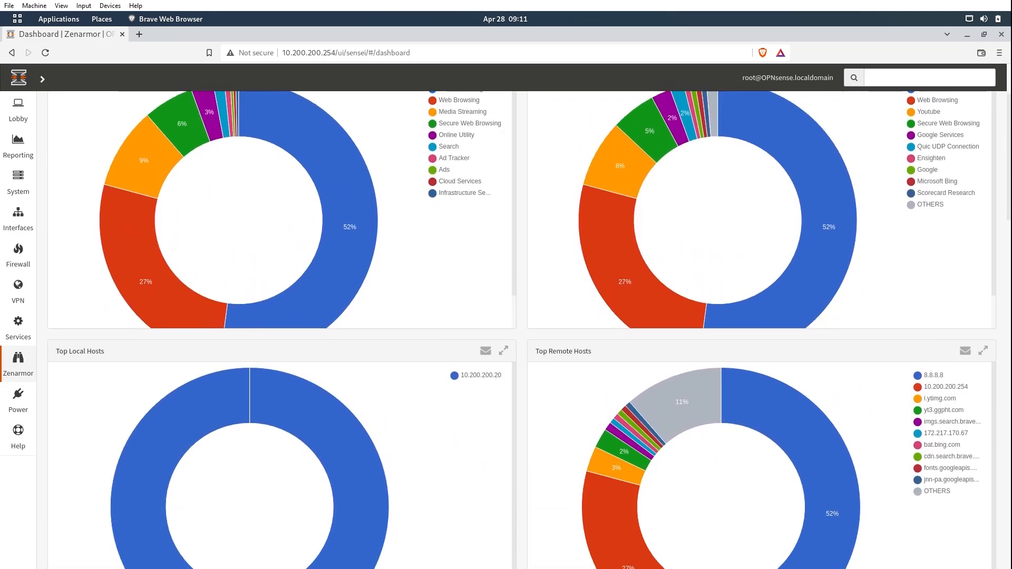
{"action": "scroll", "scroll_direction": "down", "scroll_amount": 3}
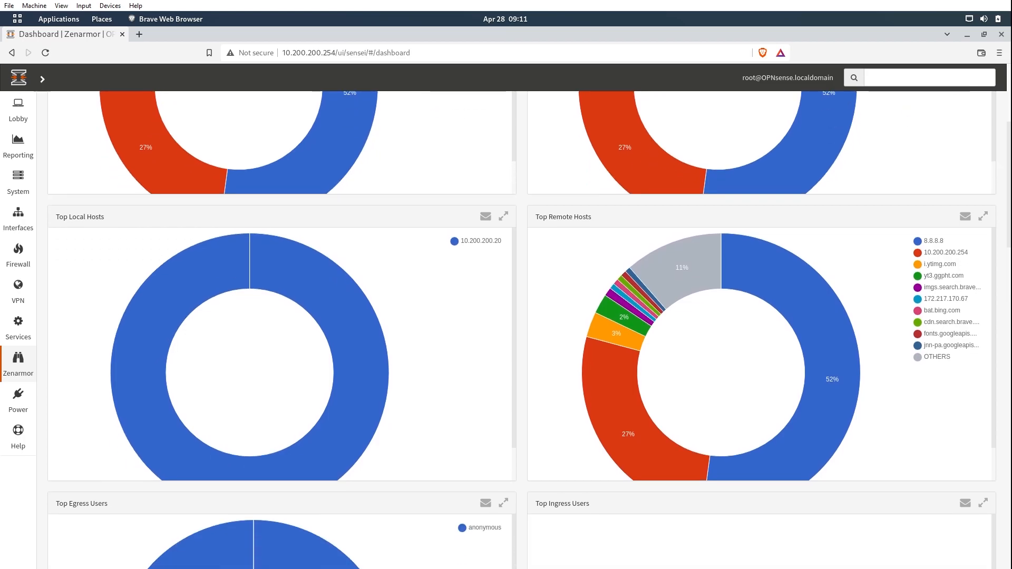
{"action": "scroll", "scroll_direction": "down", "scroll_amount": 3}
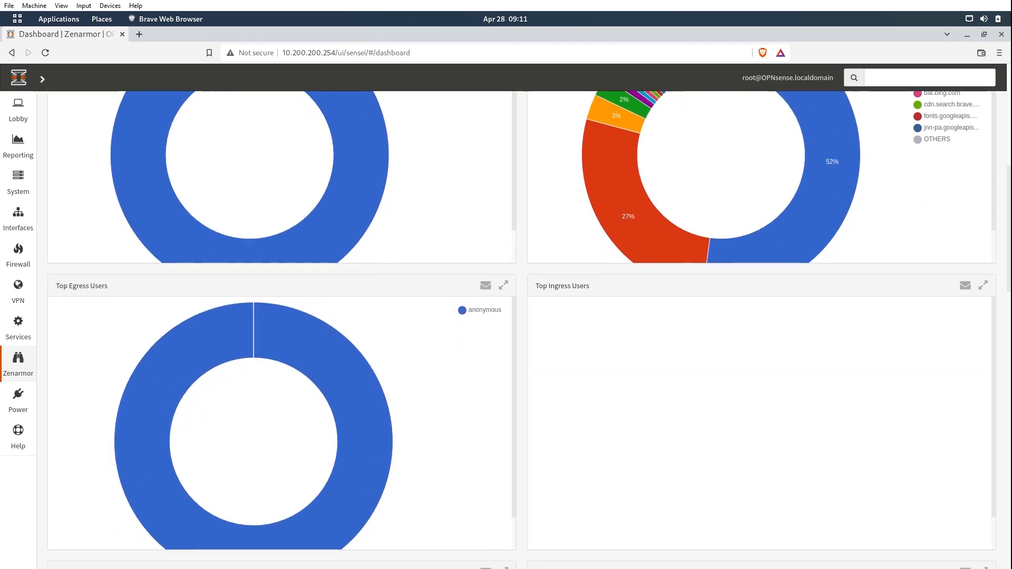
{"action": "scroll", "scroll_direction": "down", "scroll_amount": 3}
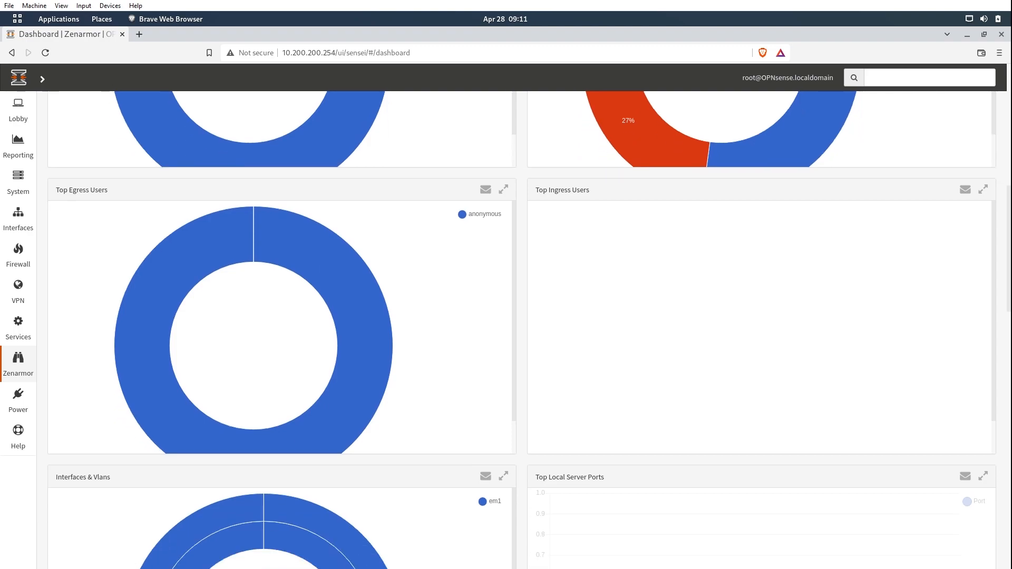
{"action": "scroll", "scroll_direction": "down", "scroll_amount": 3}
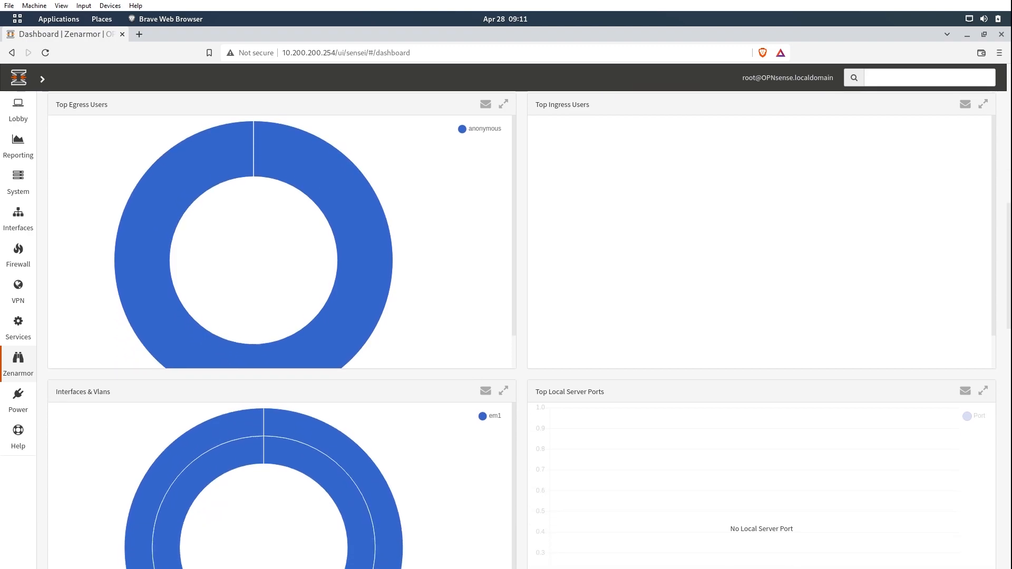
{"action": "scroll", "scroll_direction": "down", "scroll_amount": 3}
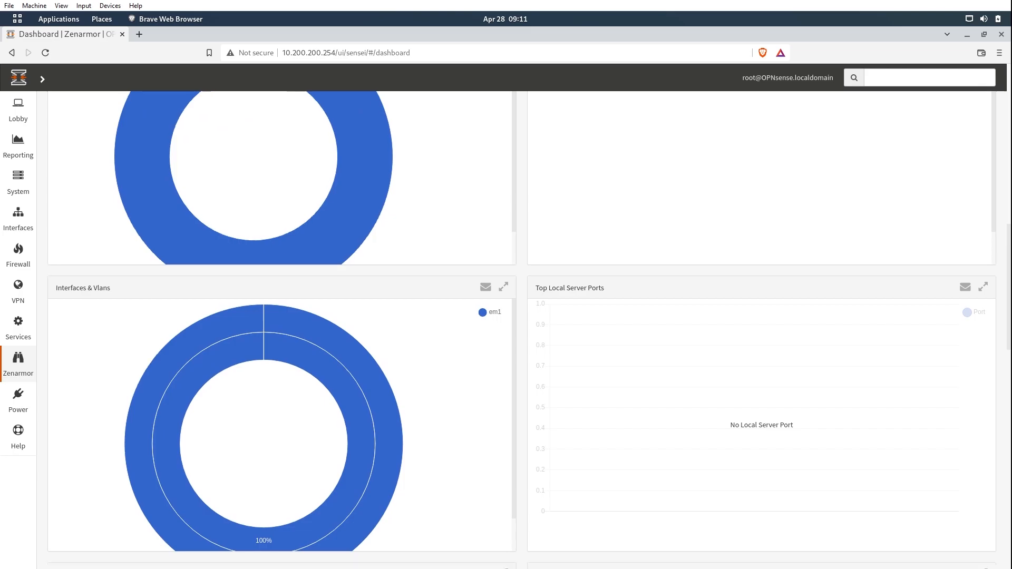
{"action": "scroll", "scroll_direction": "down", "scroll_amount": 3}
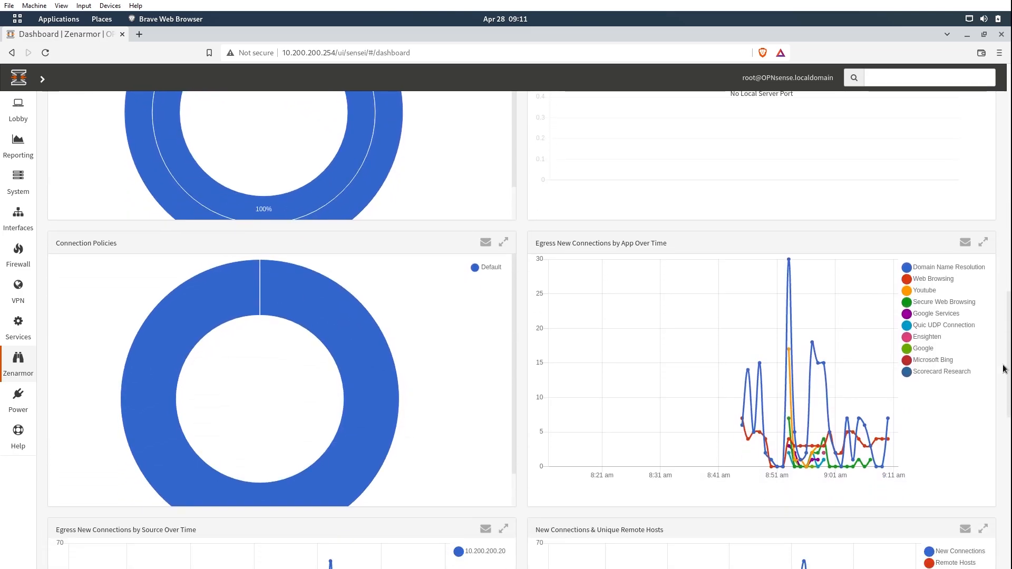
{"action": "scroll", "scroll_direction": "down", "scroll_amount": 3}
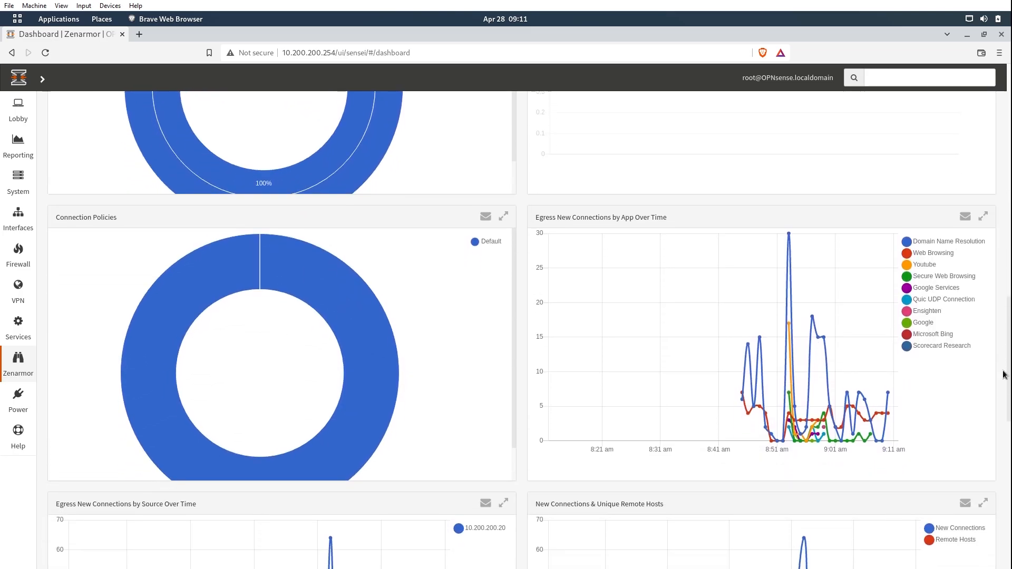
{"action": "scroll", "scroll_direction": "down", "scroll_amount": 3}
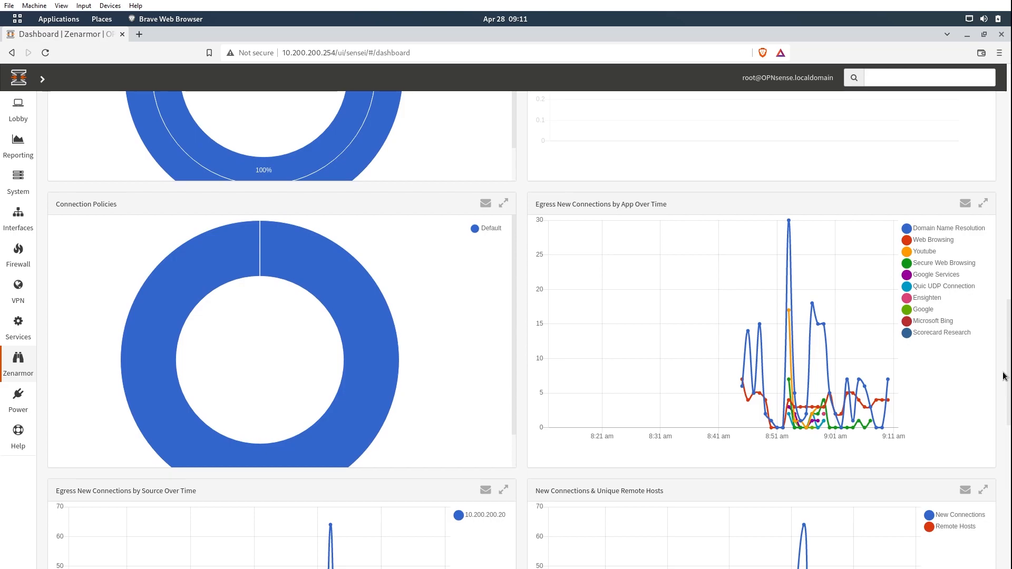
{"action": "scroll", "scroll_direction": "down", "scroll_amount": 3}
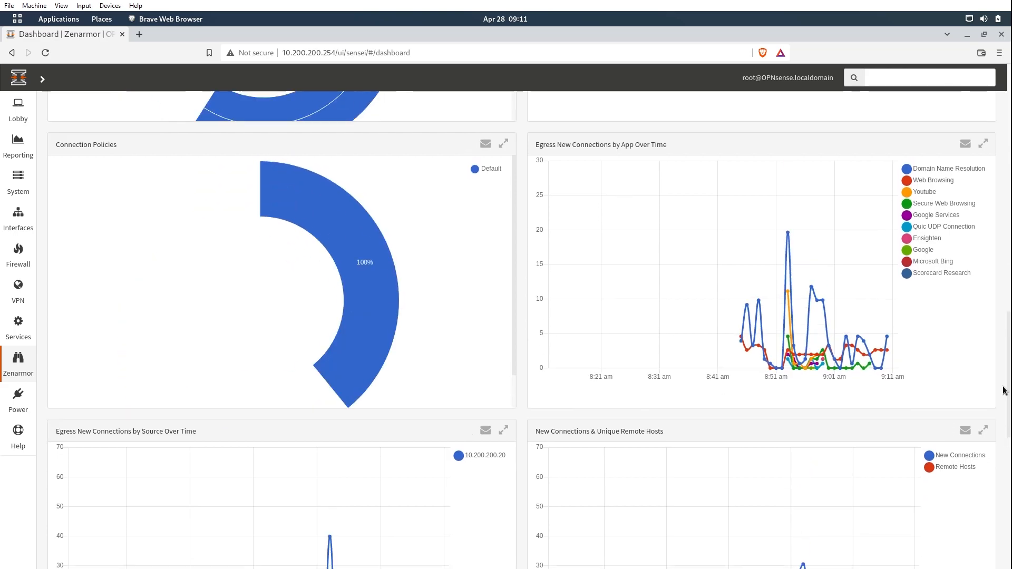
{"action": "scroll", "scroll_direction": "down", "scroll_amount": 3}
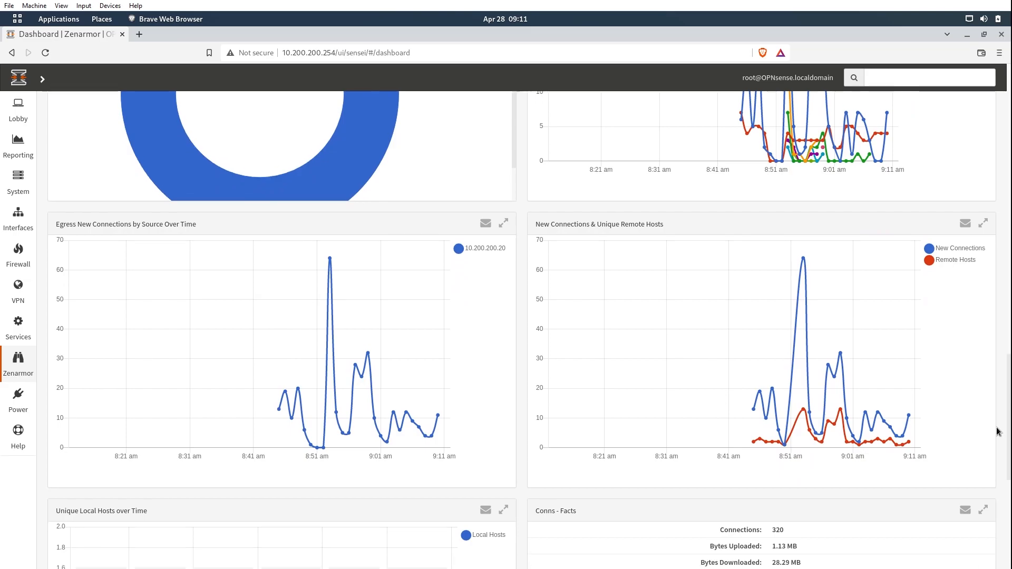
{"action": "scroll", "scroll_direction": "down", "scroll_amount": 3}
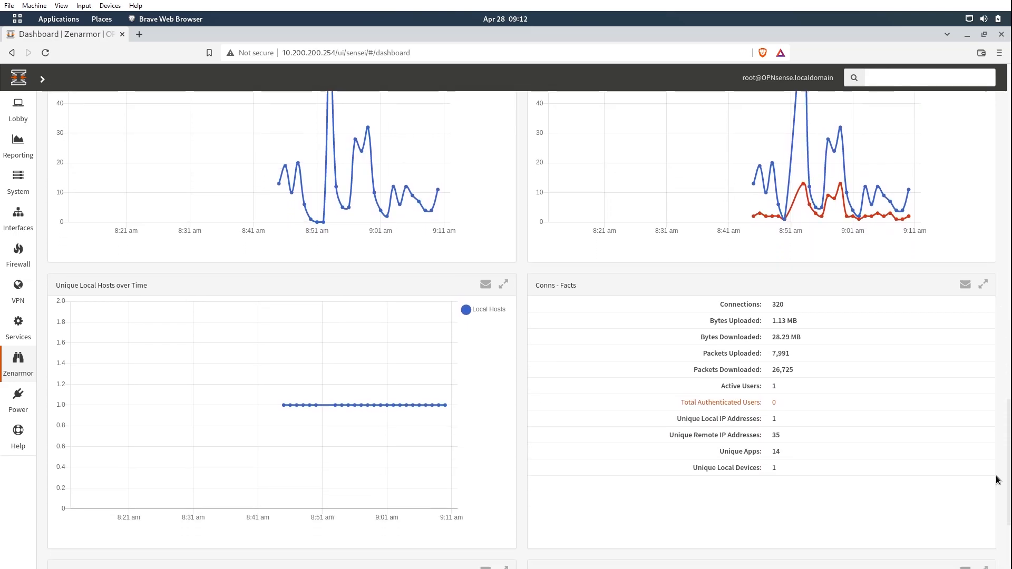
{"action": "scroll", "scroll_direction": "down", "scroll_amount": 3}
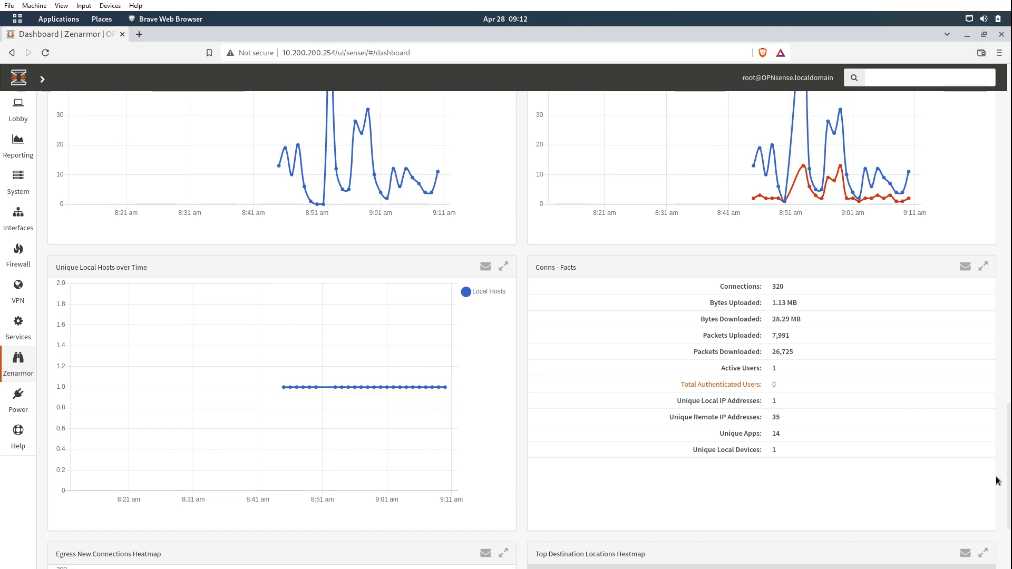
{"action": "scroll", "scroll_direction": "down", "scroll_amount": 3}
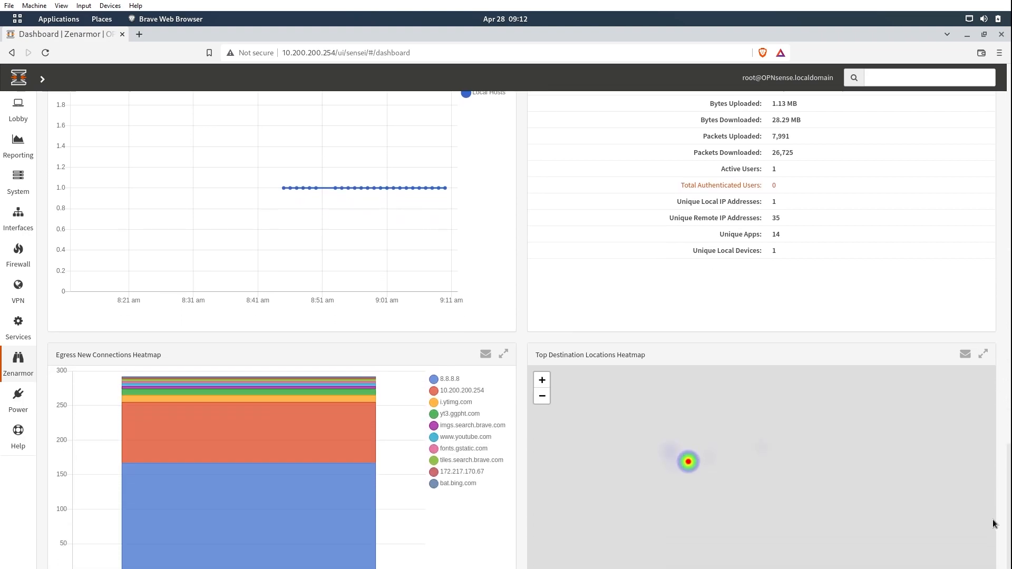
{"action": "scroll", "scroll_direction": "down", "scroll_amount": 3}
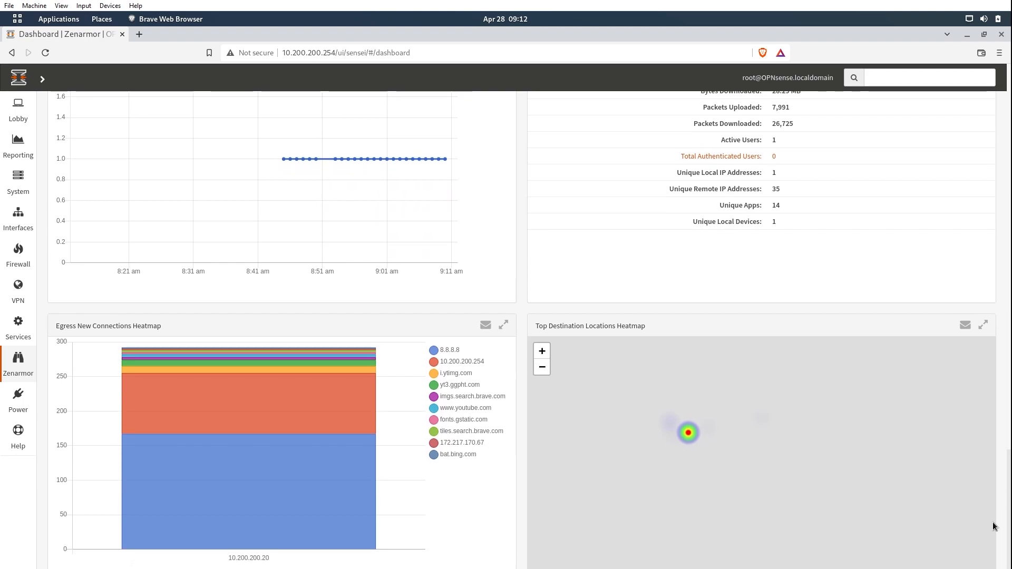
{"action": "scroll", "scroll_direction": "down", "scroll_amount": 3}
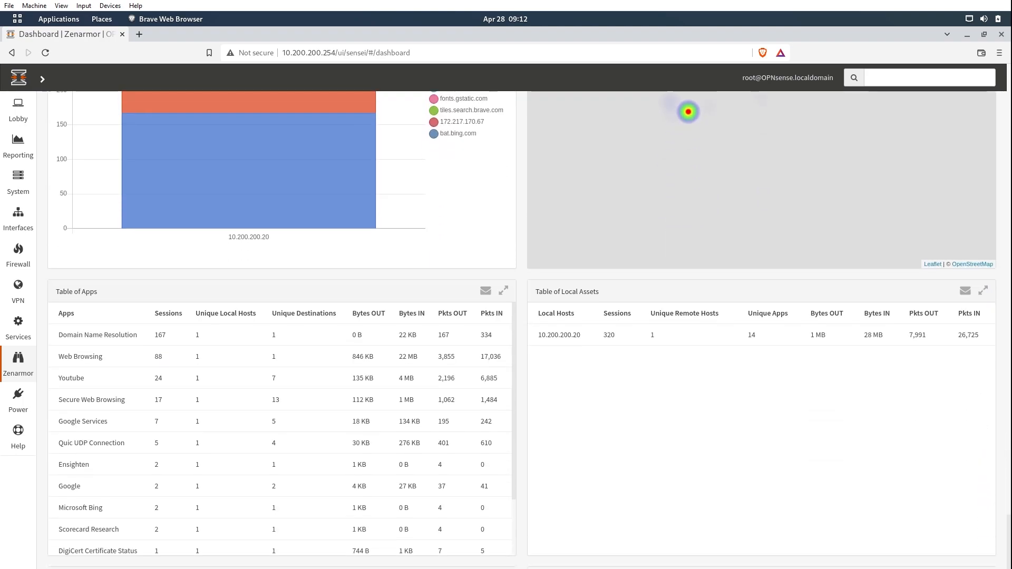
{"action": "scroll", "scroll_direction": "down", "scroll_amount": 3}
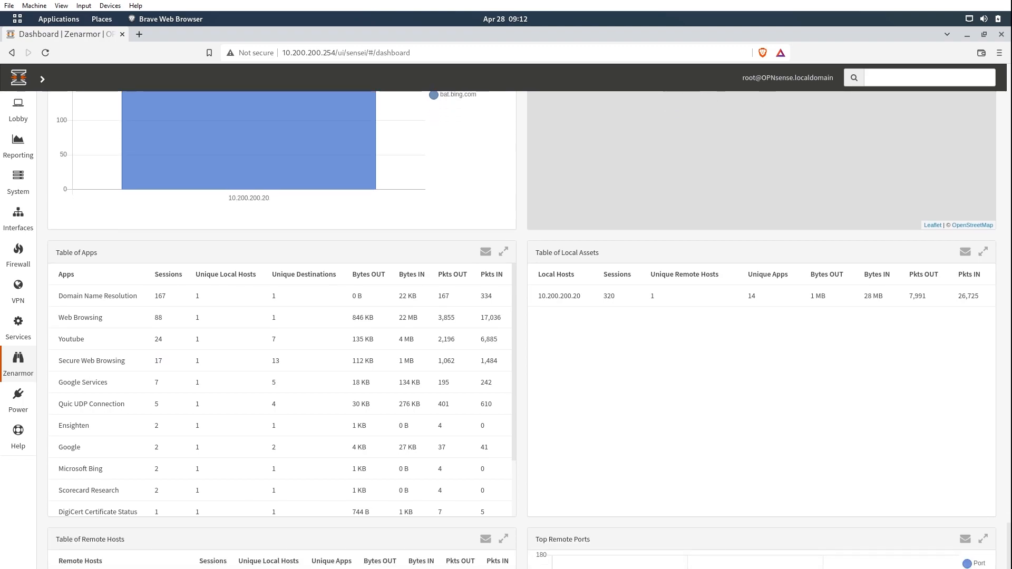
{"action": "scroll", "scroll_direction": "down", "scroll_amount": 3}
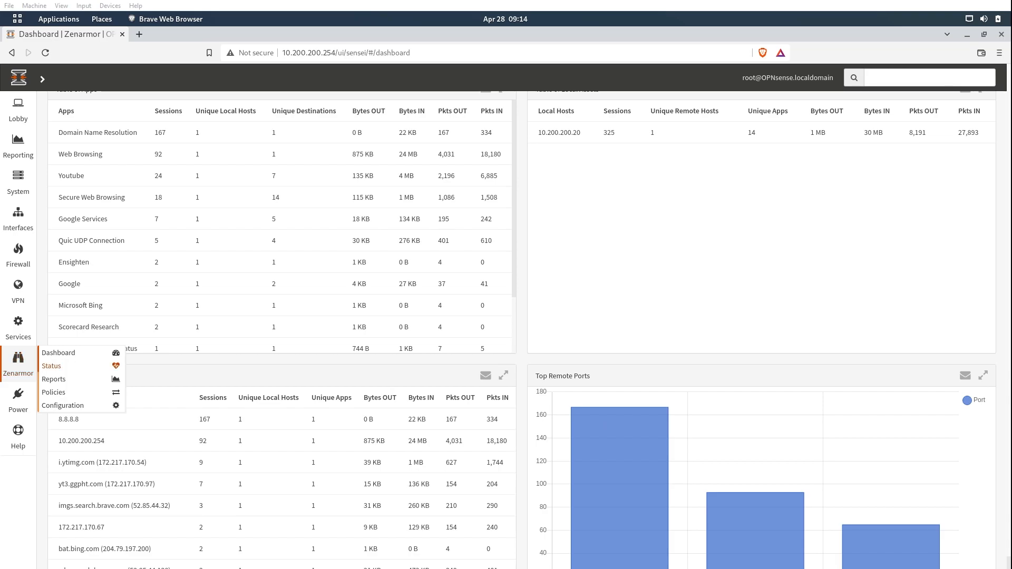
{"action": "left_click", "coordinate": [52, 366]}
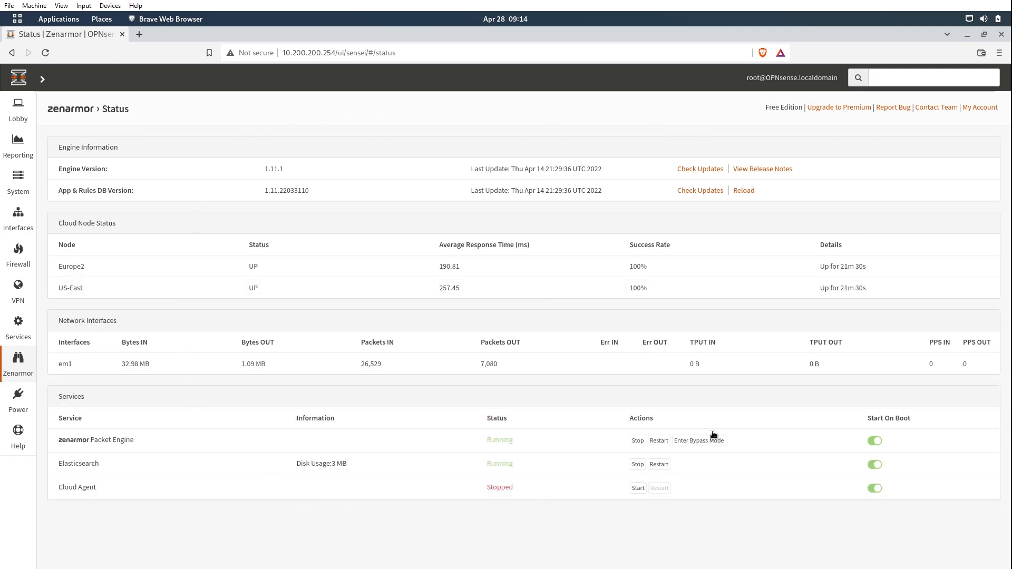
{"action": "mouse_move", "coordinate": [250, 324]}
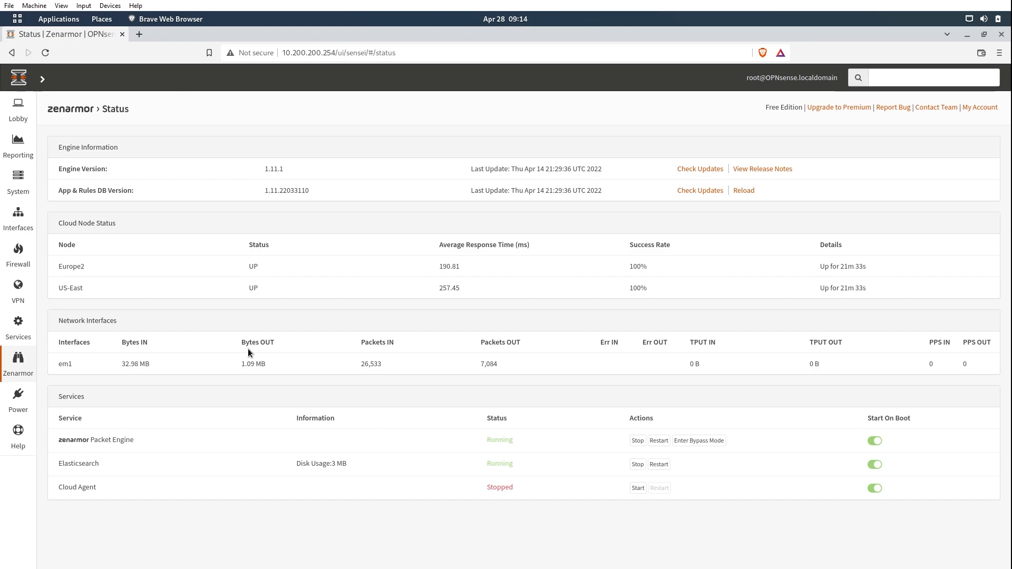
{"action": "mouse_move", "coordinate": [315, 115]}
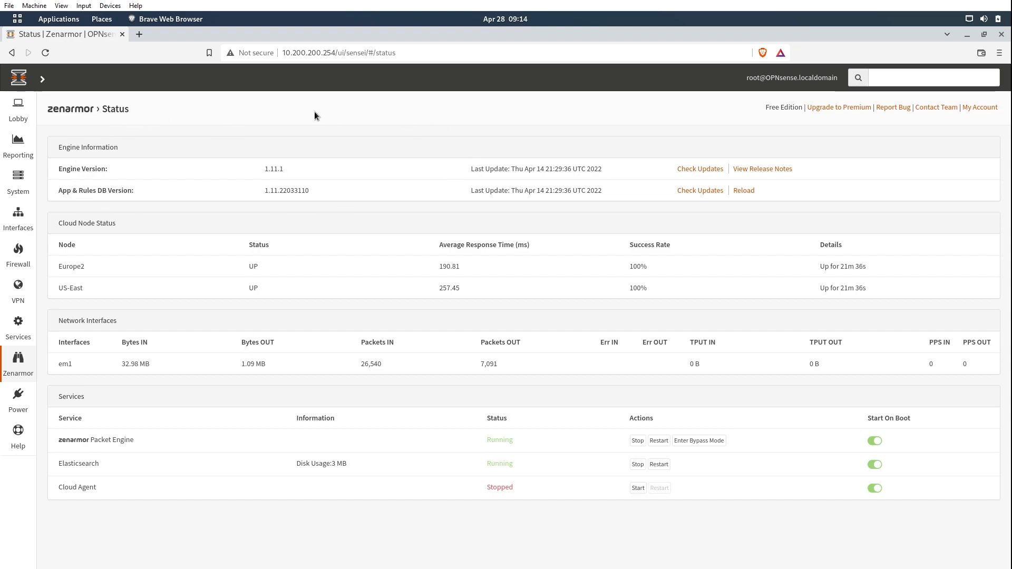
{"action": "mouse_move", "coordinate": [400, 234]}
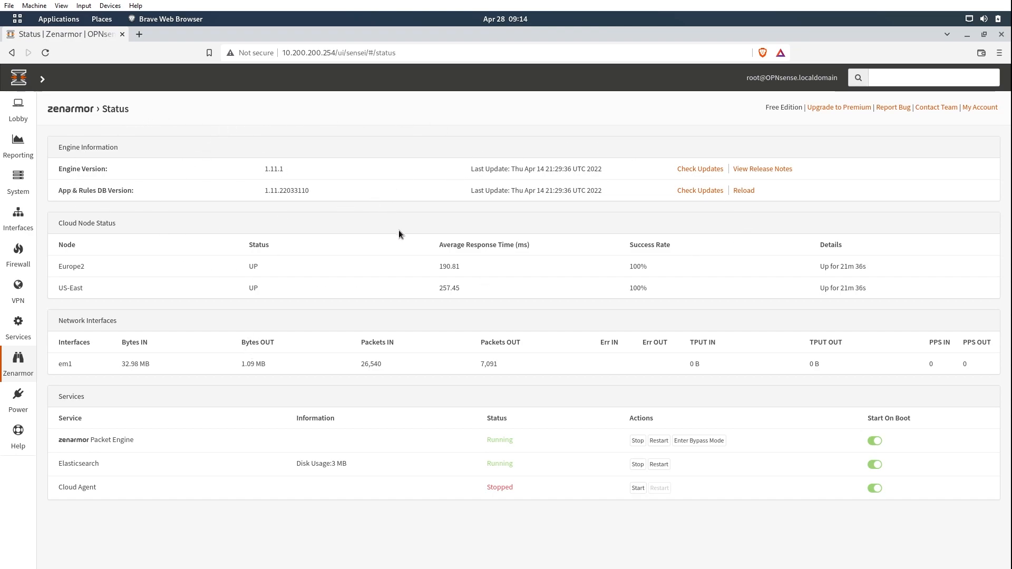
{"action": "mouse_move", "coordinate": [579, 420]}
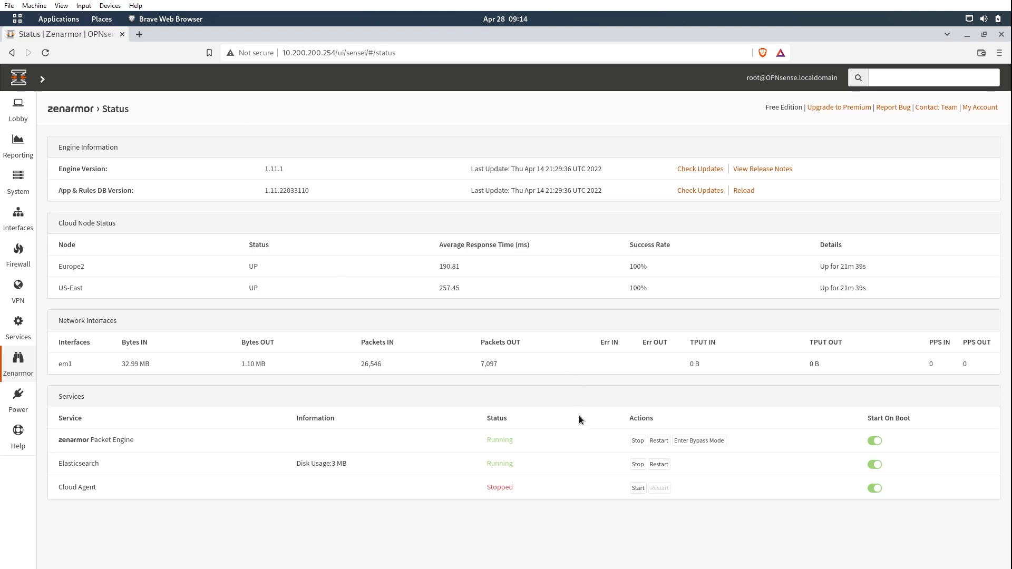
{"action": "mouse_move", "coordinate": [568, 412]}
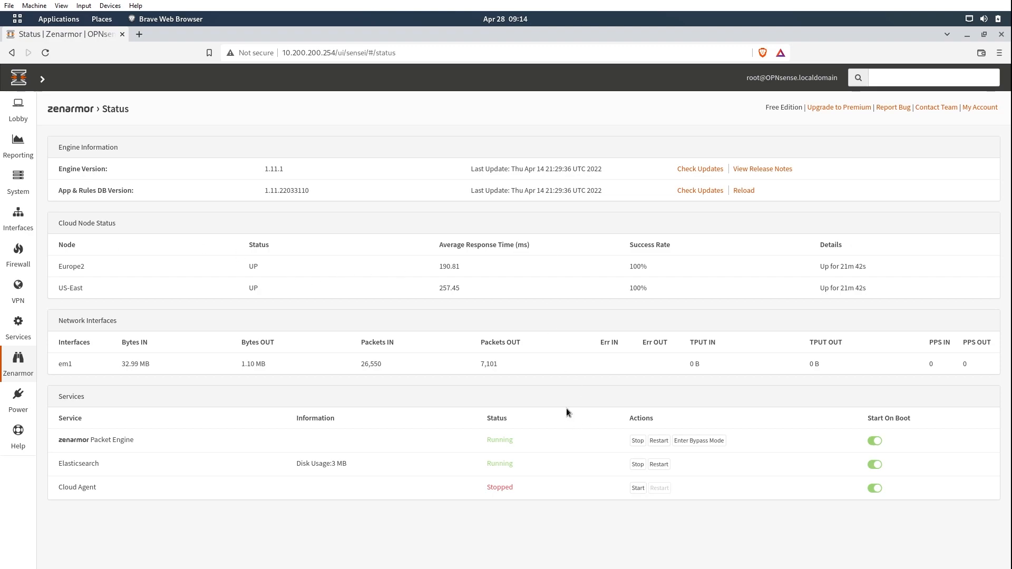
{"action": "mouse_move", "coordinate": [725, 195]}
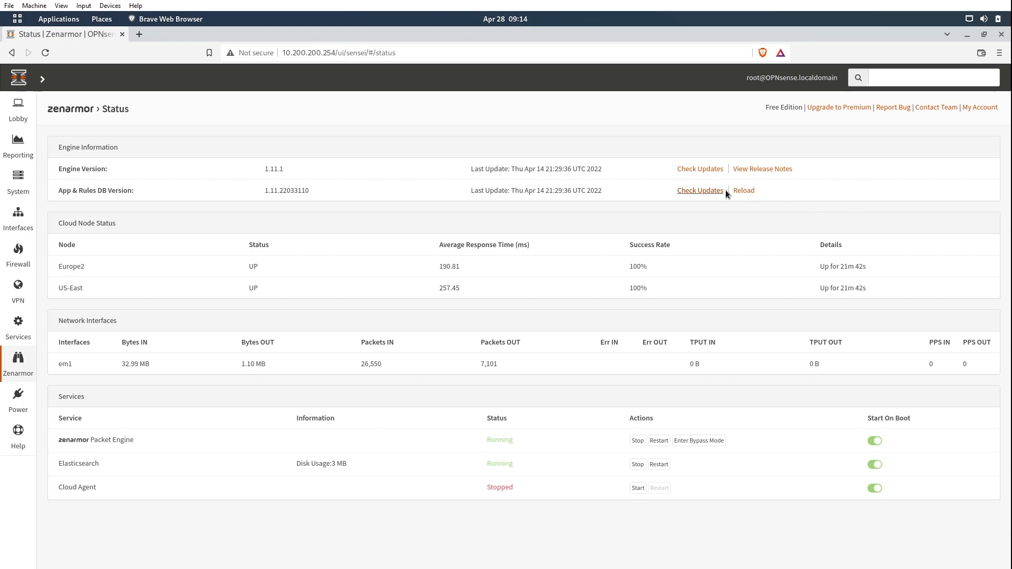
{"action": "mouse_move", "coordinate": [732, 311]}
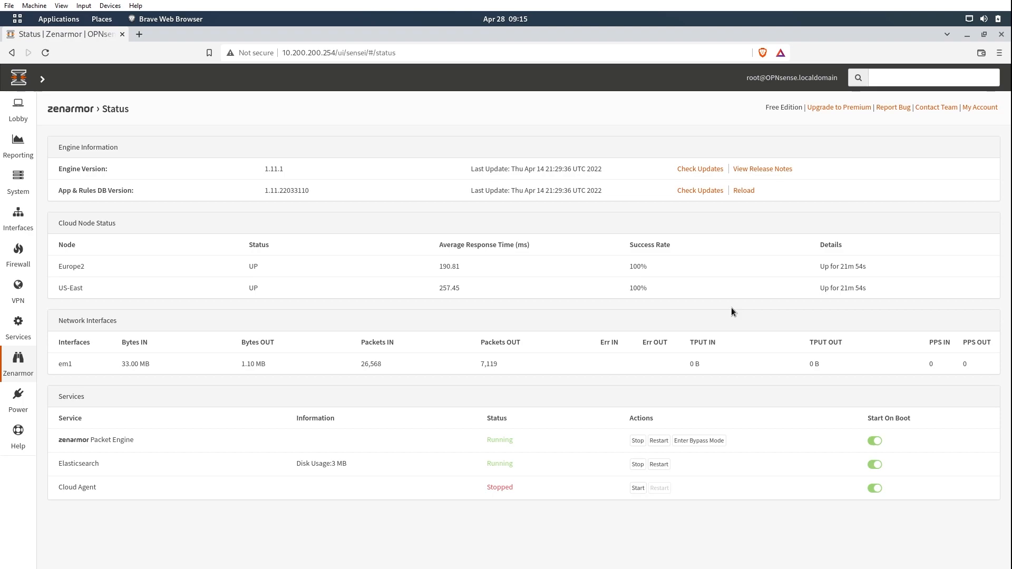
{"action": "mouse_move", "coordinate": [609, 278]}
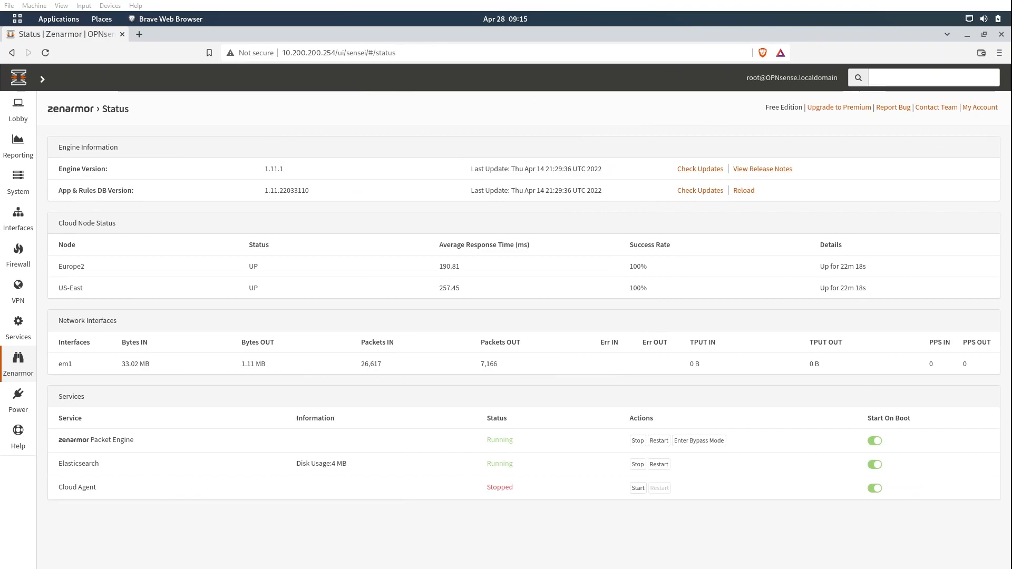
Go to Zenarmor Reports, then open and dismiss the Add Filter dialog without adding a filter
{"action": "left_click", "coordinate": [18, 363]}
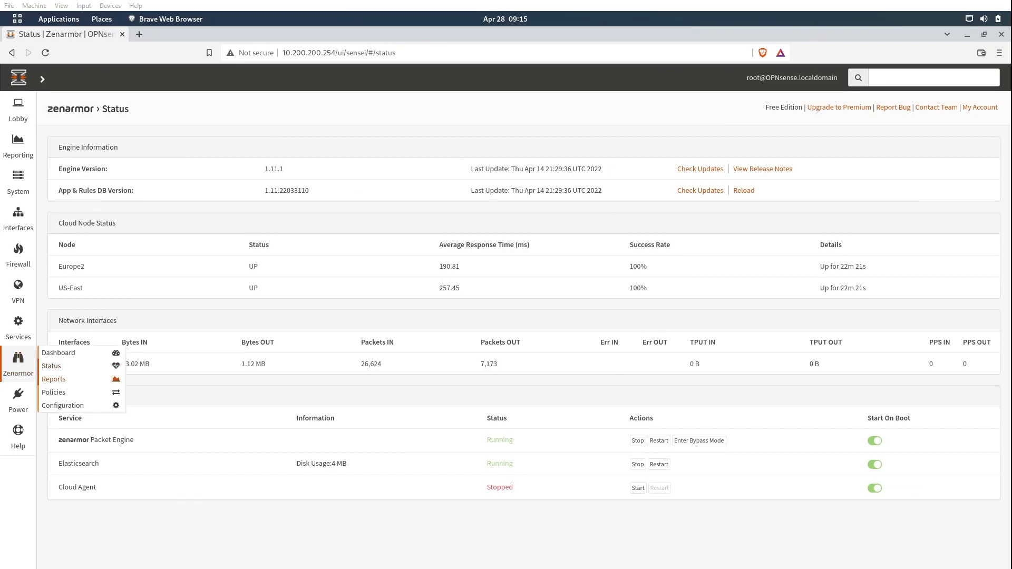
{"action": "left_click", "coordinate": [53, 379]}
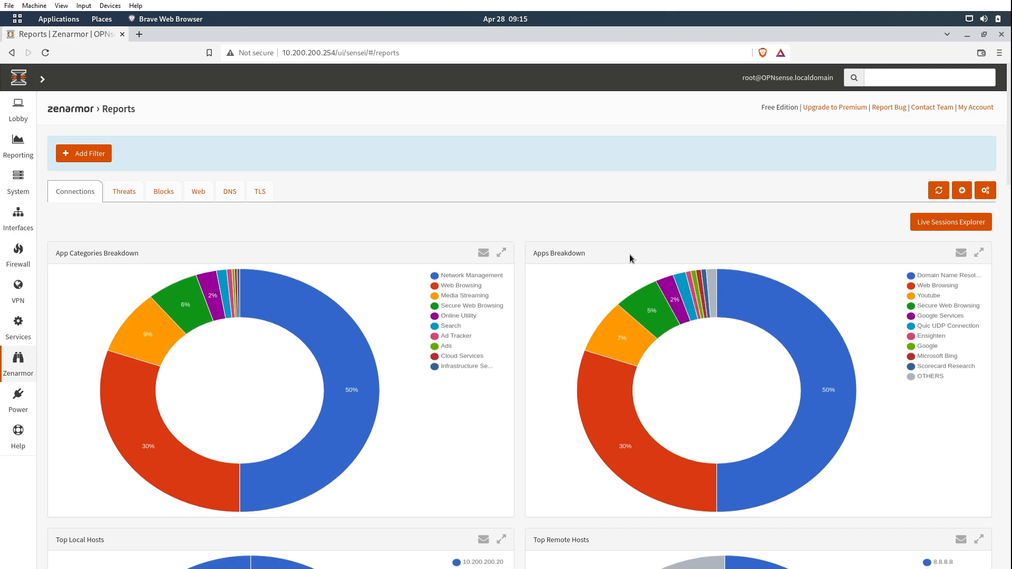
{"action": "mouse_move", "coordinate": [98, 188]}
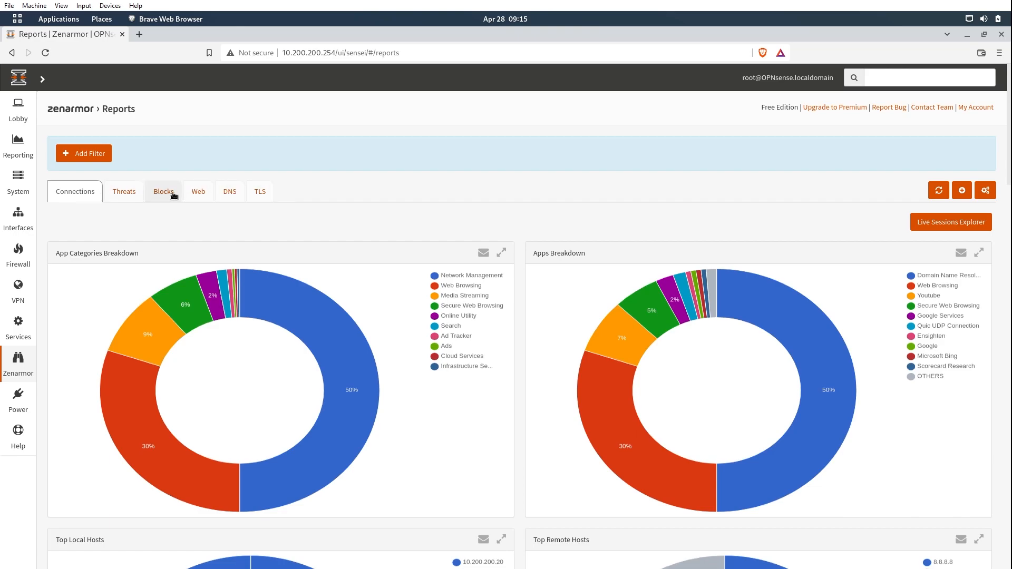
{"action": "mouse_move", "coordinate": [259, 191]}
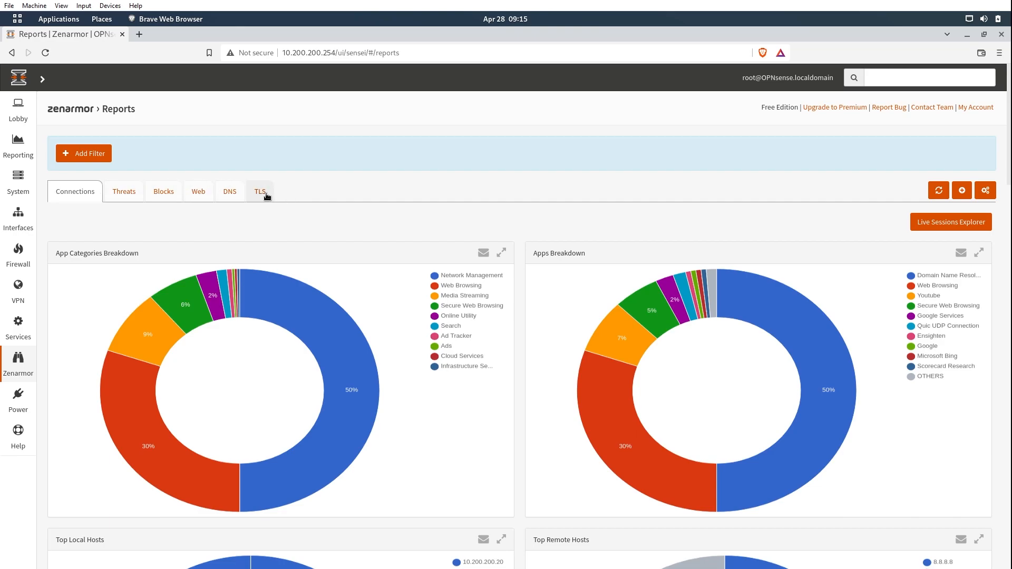
{"action": "mouse_move", "coordinate": [123, 191]}
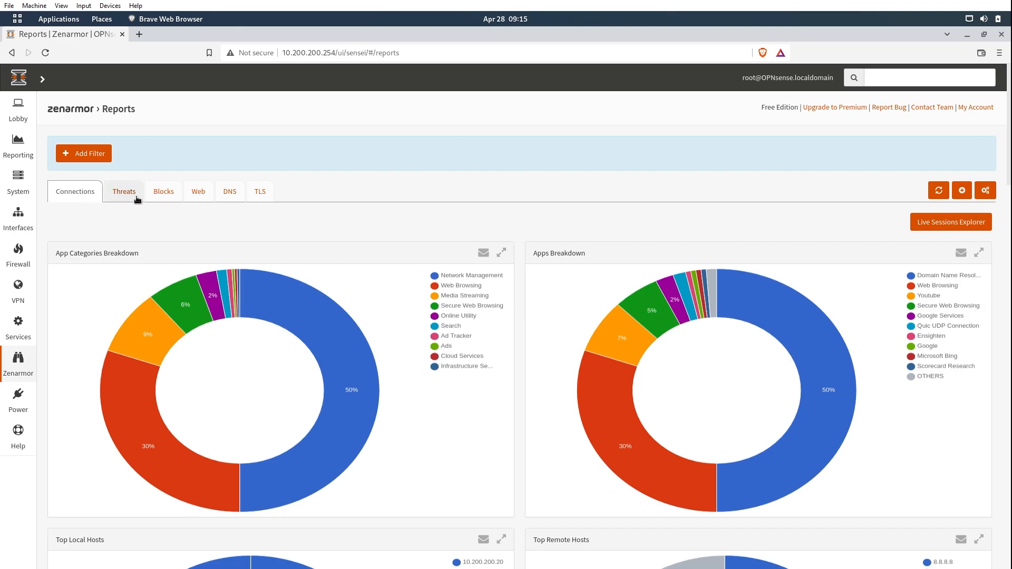
{"action": "mouse_move", "coordinate": [164, 192]}
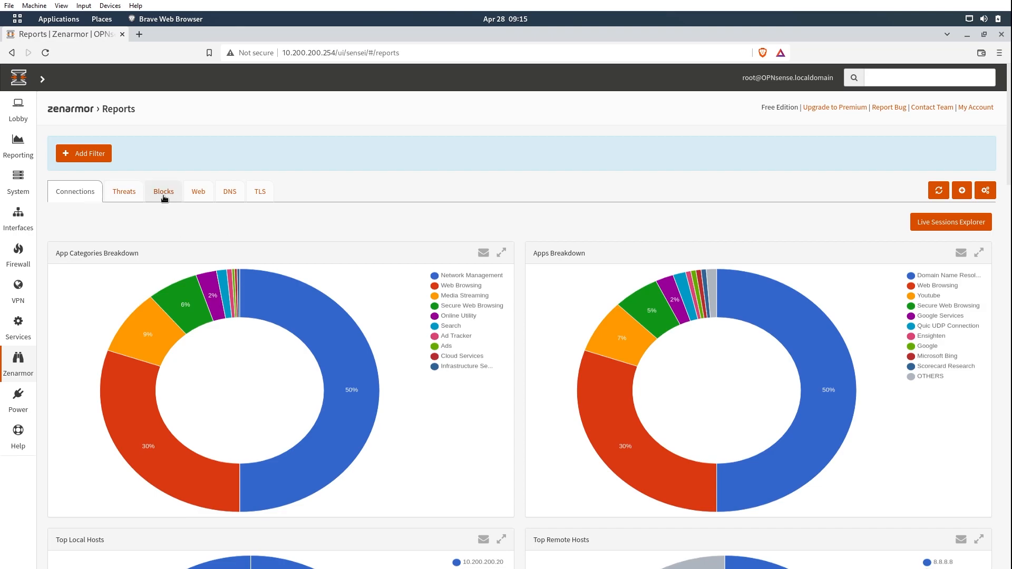
{"action": "mouse_move", "coordinate": [297, 208]}
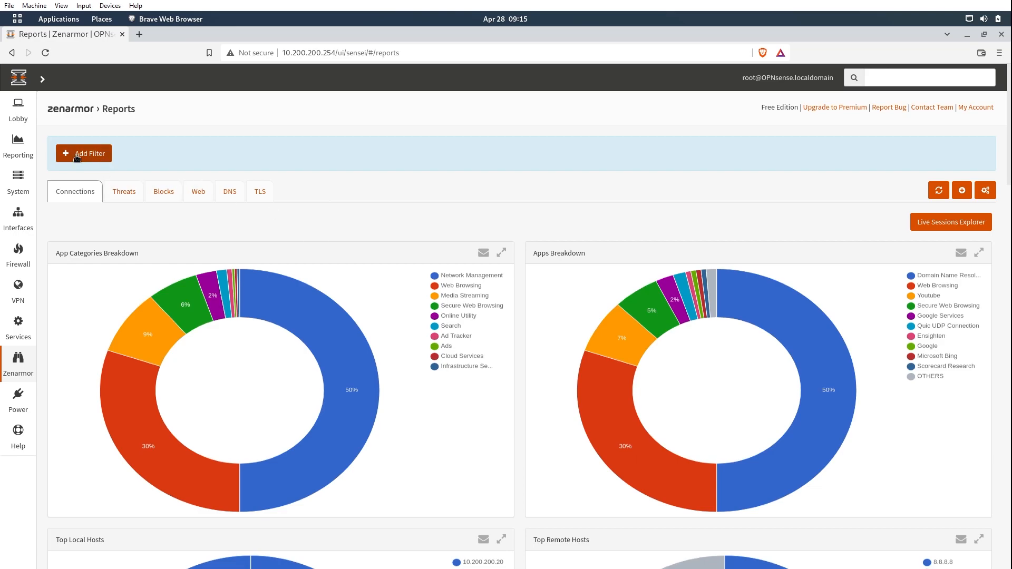
{"action": "left_click", "coordinate": [83, 153]}
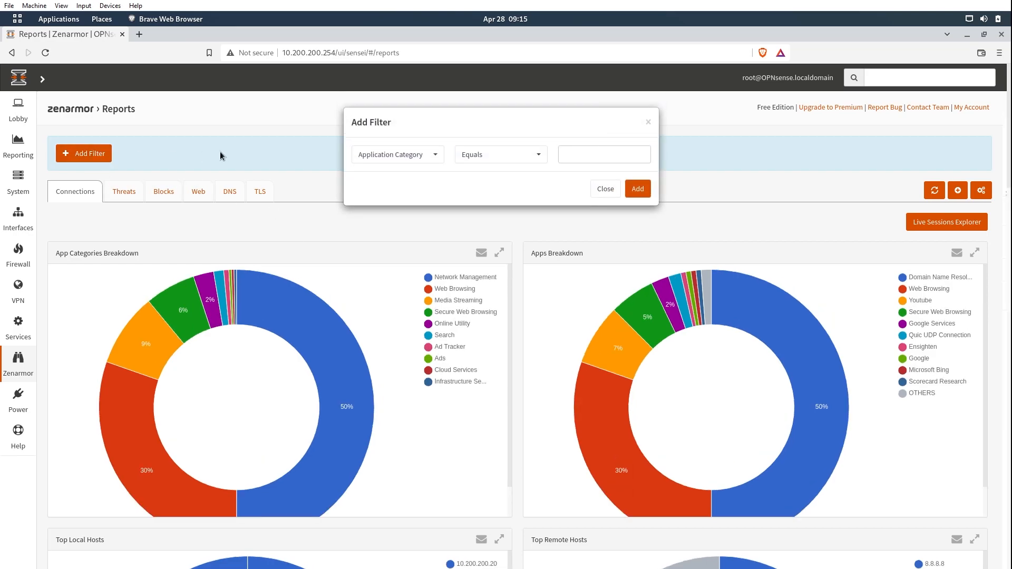
{"action": "mouse_move", "coordinate": [563, 187]}
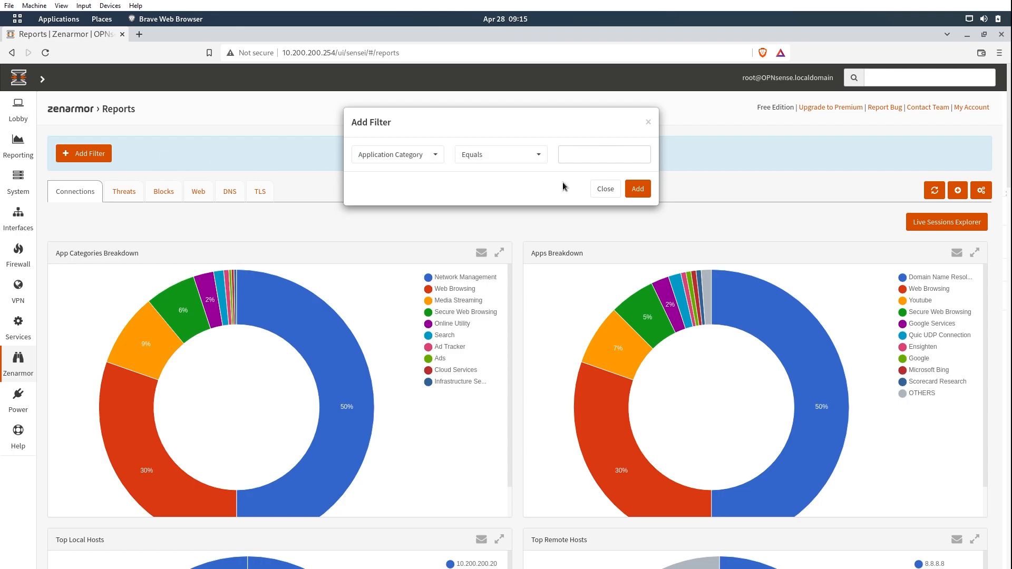
{"action": "left_click", "coordinate": [603, 188]}
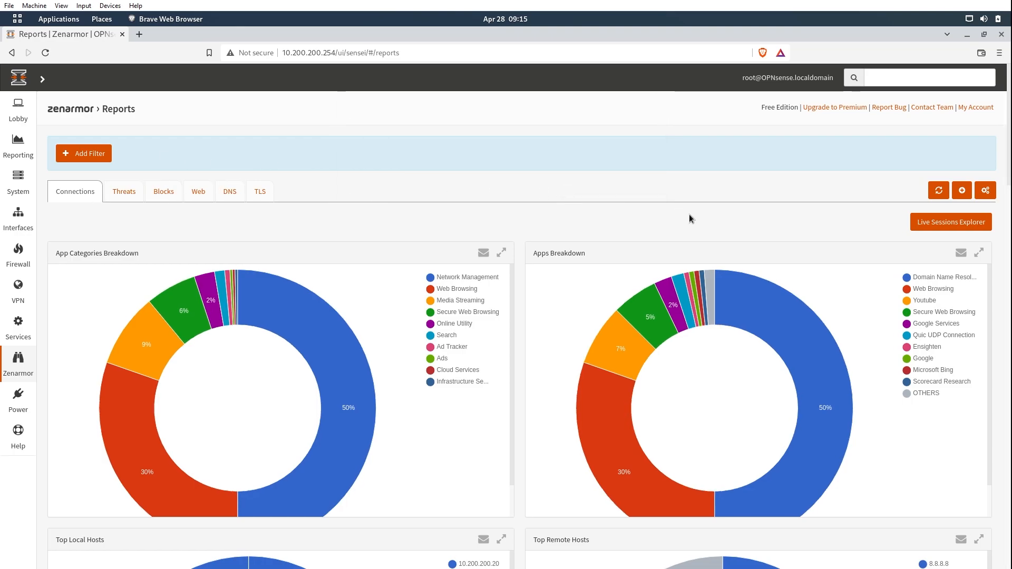
{"action": "mouse_move", "coordinate": [932, 253]}
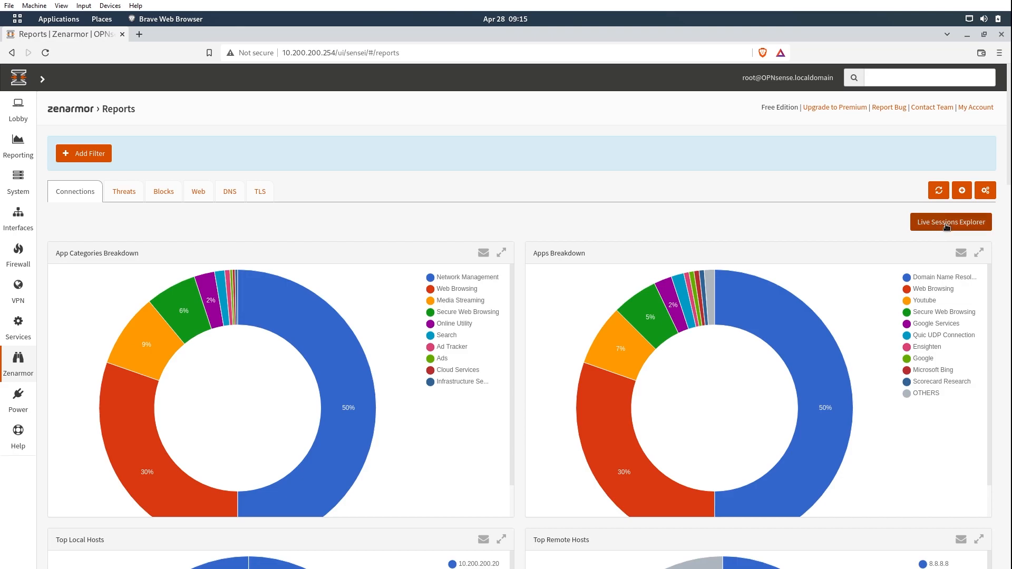
Open the Live Sessions Explorer listing connection records with IPs, apps and bytes
{"action": "left_click", "coordinate": [949, 222]}
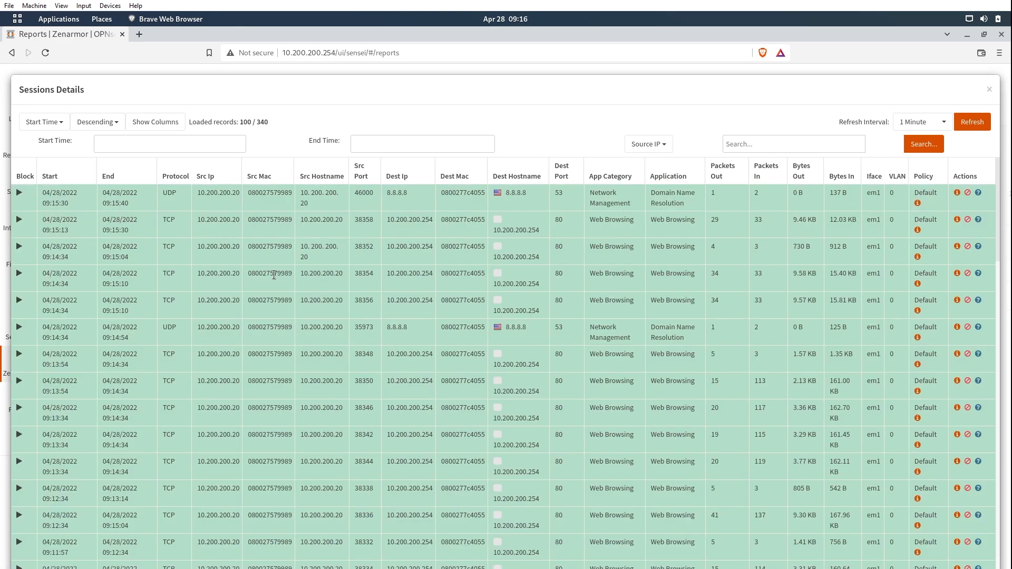
{"action": "mouse_move", "coordinate": [494, 196]}
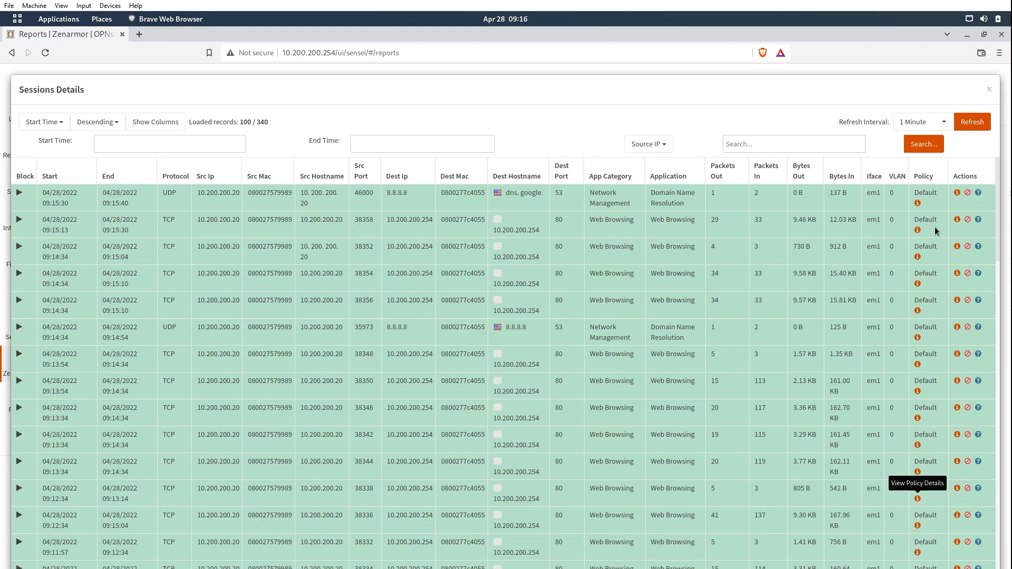
{"action": "mouse_move", "coordinate": [930, 239]}
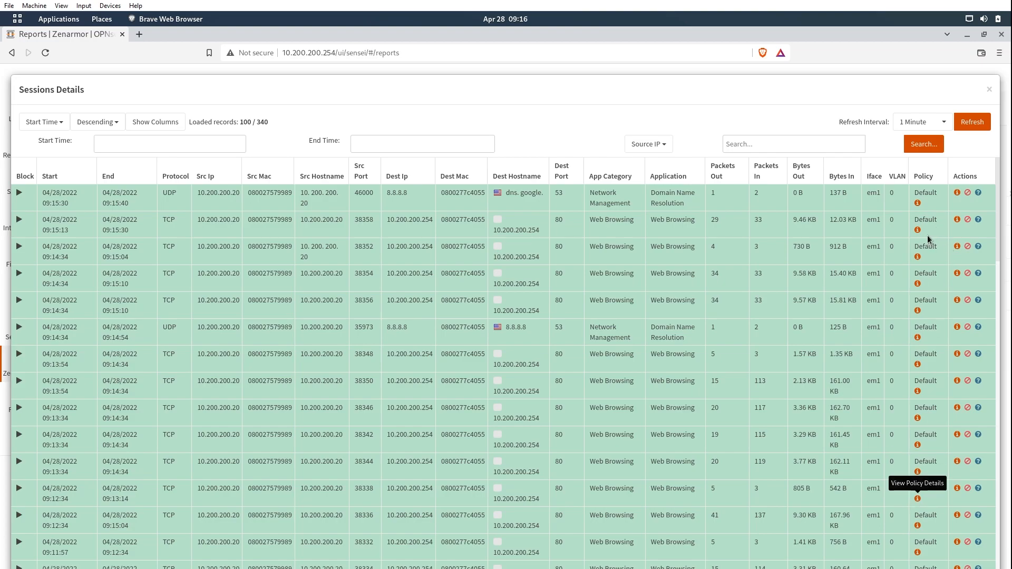
{"action": "mouse_move", "coordinate": [917, 201]}
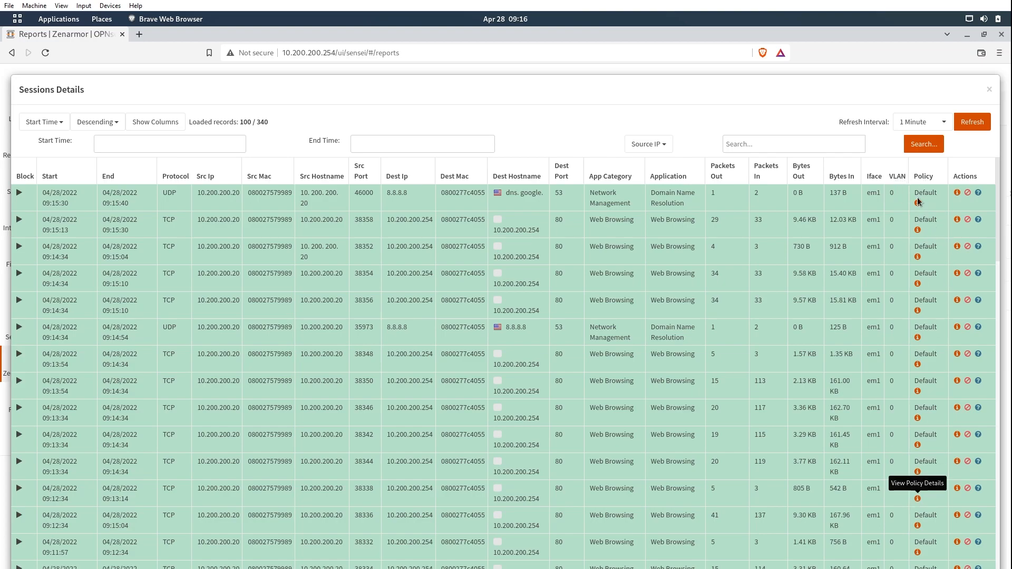
{"action": "mouse_move", "coordinate": [917, 190]}
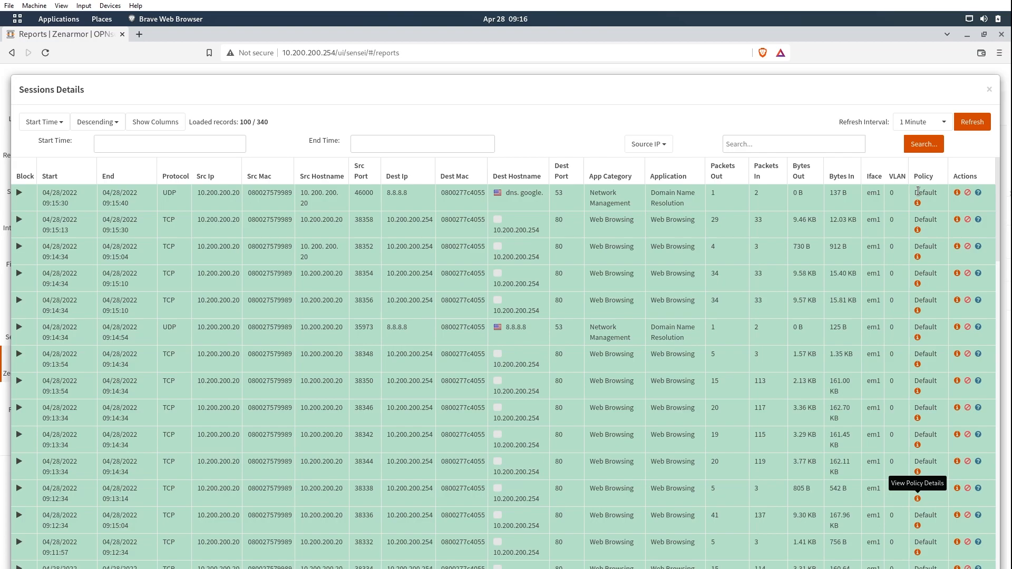
{"action": "mouse_move", "coordinate": [619, 195]}
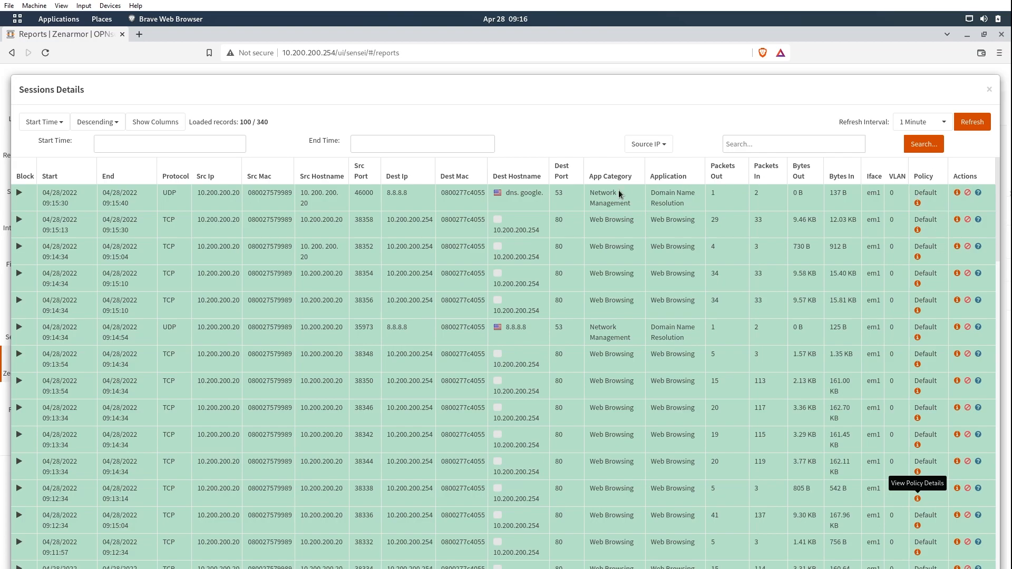
{"action": "mouse_move", "coordinate": [753, 314]}
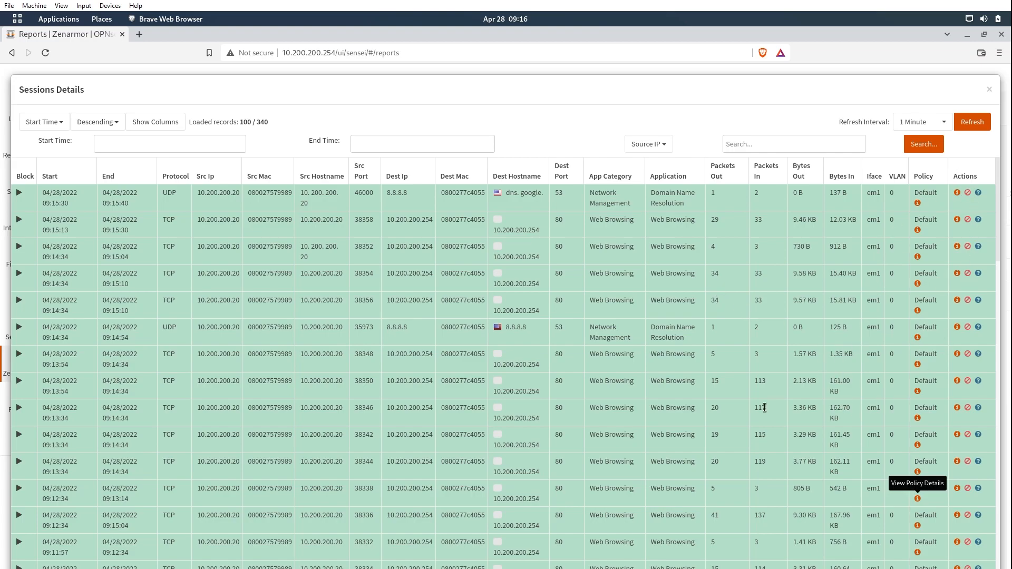
{"action": "mouse_move", "coordinate": [643, 300]}
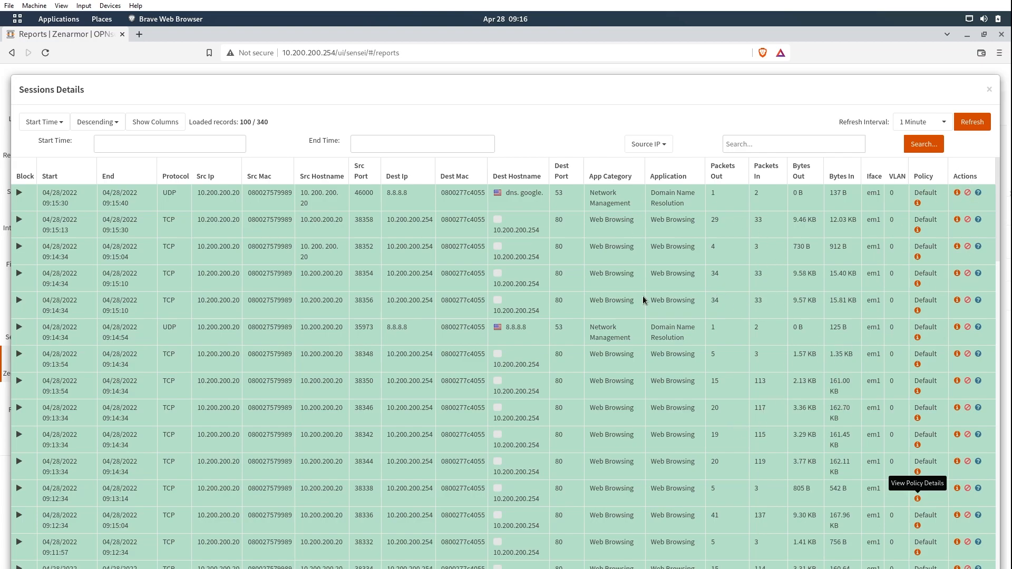
{"action": "mouse_move", "coordinate": [457, 341]}
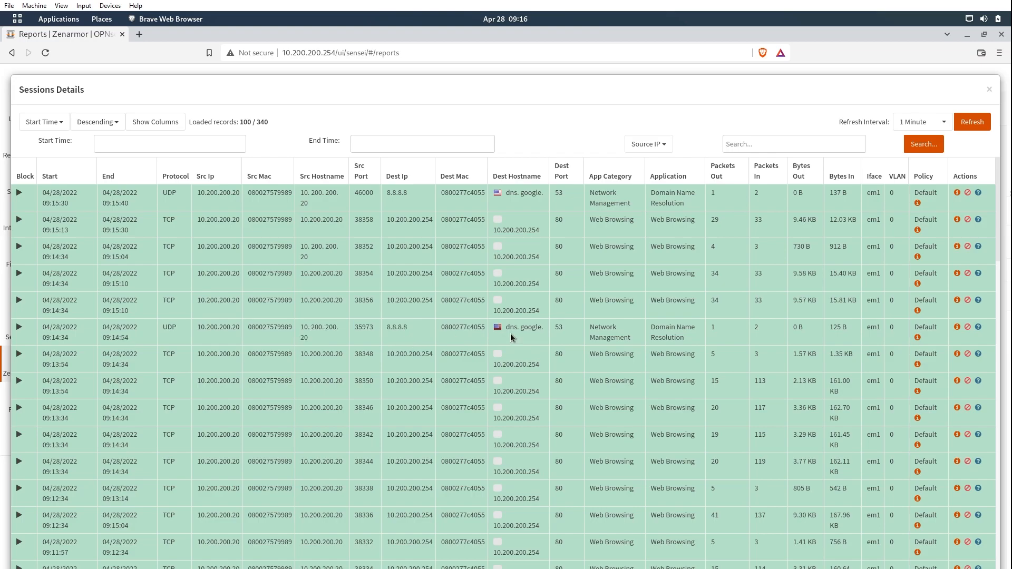
{"action": "mouse_move", "coordinate": [966, 327]}
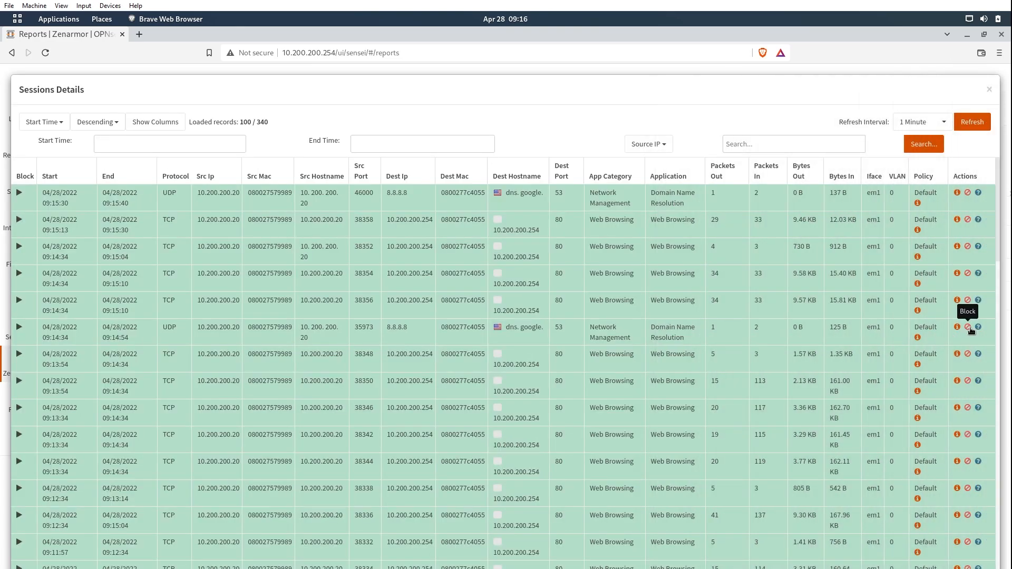
{"action": "mouse_move", "coordinate": [979, 327]}
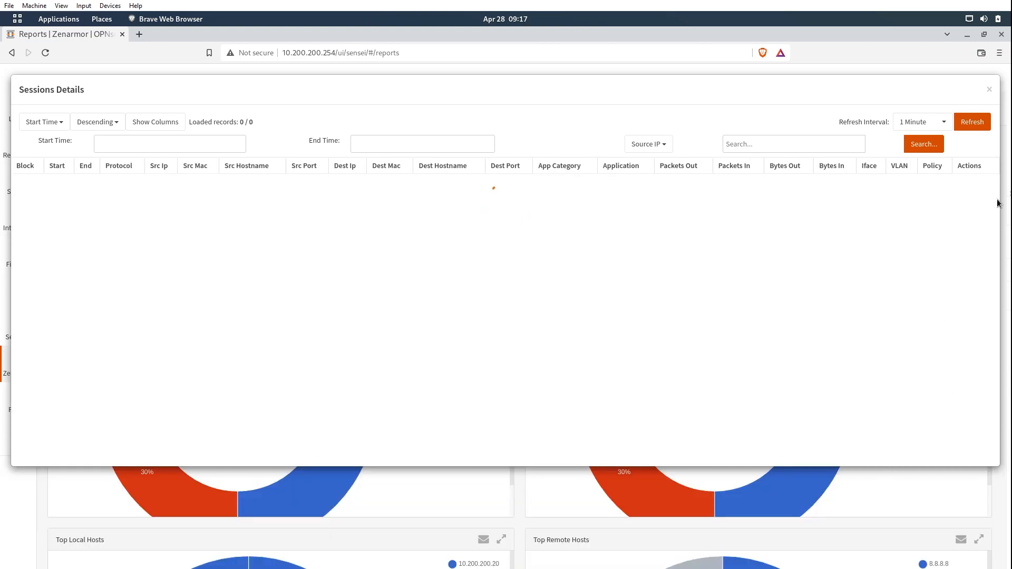
Close Sessions Details, switch Reports to the Threats tab and scroll its panels
{"action": "left_click", "coordinate": [989, 89]}
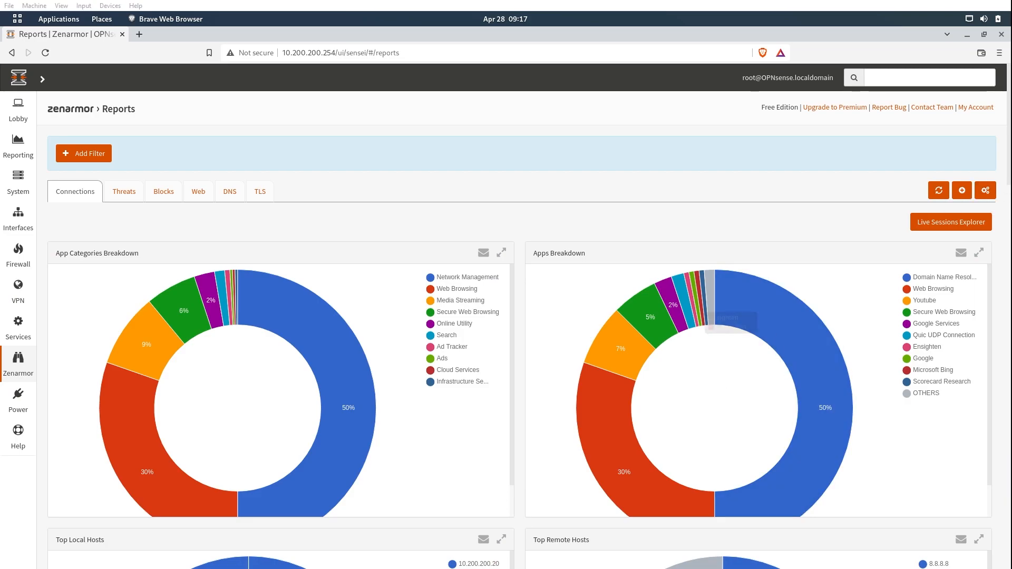
{"action": "left_click", "coordinate": [124, 191]}
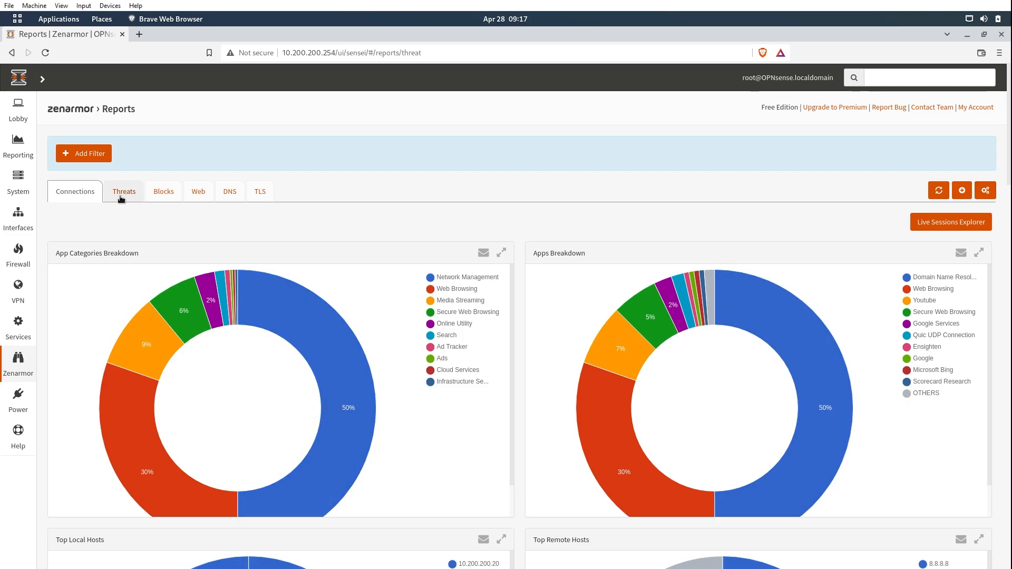
{"action": "left_click", "coordinate": [123, 191]}
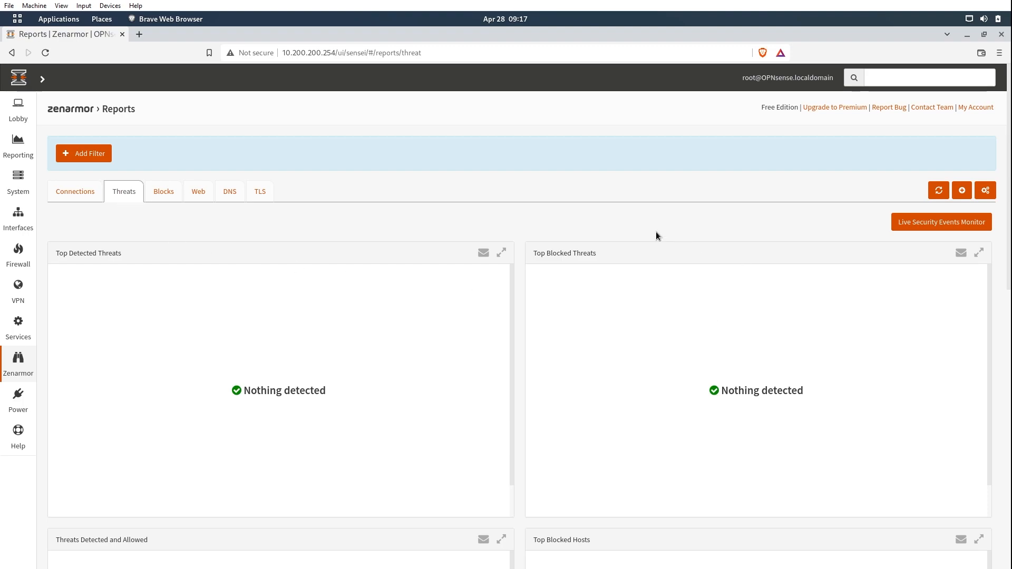
{"action": "mouse_move", "coordinate": [640, 430]}
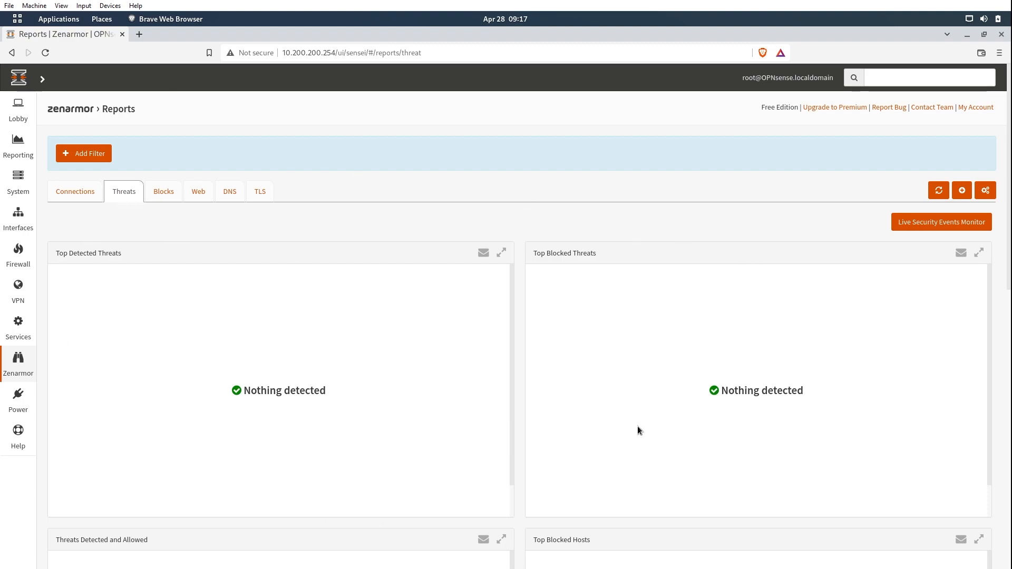
{"action": "mouse_move", "coordinate": [601, 428]}
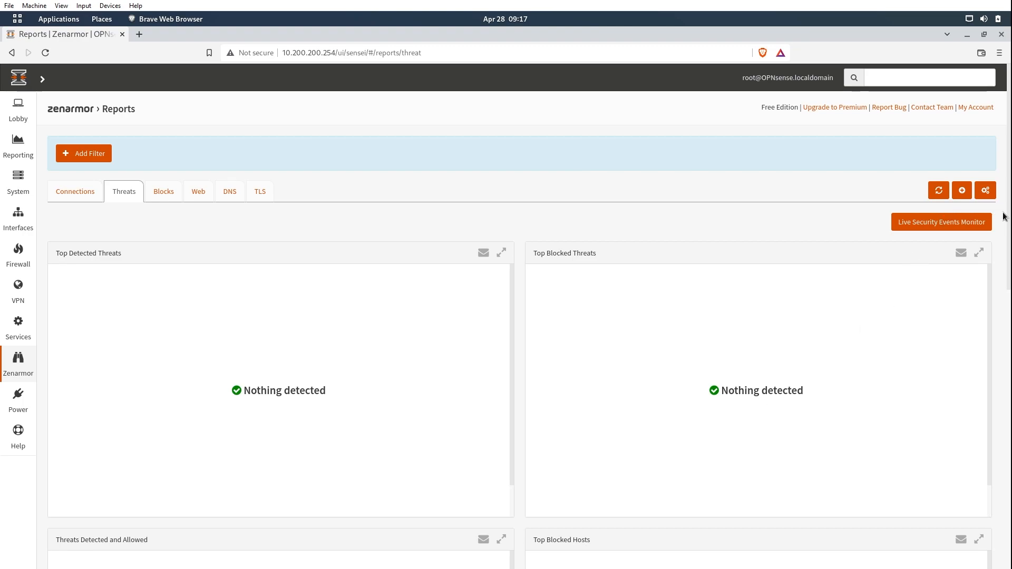
{"action": "scroll", "scroll_direction": "down", "scroll_amount": 3}
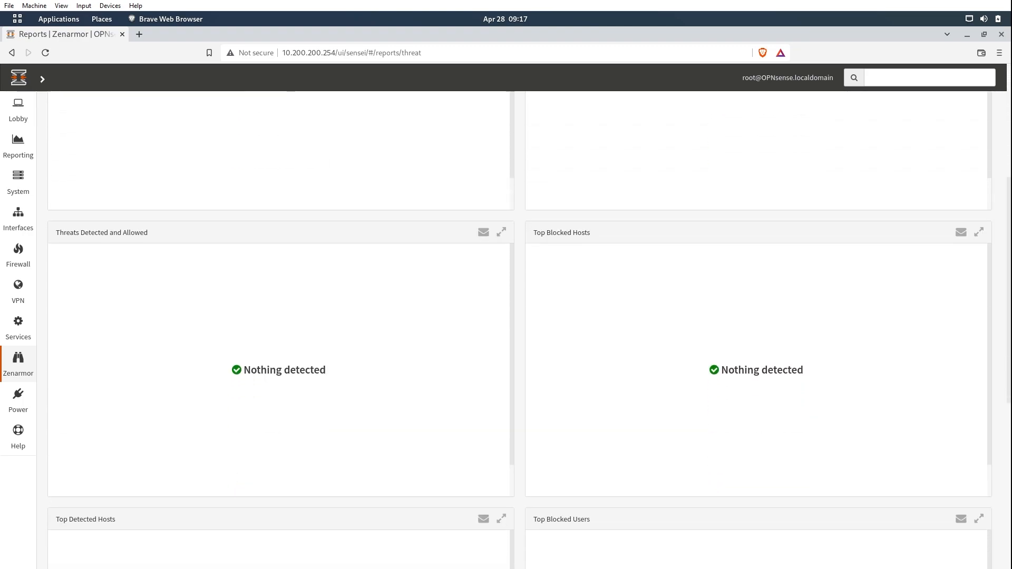
{"action": "scroll", "scroll_direction": "down", "scroll_amount": 3}
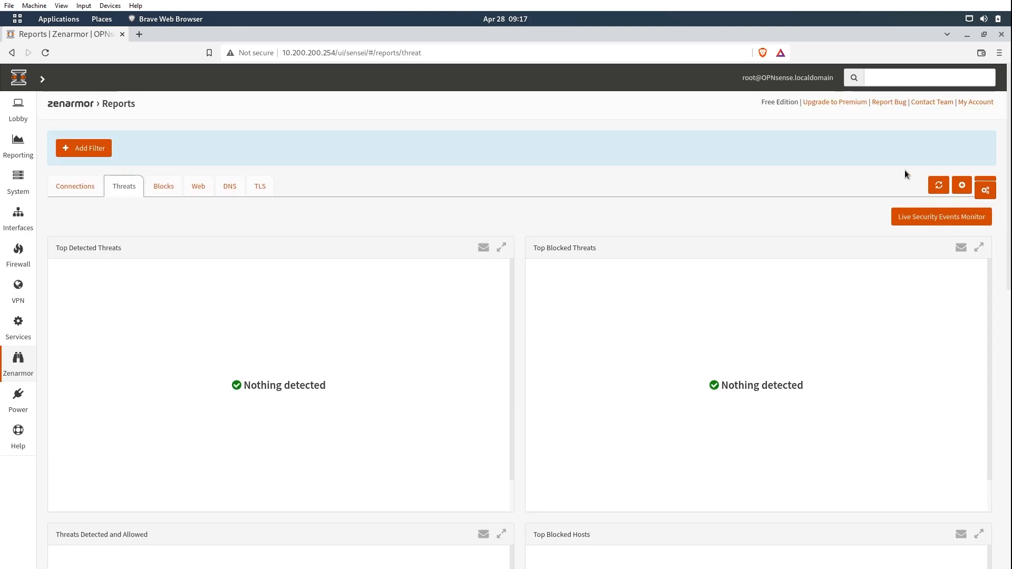
{"action": "left_click", "coordinate": [163, 186]}
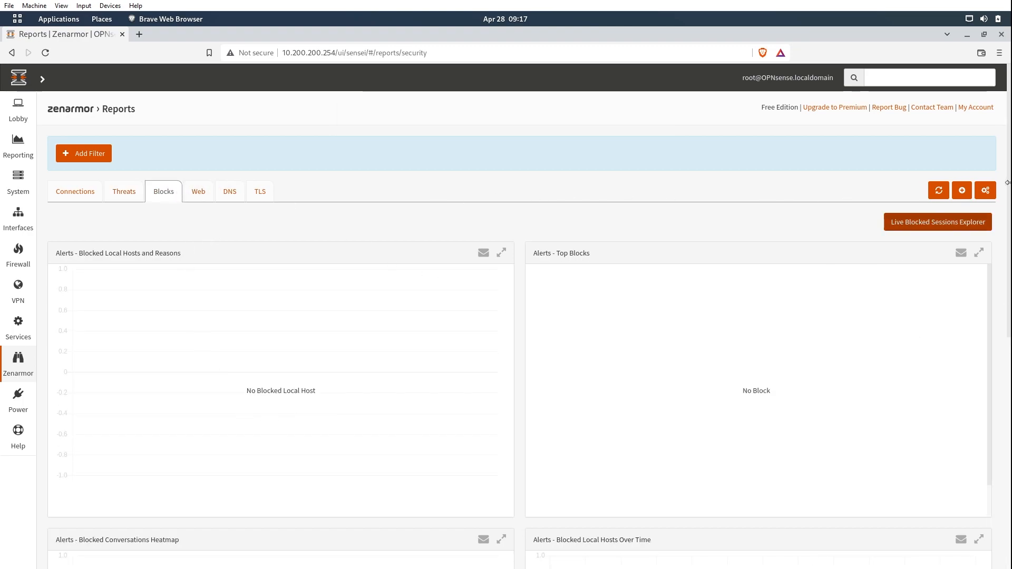
{"action": "scroll", "scroll_direction": "down", "scroll_amount": 3}
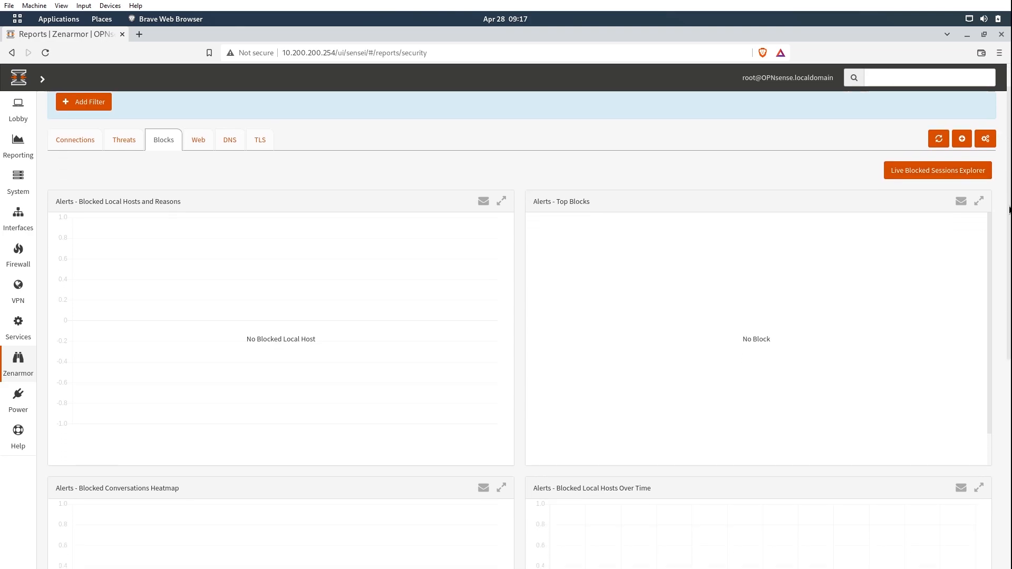
{"action": "scroll", "scroll_direction": "down", "scroll_amount": 3}
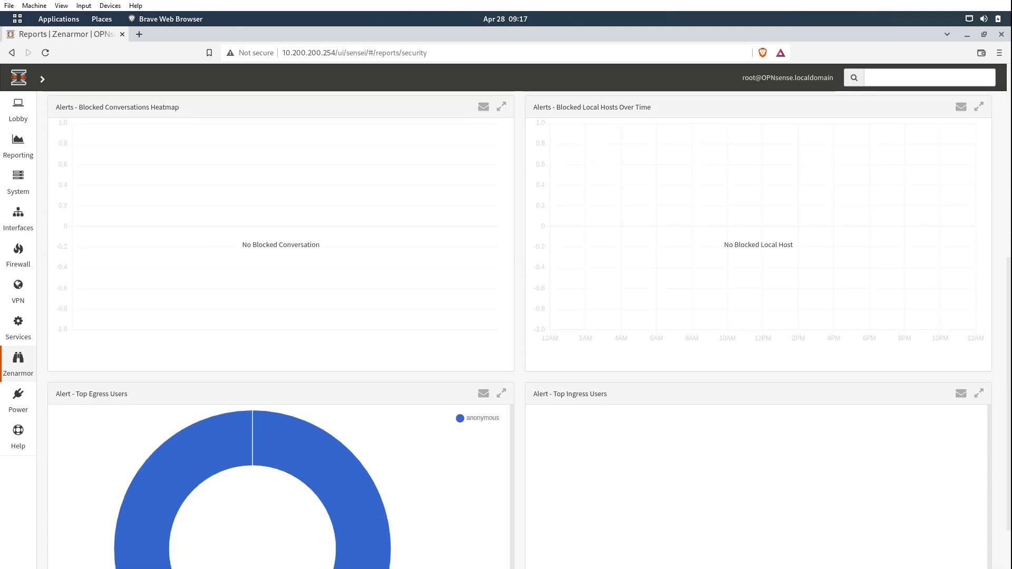
{"action": "left_click", "coordinate": [164, 97]}
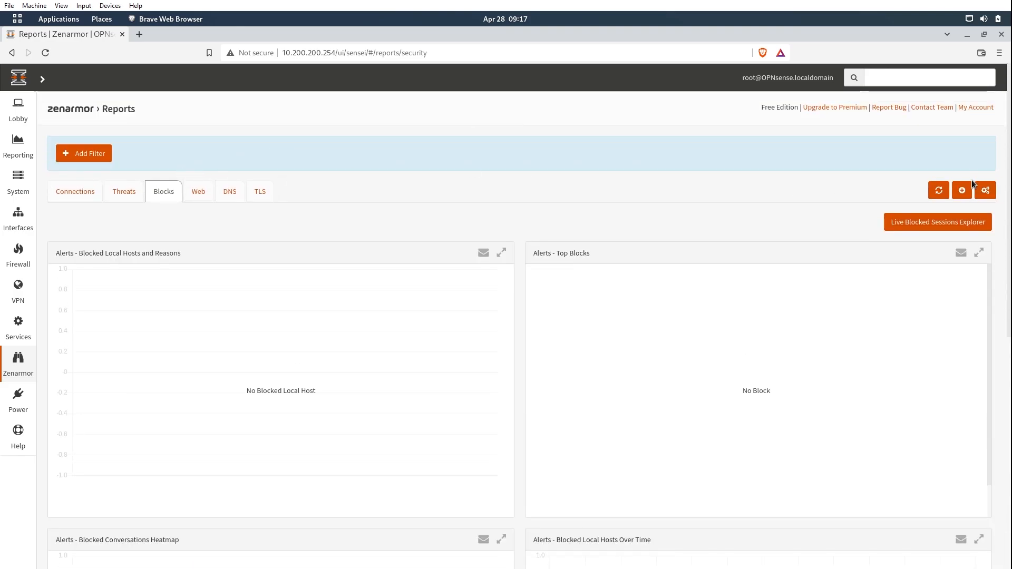
{"action": "mouse_move", "coordinate": [912, 197]}
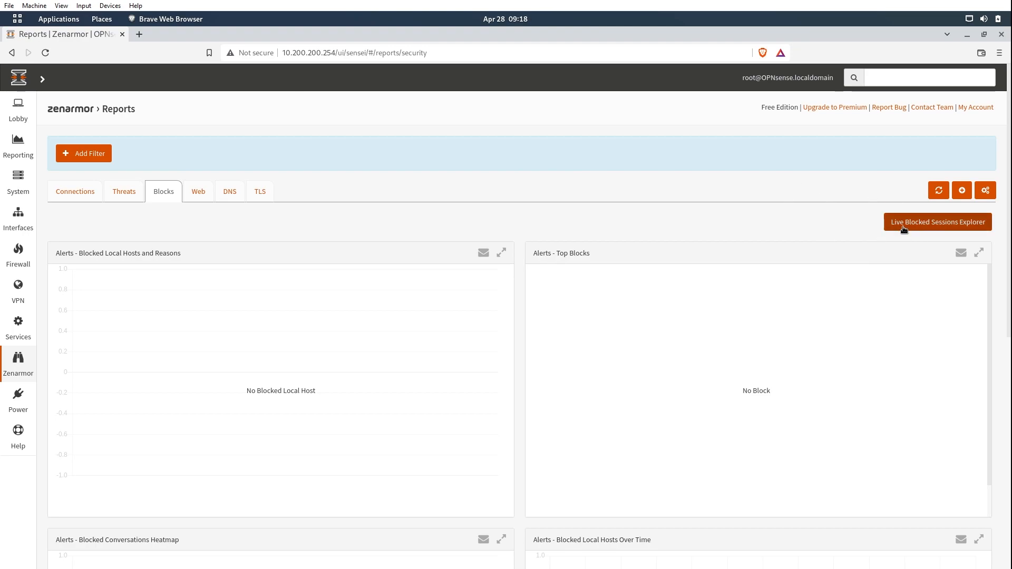
{"action": "mouse_move", "coordinate": [123, 191]}
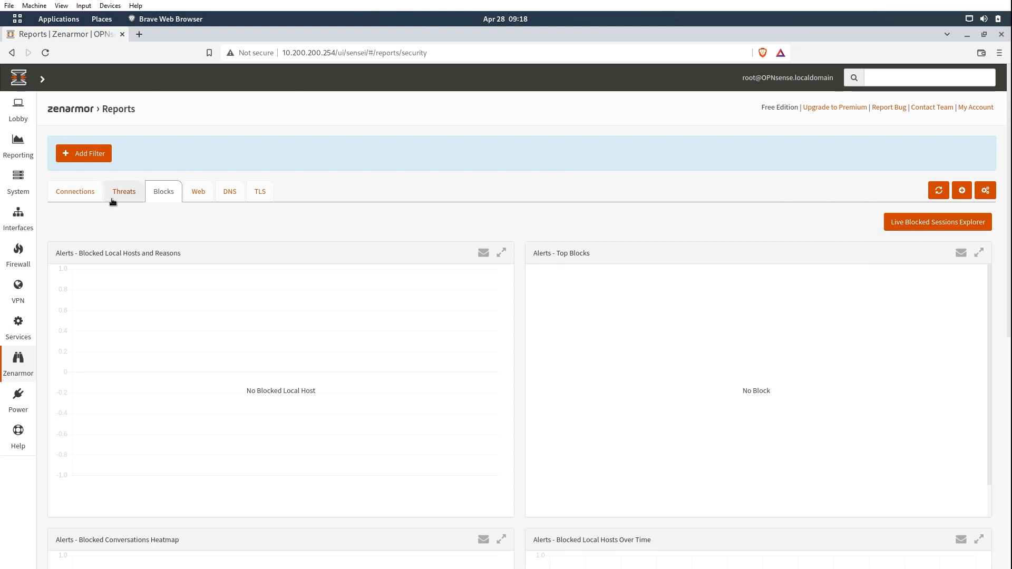
{"action": "left_click", "coordinate": [123, 191]}
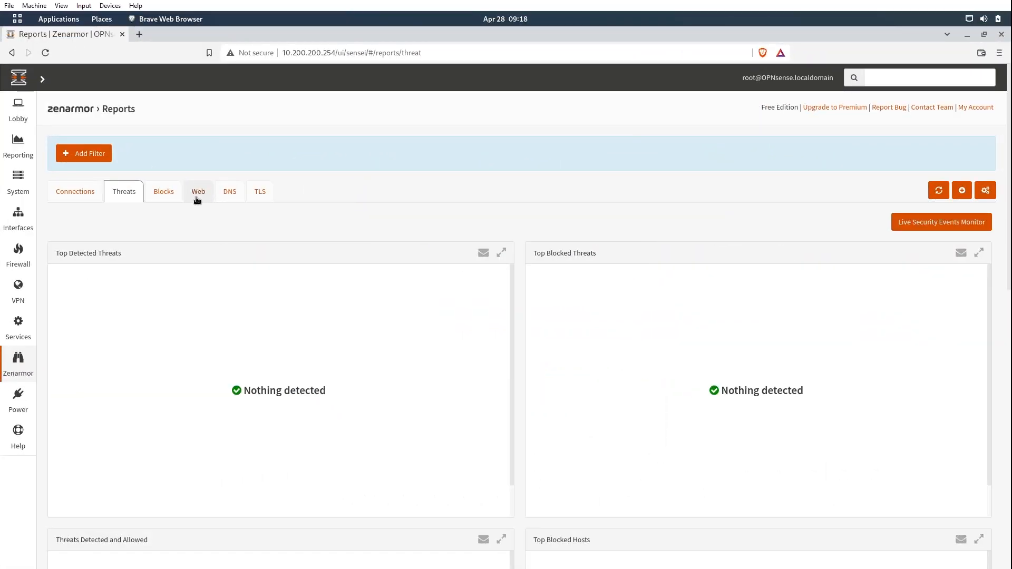
Switch to the Web report and scroll through top categories, talkers, user agents and sites
{"action": "left_click", "coordinate": [199, 191]}
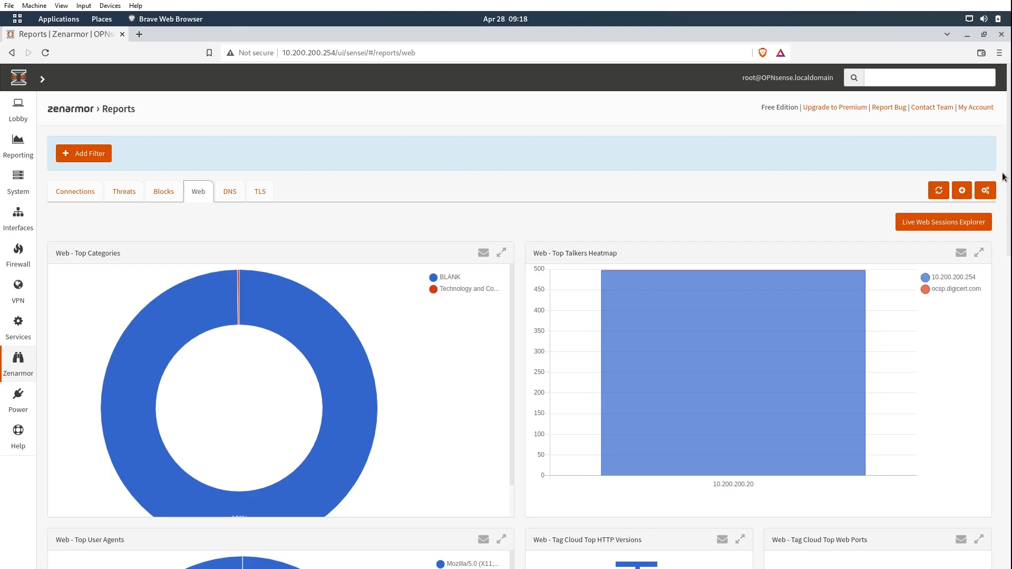
{"action": "mouse_move", "coordinate": [1006, 178]}
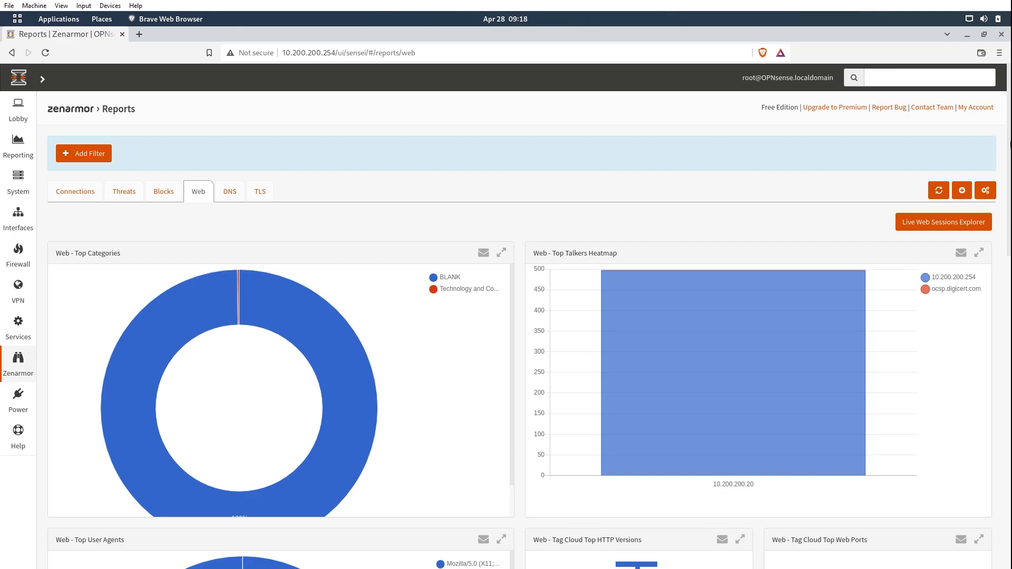
{"action": "scroll", "scroll_direction": "down", "scroll_amount": 3}
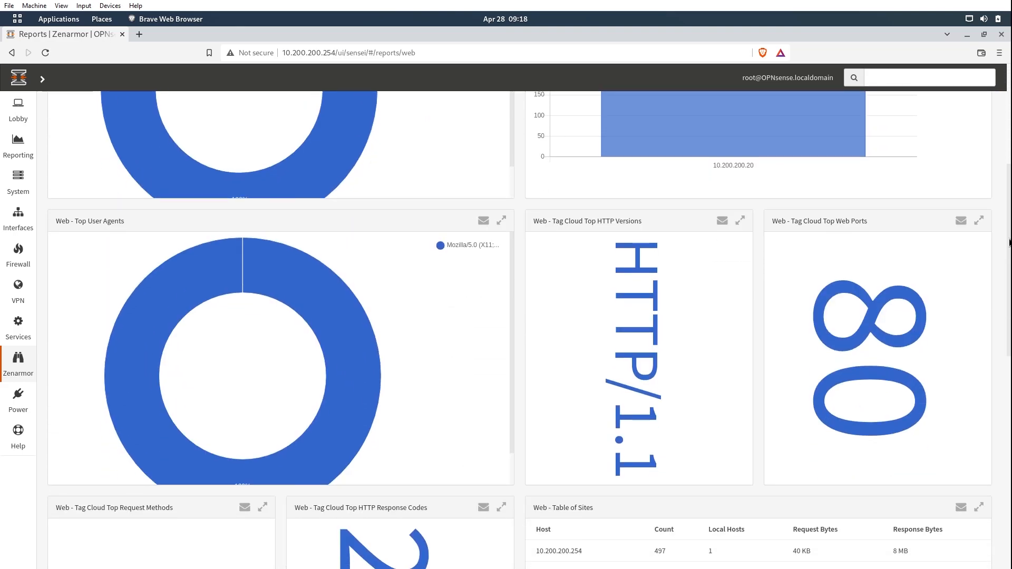
{"action": "scroll", "scroll_direction": "down", "scroll_amount": 3}
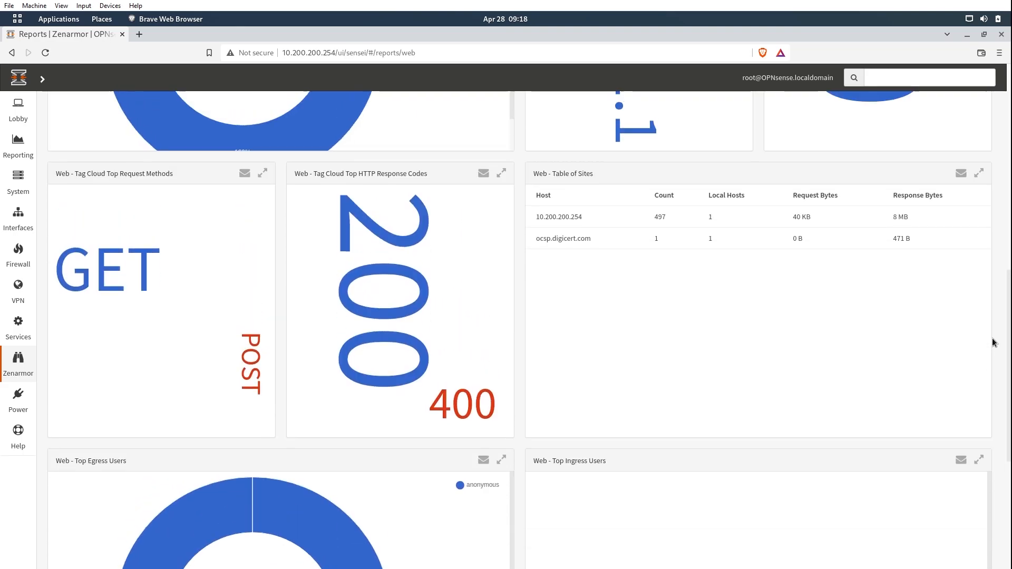
{"action": "scroll", "scroll_direction": "down", "scroll_amount": 3}
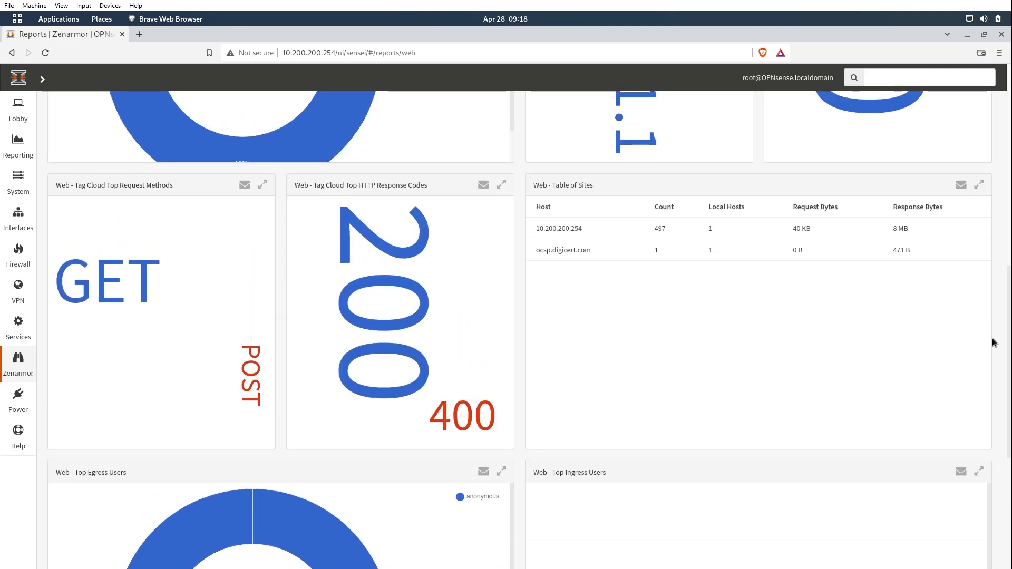
{"action": "scroll", "scroll_direction": "down", "scroll_amount": 3}
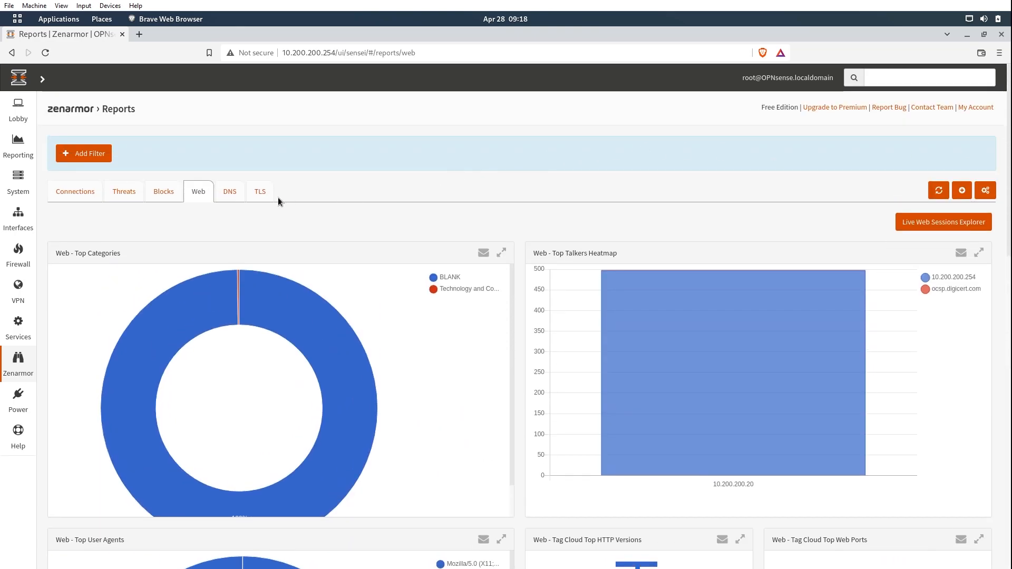
View the DNS report, then the TLS report, and bring up the Zenarmor page list
{"action": "left_click", "coordinate": [229, 191]}
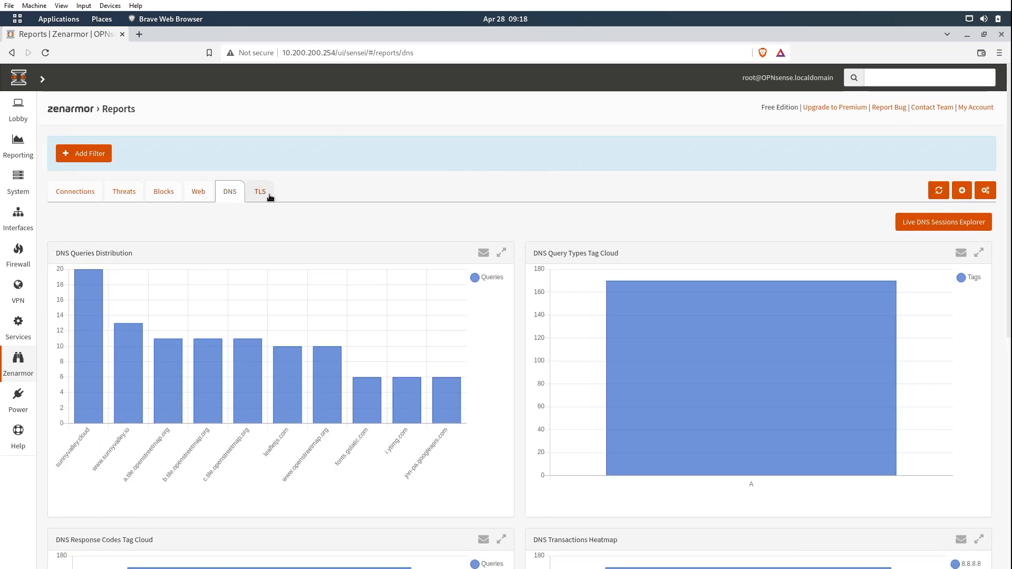
{"action": "left_click", "coordinate": [259, 191]}
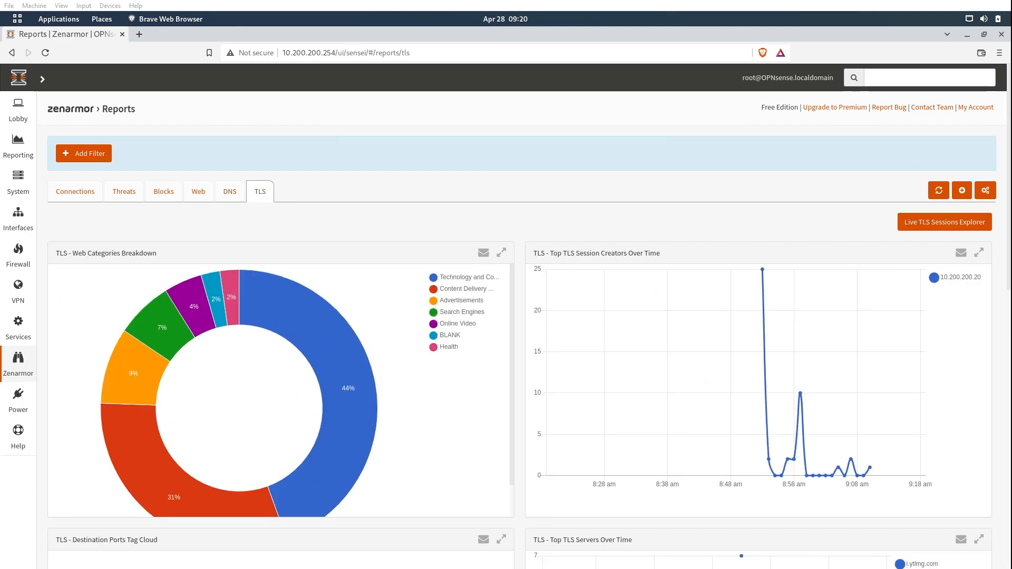
{"action": "left_click", "coordinate": [18, 361]}
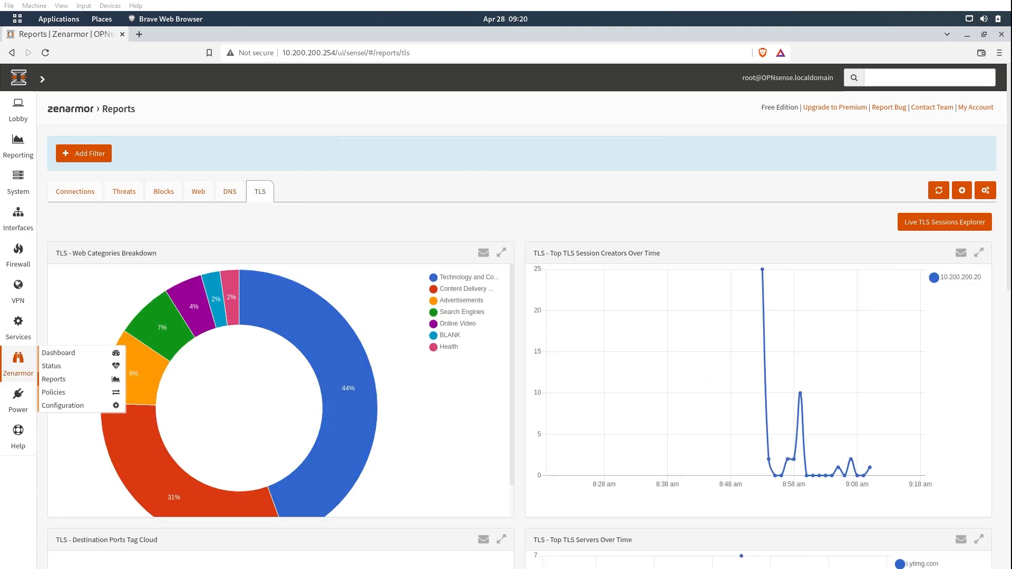
Open Zenarmor Policies, attempt to add a policy, and dismiss the Premium-feature notice
{"action": "left_click", "coordinate": [54, 392]}
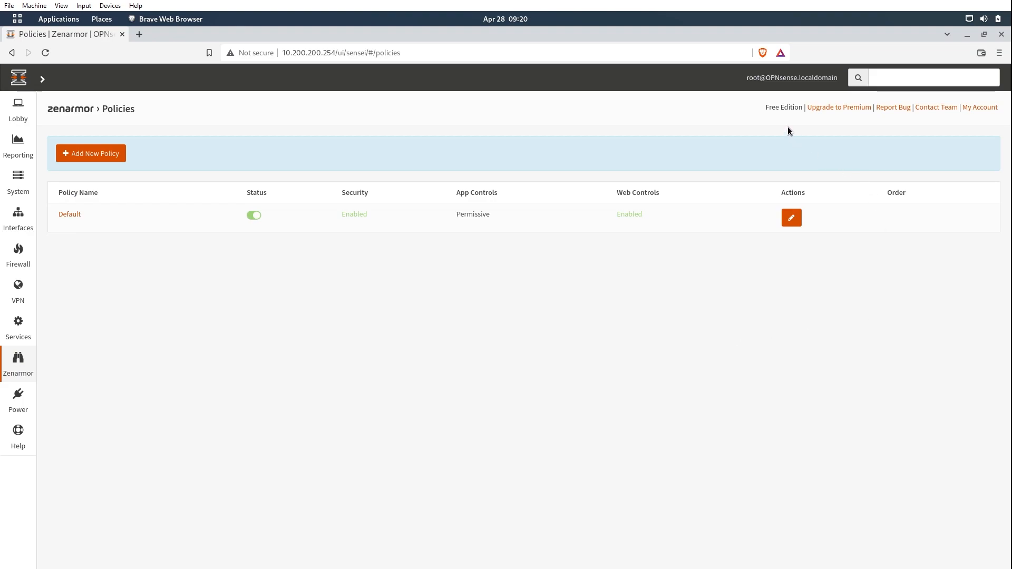
{"action": "mouse_move", "coordinate": [263, 166]}
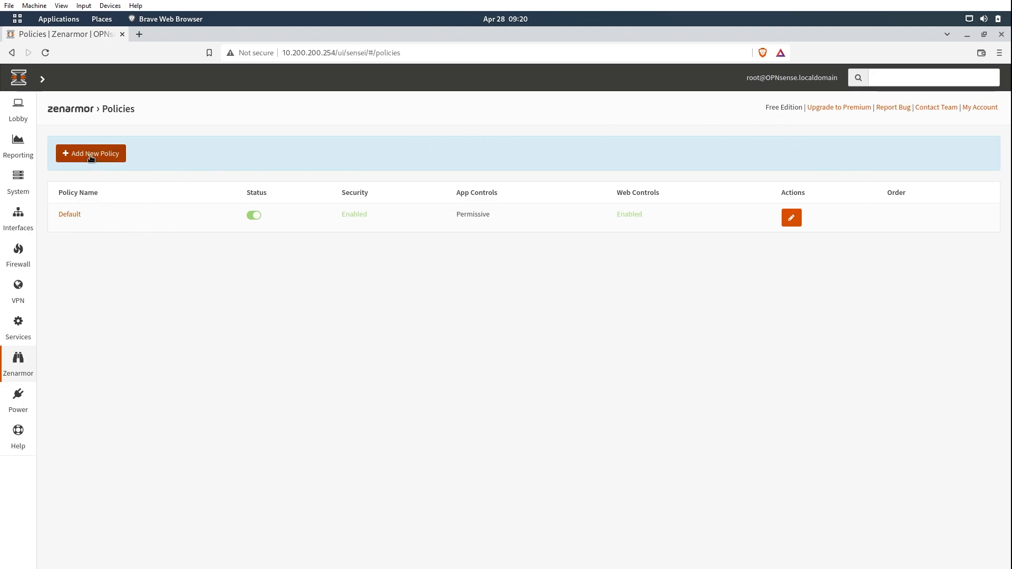
{"action": "left_click", "coordinate": [90, 154]}
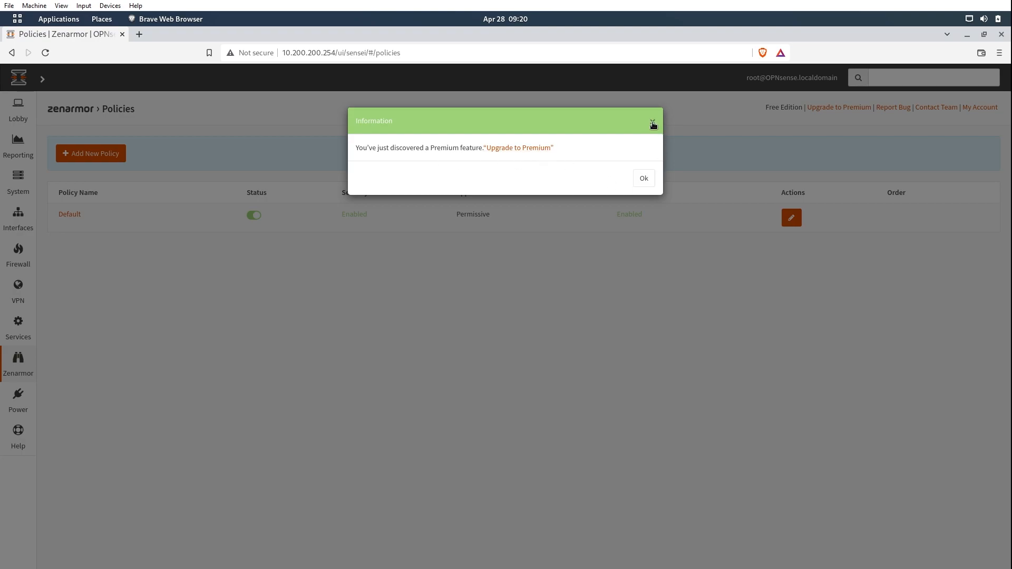
{"action": "left_click", "coordinate": [652, 124]}
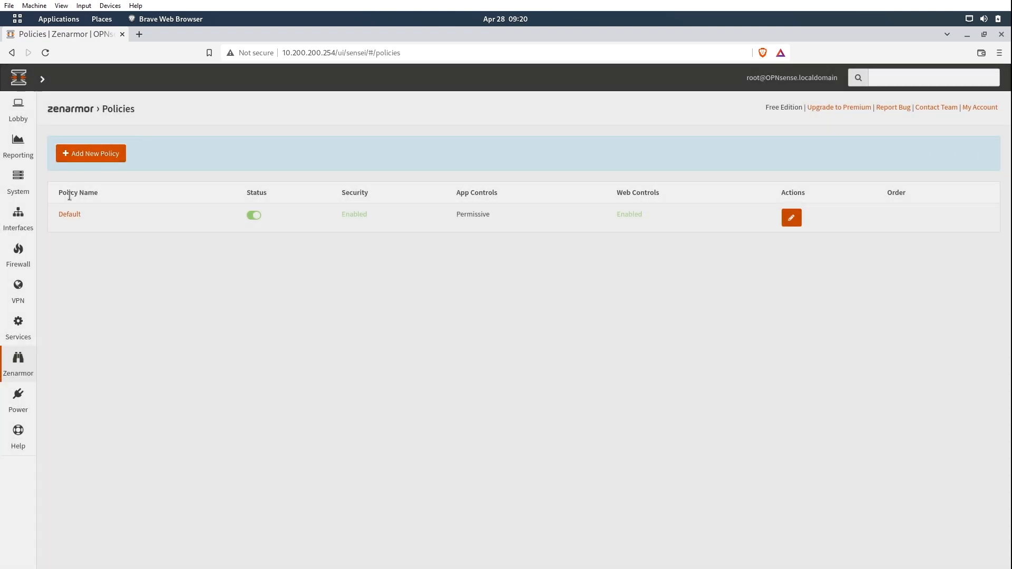
{"action": "mouse_move", "coordinate": [273, 262]}
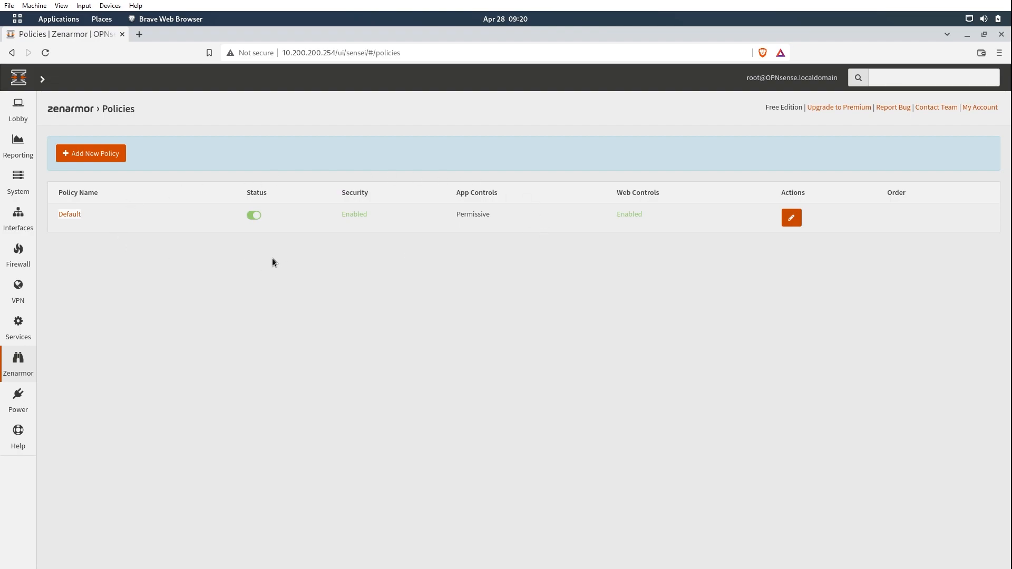
{"action": "mouse_move", "coordinate": [129, 223]}
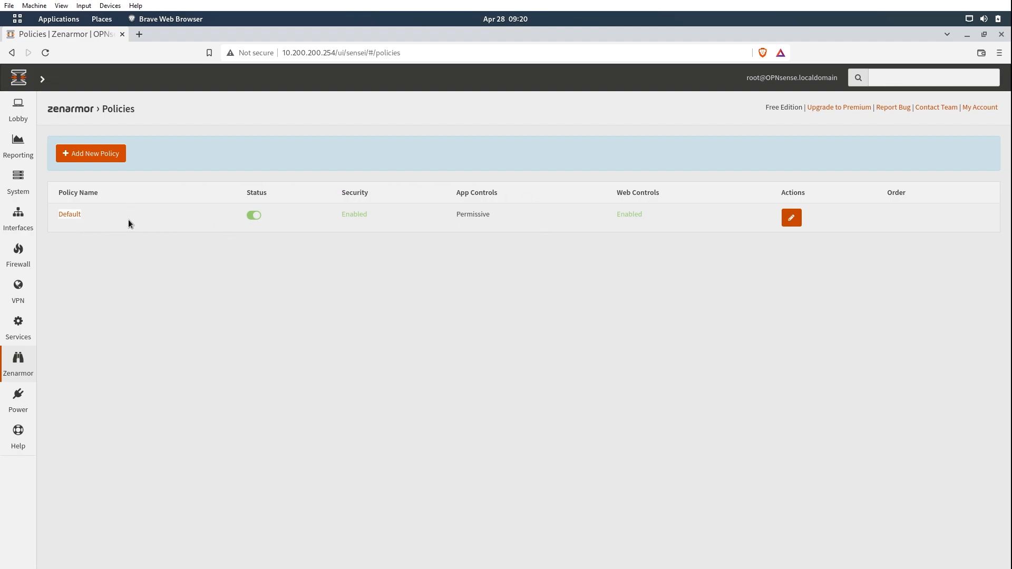
{"action": "mouse_move", "coordinate": [127, 206]}
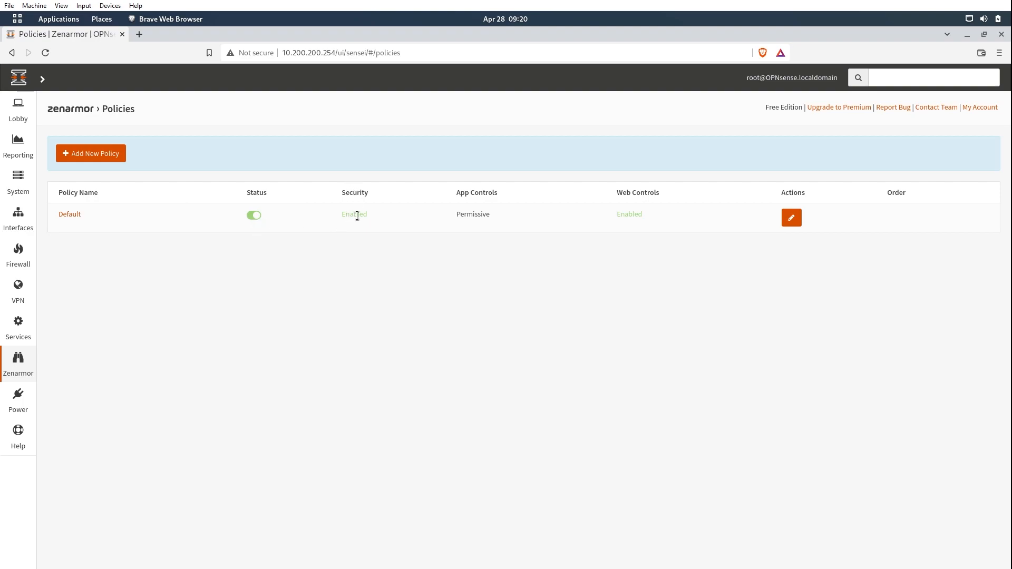
{"action": "mouse_move", "coordinate": [523, 182]}
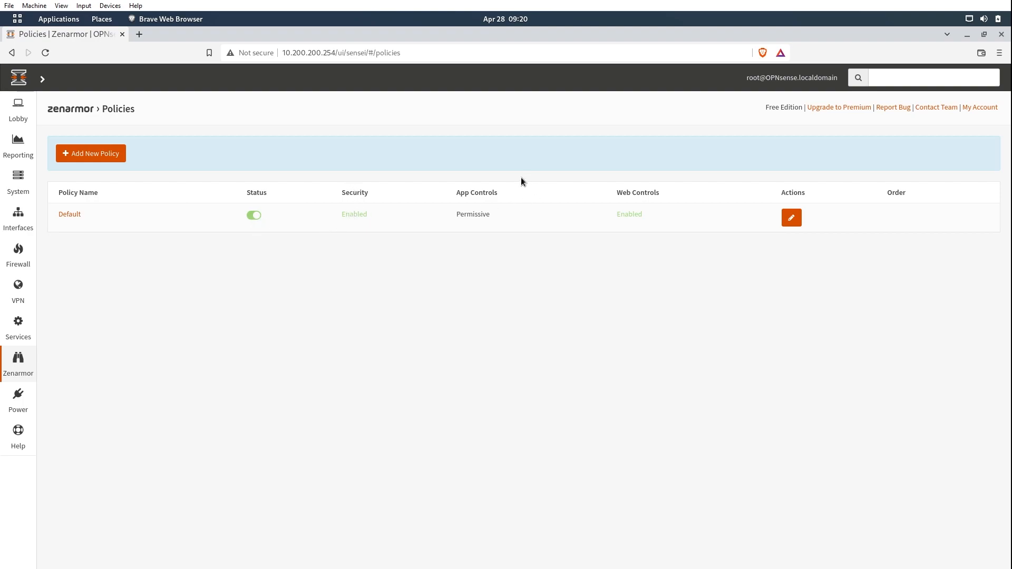
{"action": "mouse_move", "coordinate": [500, 201]}
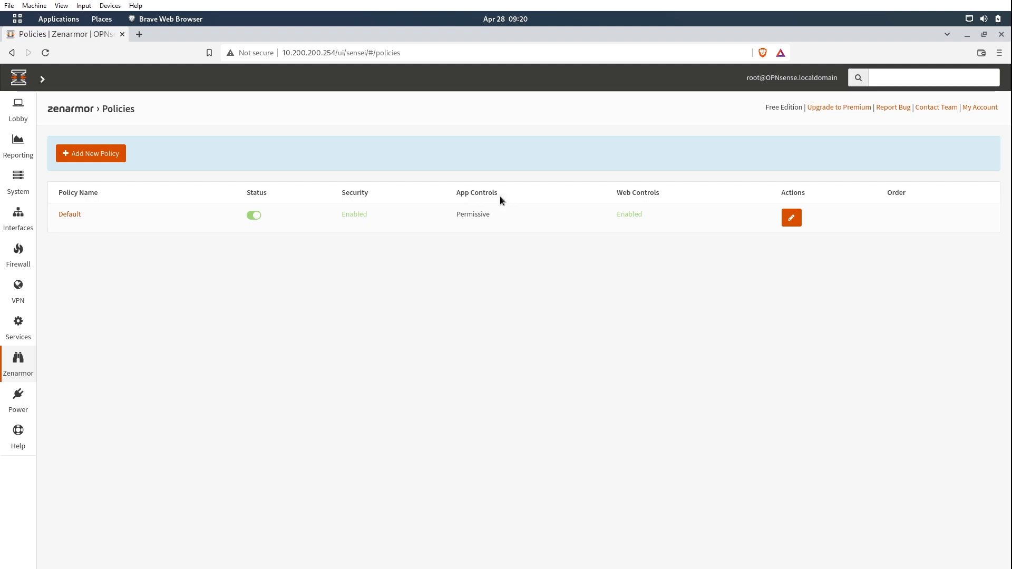
{"action": "mouse_move", "coordinate": [469, 205]}
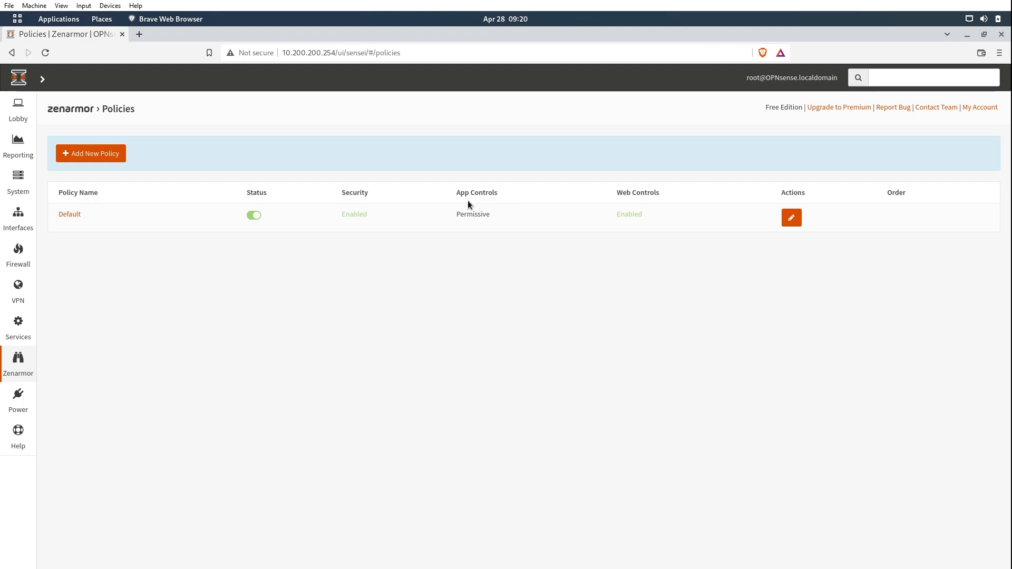
{"action": "mouse_move", "coordinate": [444, 202]}
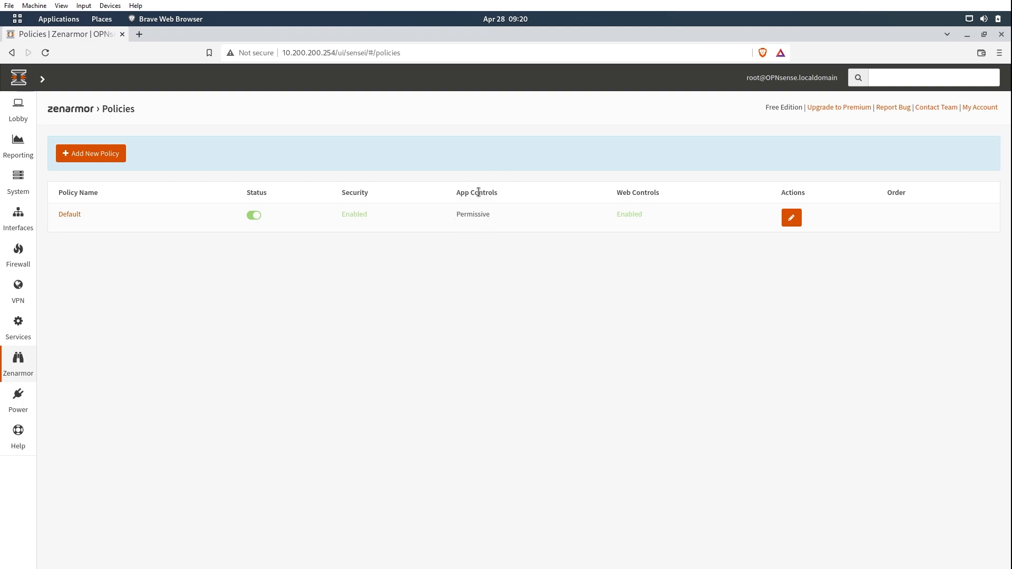
{"action": "mouse_move", "coordinate": [631, 224]}
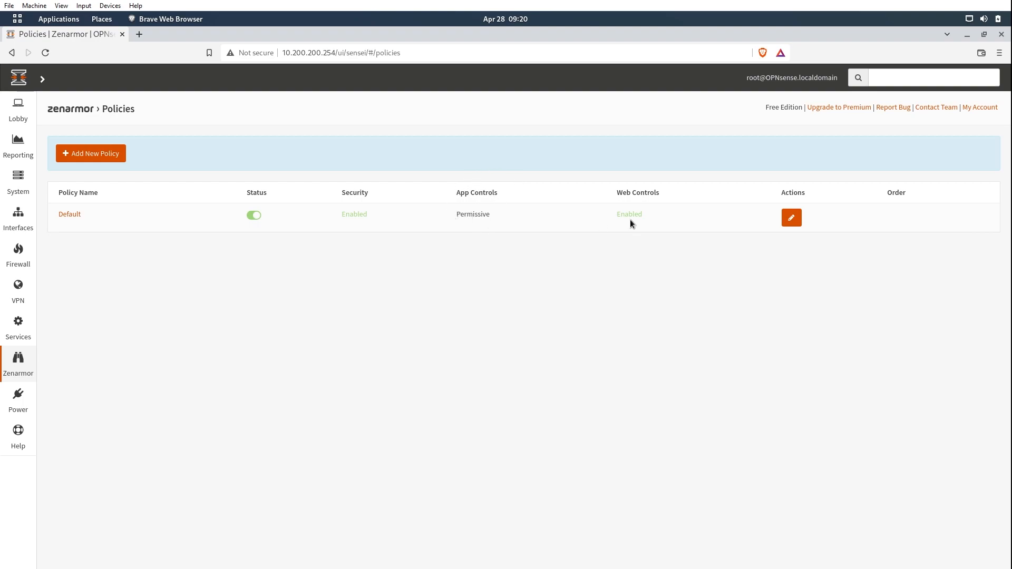
{"action": "mouse_move", "coordinate": [615, 196]}
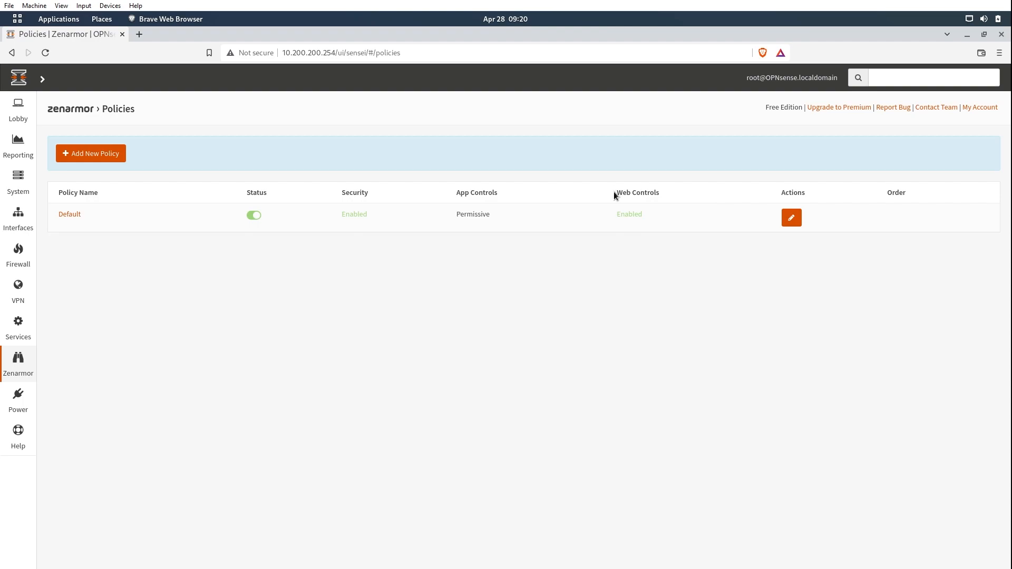
{"action": "mouse_move", "coordinate": [779, 238]}
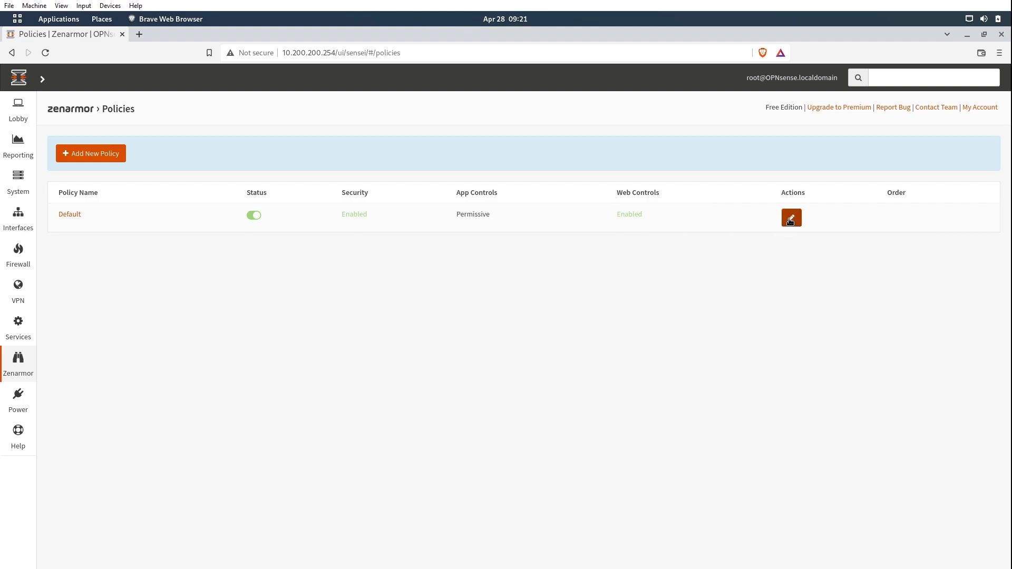
Edit the Default policy and scroll its read-only Policy Configuration tab
{"action": "left_click", "coordinate": [790, 218]}
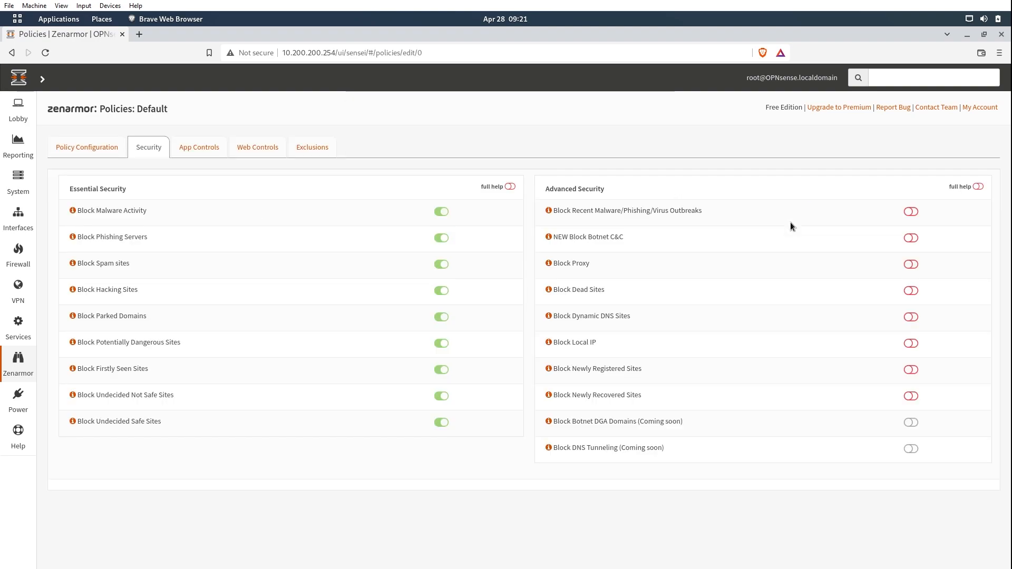
{"action": "mouse_move", "coordinate": [87, 147]}
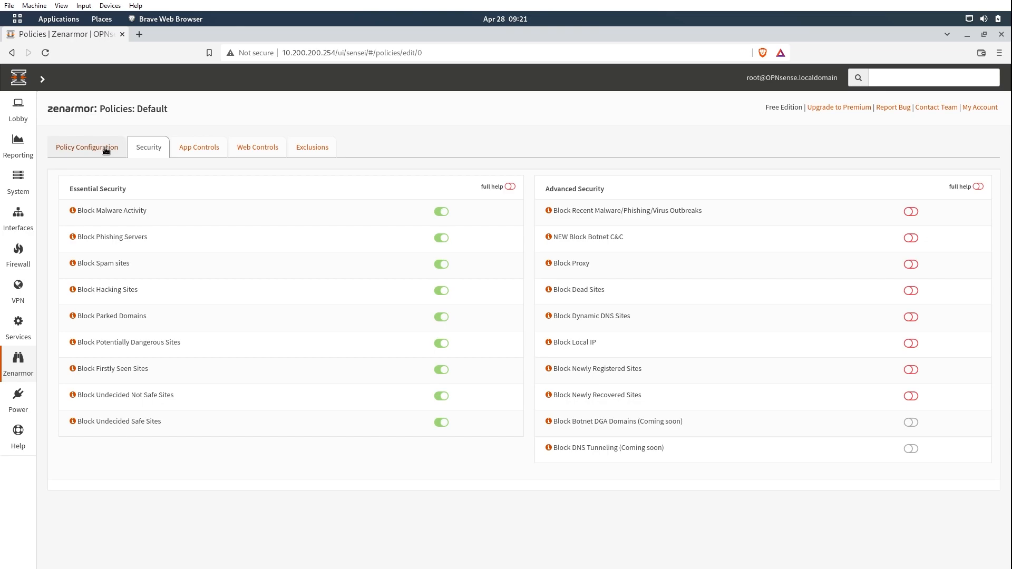
{"action": "left_click", "coordinate": [86, 147]}
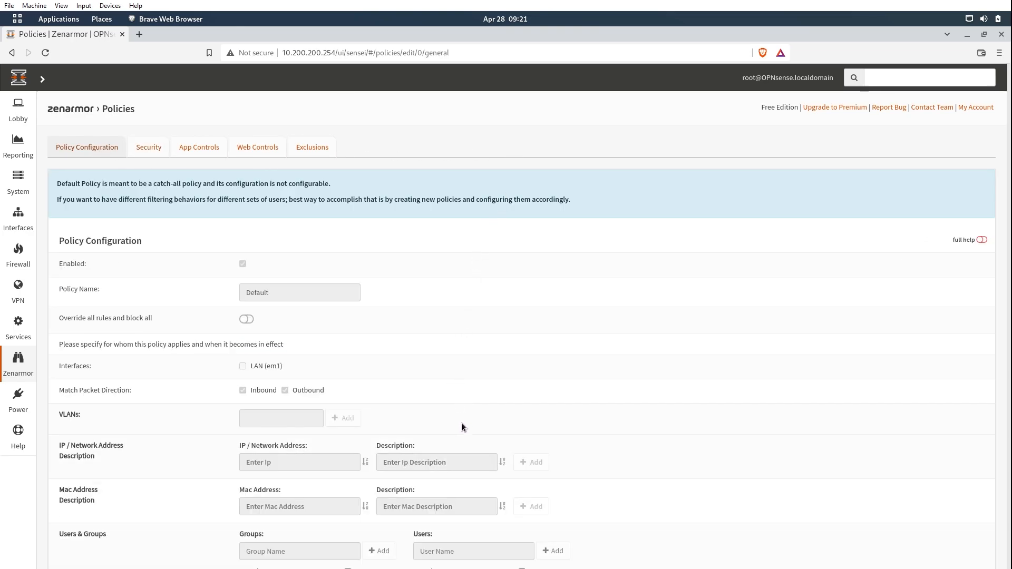
{"action": "scroll", "scroll_direction": "down", "scroll_amount": 3}
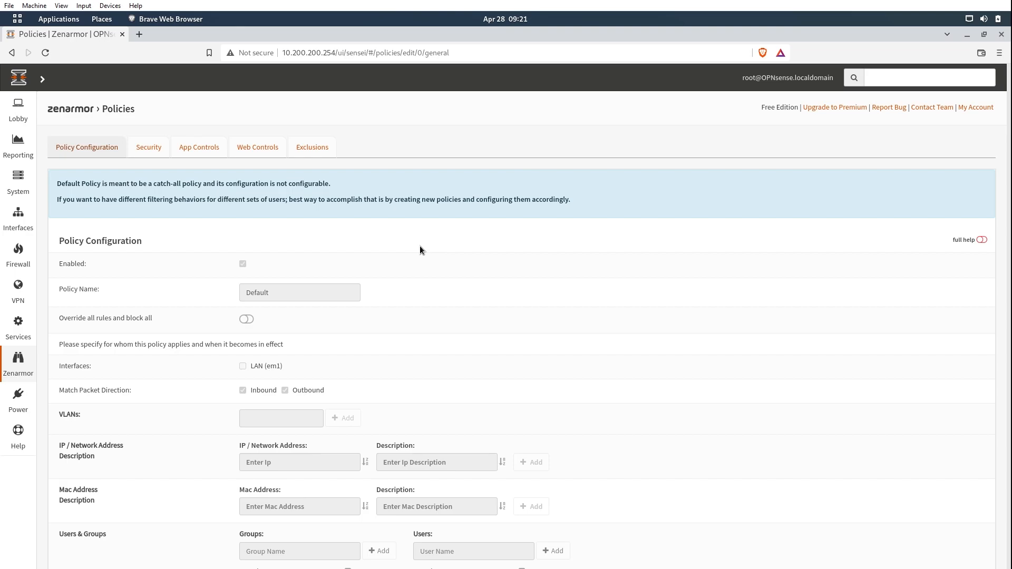
{"action": "left_click", "coordinate": [148, 146]}
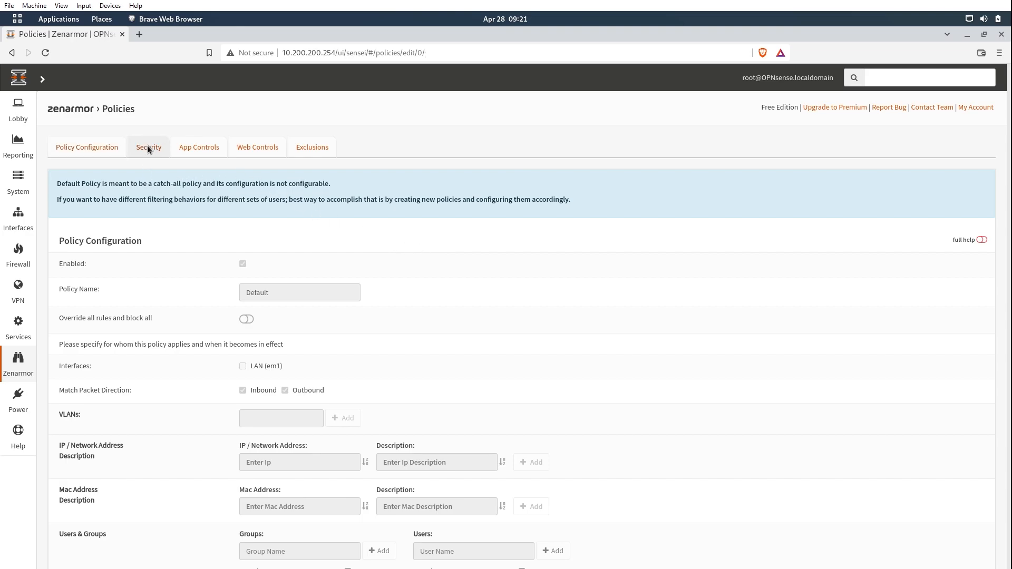
Review the Default policy's Security tab: essential protections on, advanced protections off
{"action": "left_click", "coordinate": [148, 147]}
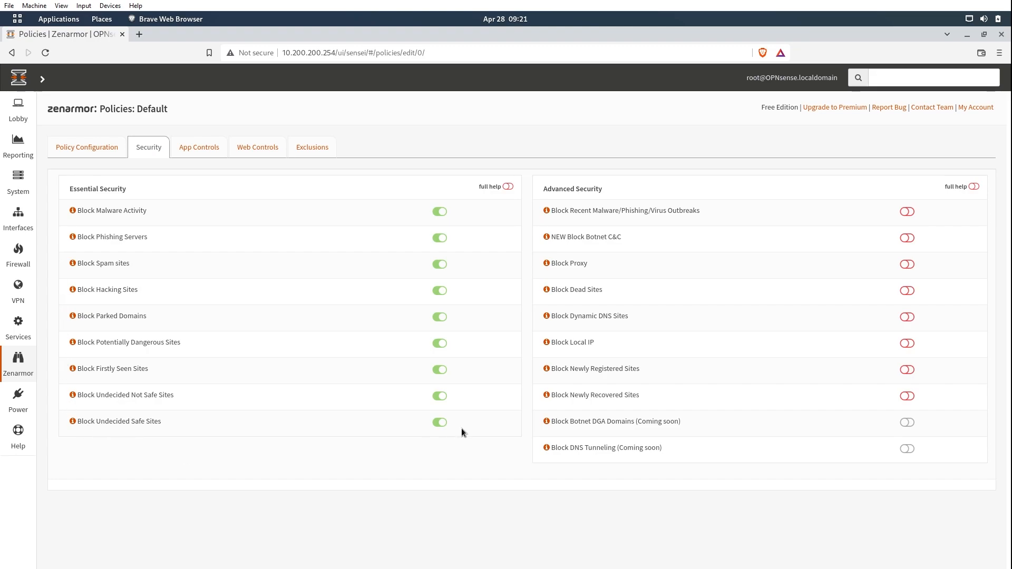
{"action": "mouse_move", "coordinate": [57, 216]}
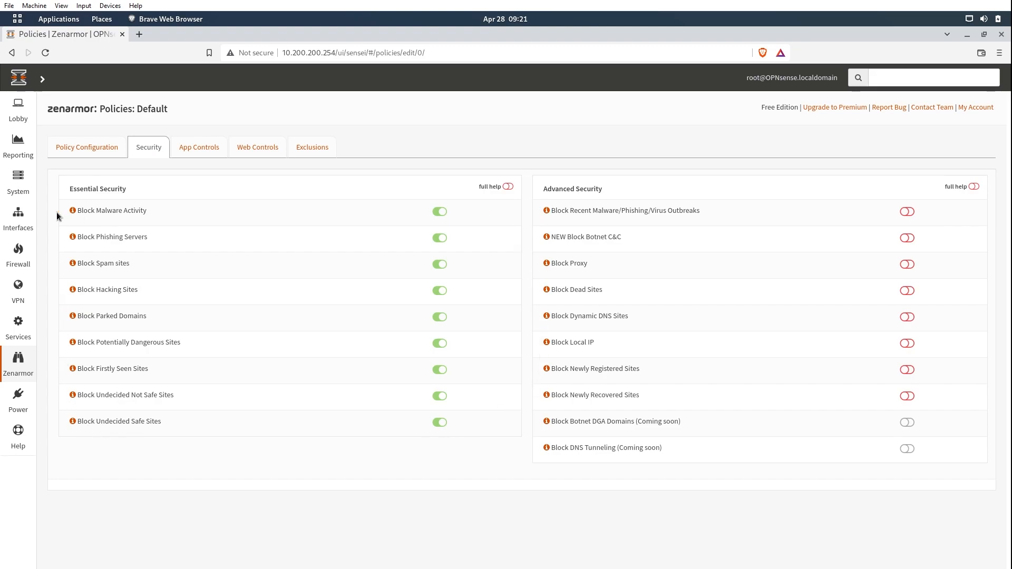
{"action": "mouse_move", "coordinate": [179, 252]}
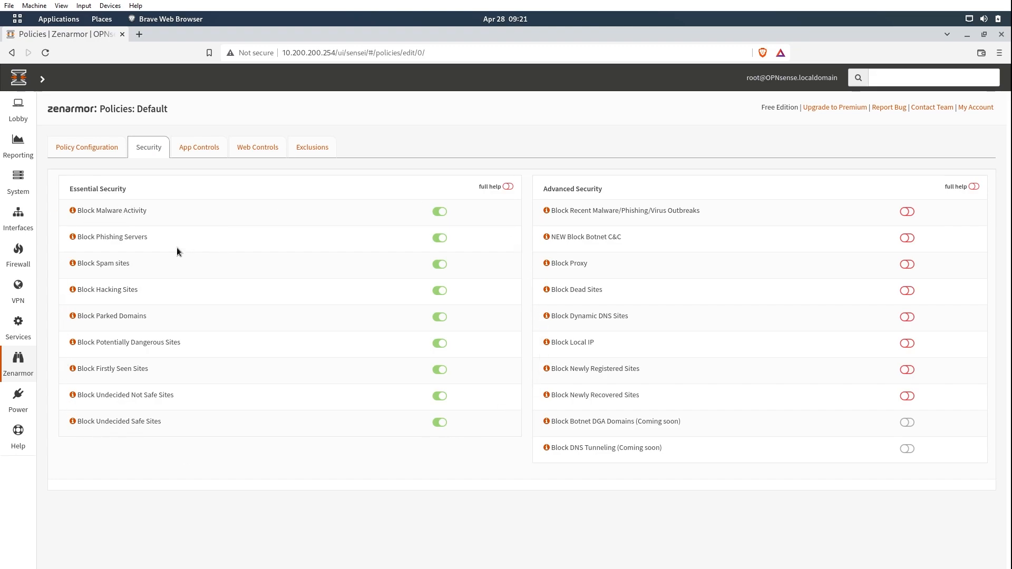
{"action": "mouse_move", "coordinate": [440, 238]}
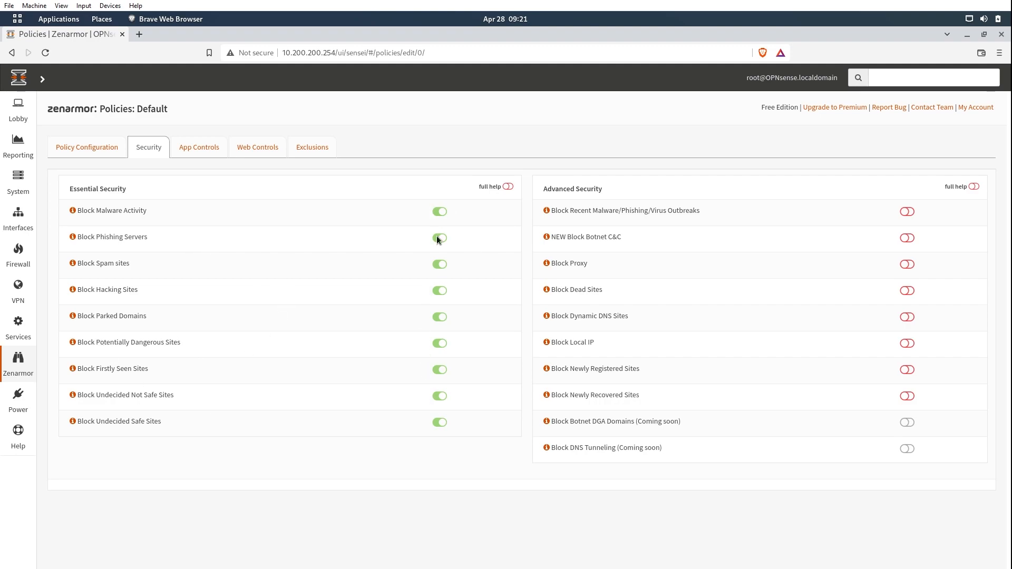
{"action": "mouse_move", "coordinate": [440, 428]}
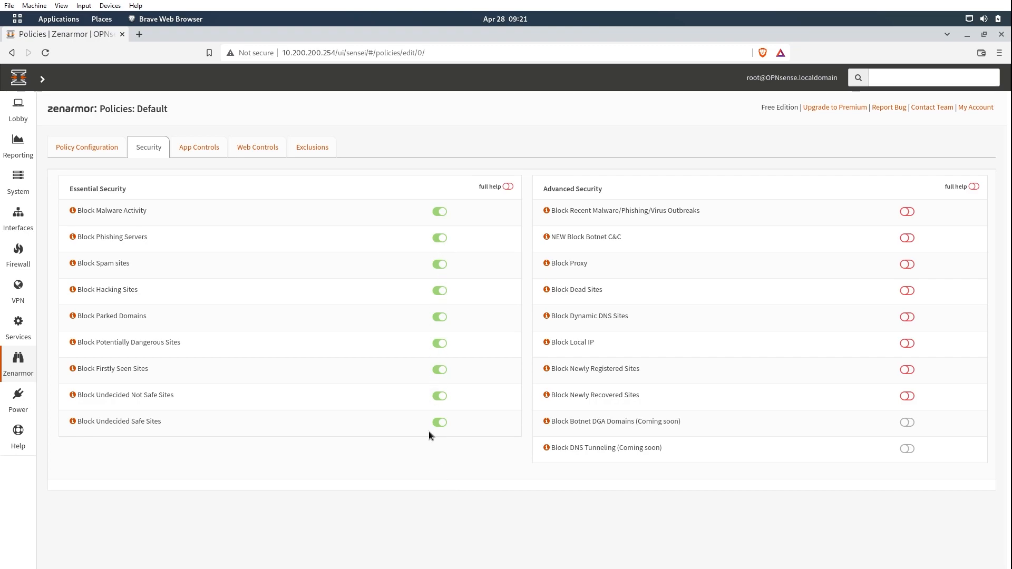
{"action": "mouse_move", "coordinate": [891, 186]}
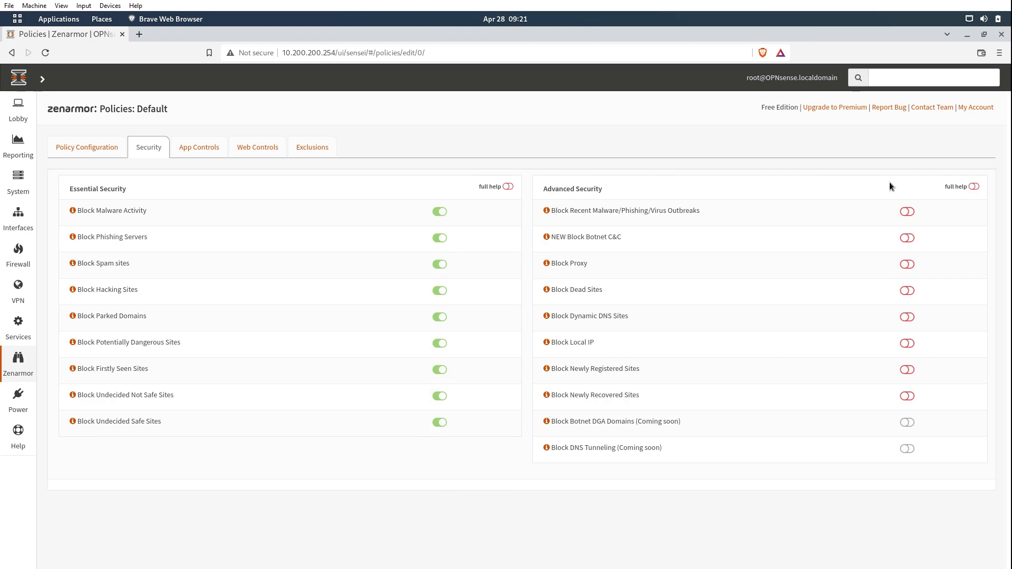
{"action": "mouse_move", "coordinate": [809, 175]}
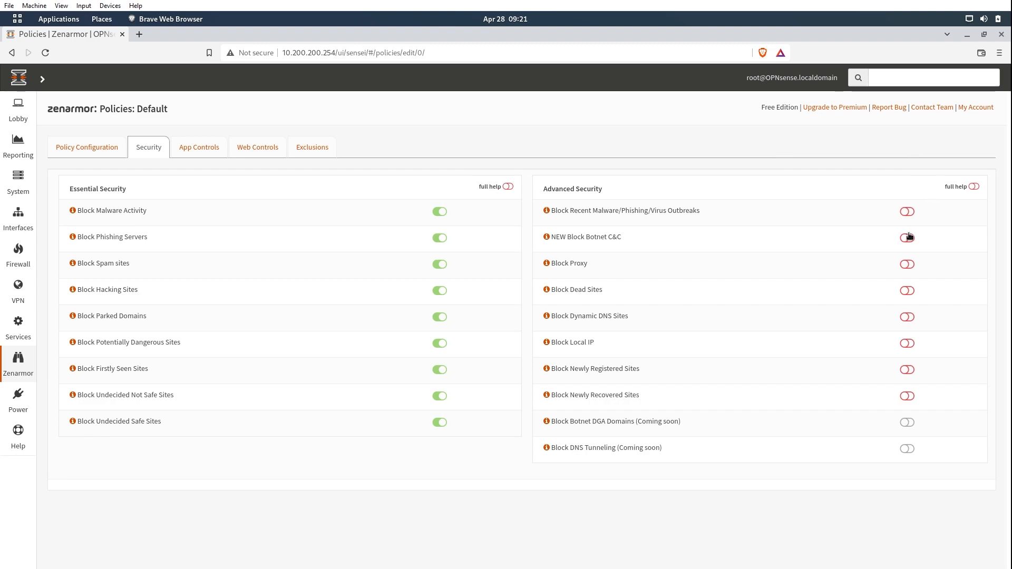
{"action": "mouse_move", "coordinate": [907, 343]}
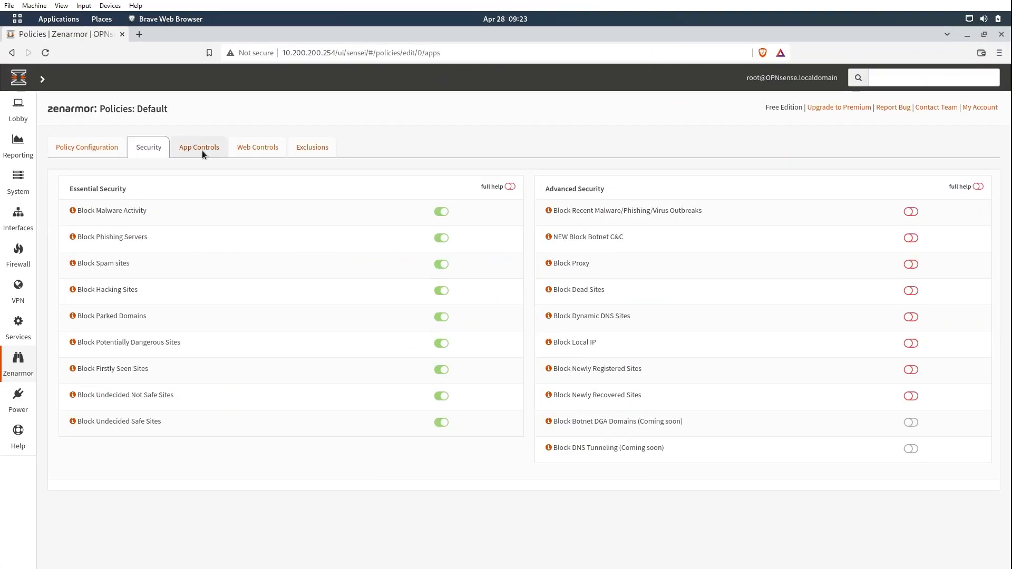
Show the Default policy's App Controls, expanding and collapsing the Email category
{"action": "left_click", "coordinate": [198, 146]}
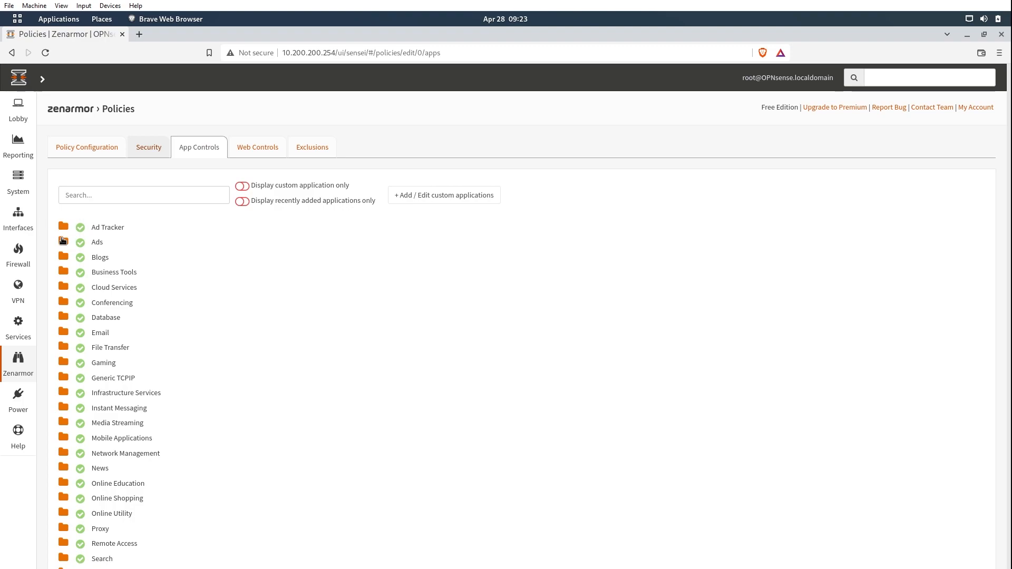
{"action": "mouse_move", "coordinate": [78, 511]}
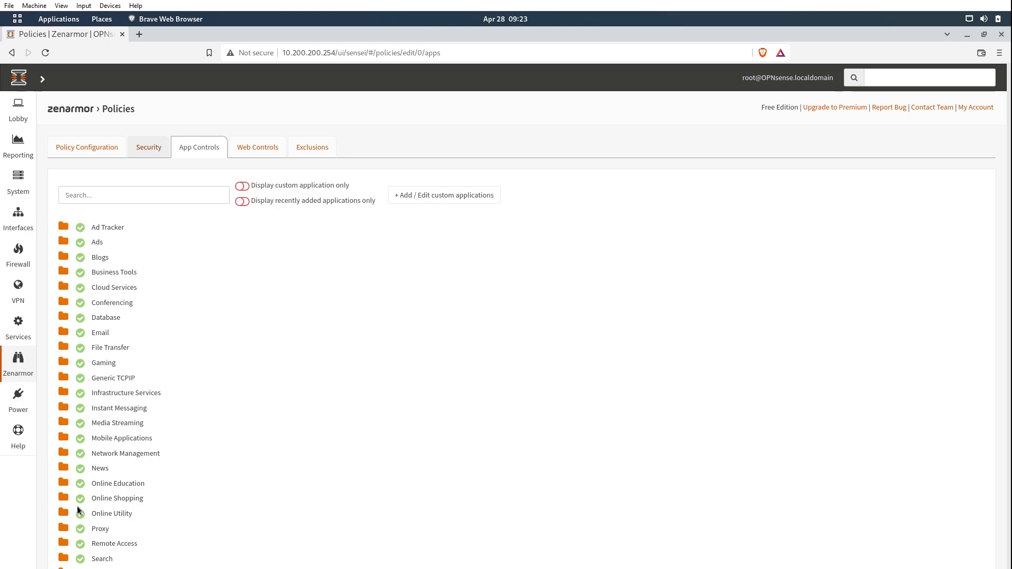
{"action": "mouse_move", "coordinate": [319, 335]}
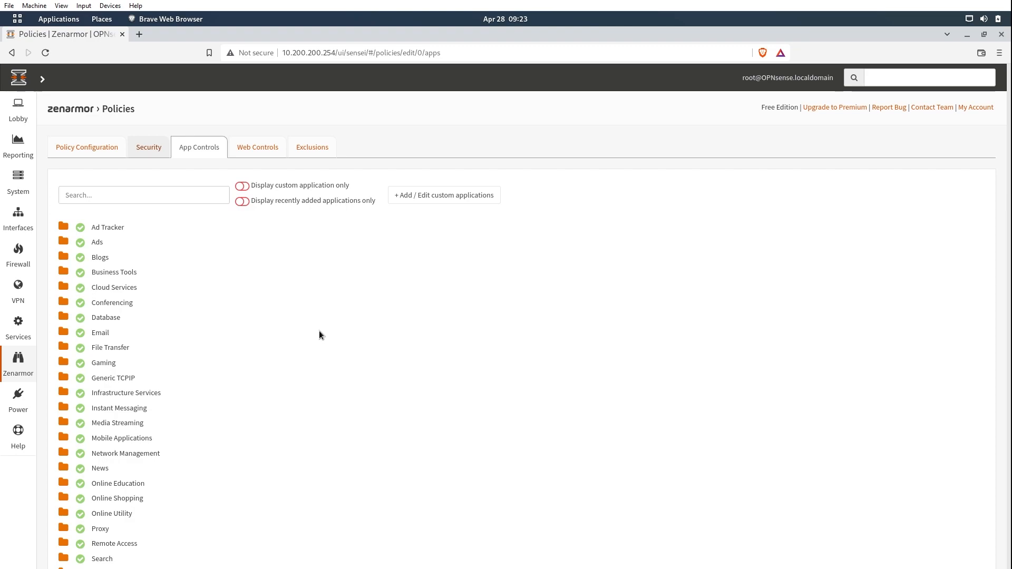
{"action": "mouse_move", "coordinate": [71, 539]}
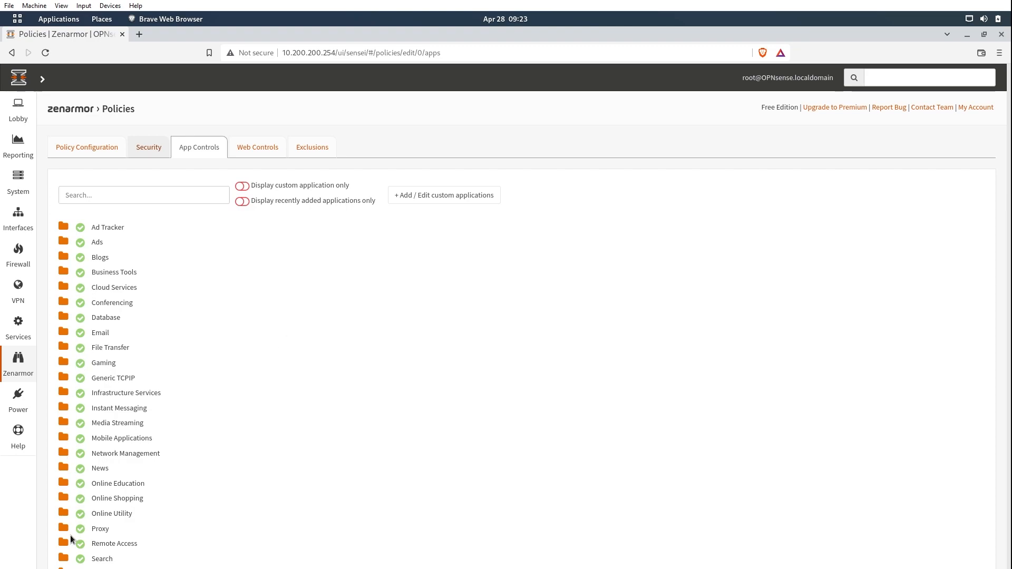
{"action": "mouse_move", "coordinate": [64, 333]}
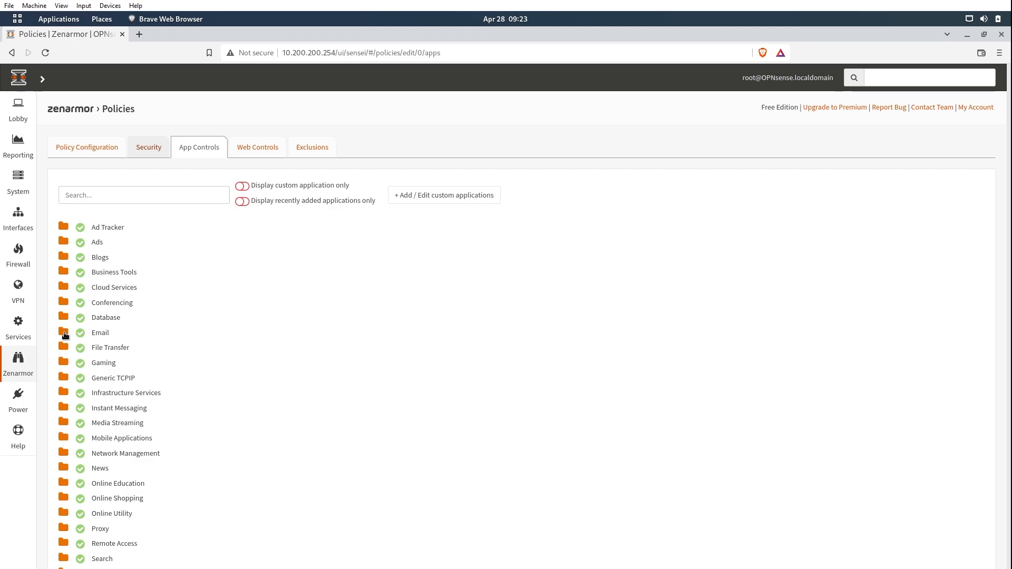
{"action": "left_click", "coordinate": [63, 332]}
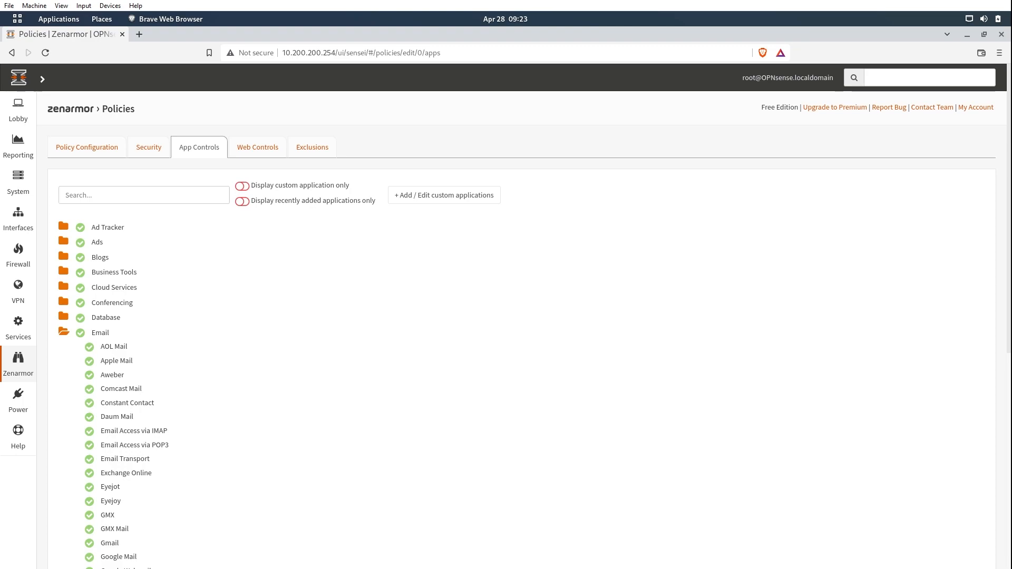
{"action": "mouse_move", "coordinate": [112, 531]}
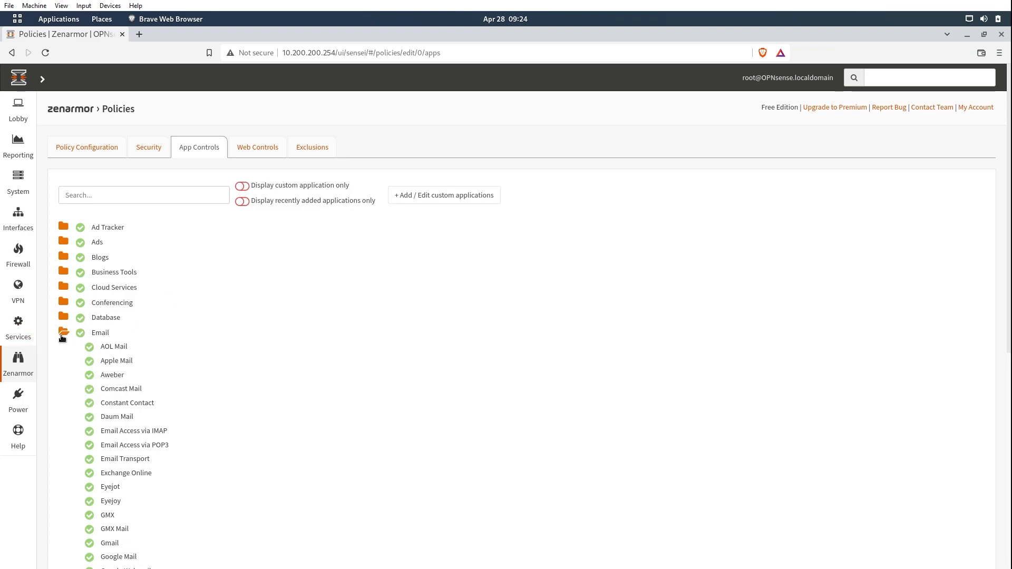
{"action": "left_click", "coordinate": [64, 333]}
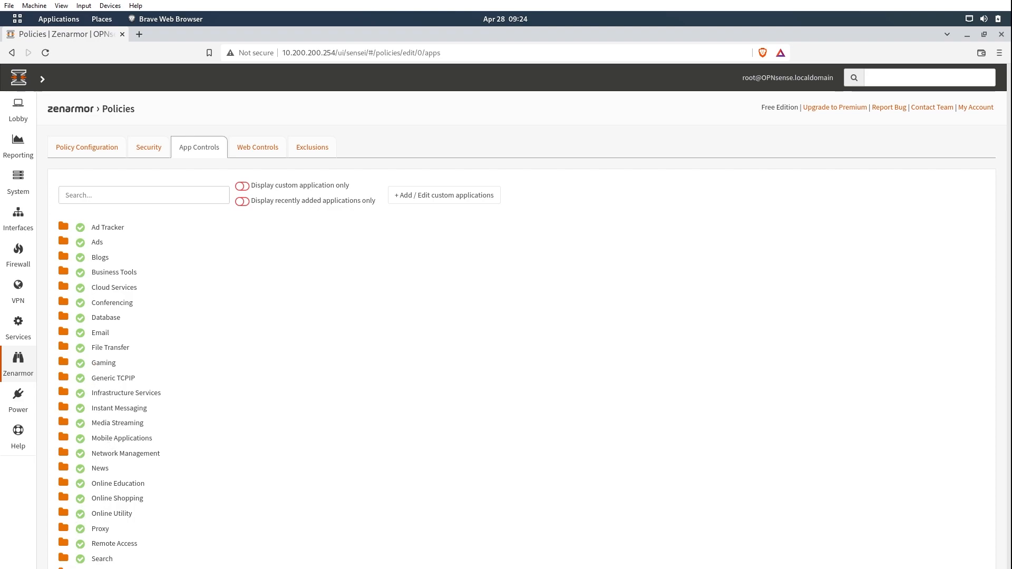
{"action": "mouse_move", "coordinate": [117, 453]}
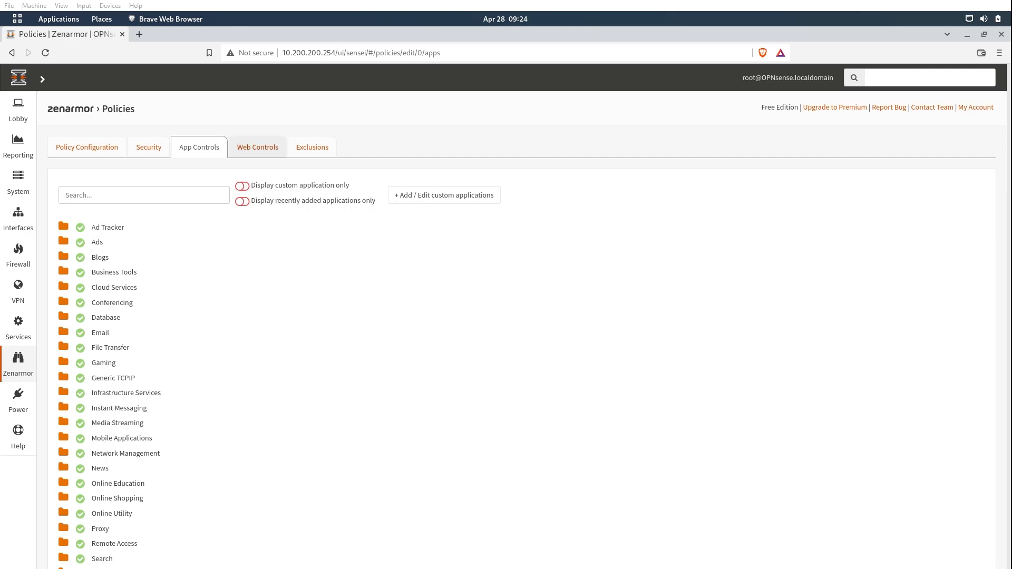
Review the Default policy's Web Controls under the High Control preset, scrolling its category list
{"action": "left_click", "coordinate": [257, 146]}
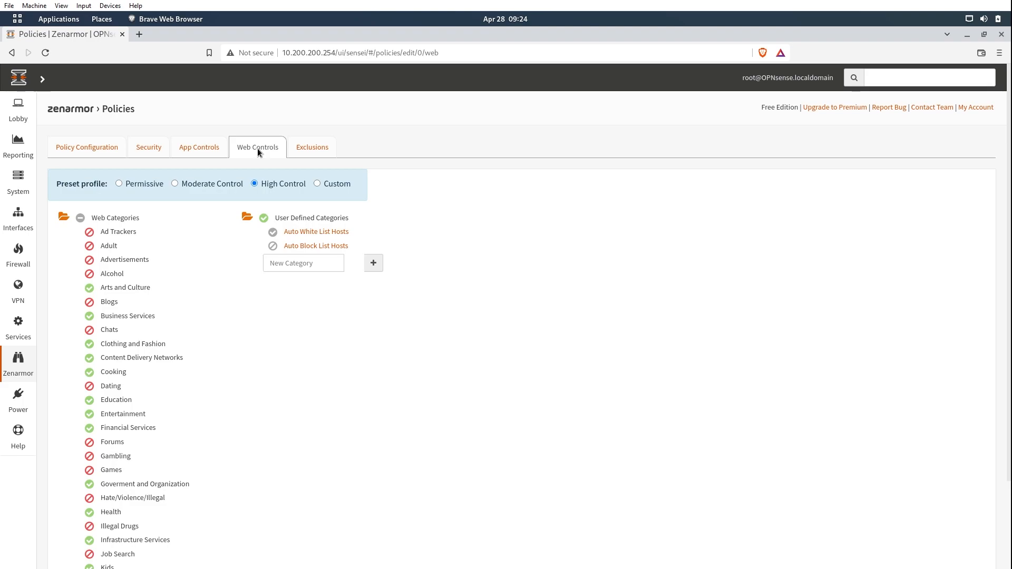
{"action": "mouse_move", "coordinate": [56, 187]}
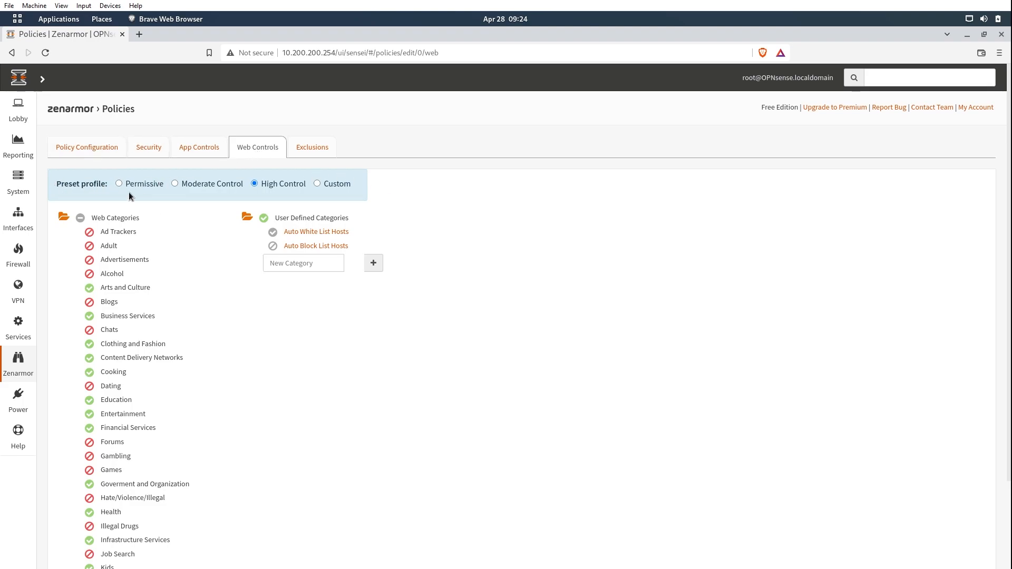
{"action": "mouse_move", "coordinate": [123, 198]}
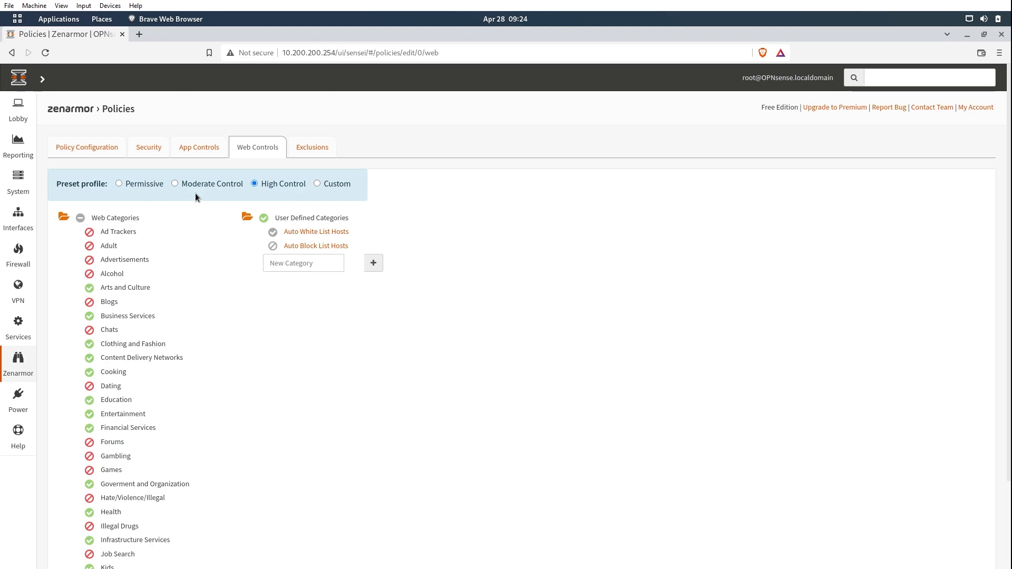
{"action": "mouse_move", "coordinate": [292, 192]}
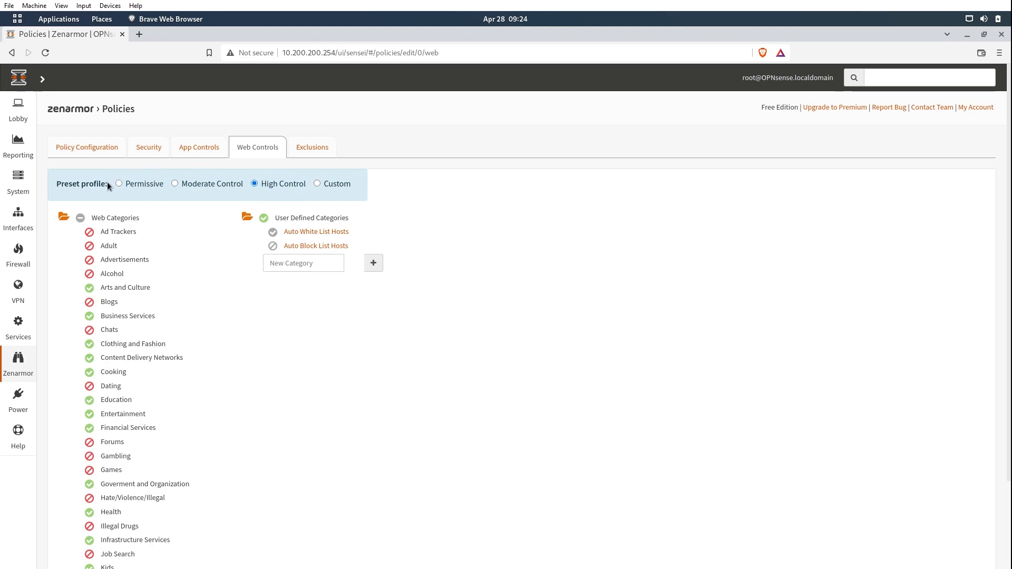
{"action": "mouse_move", "coordinate": [95, 436]}
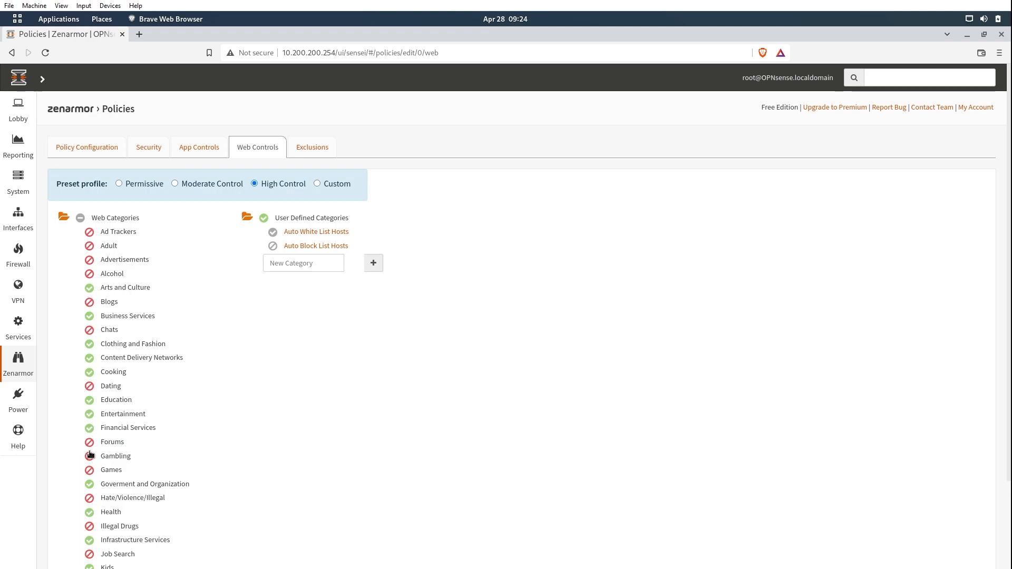
{"action": "mouse_move", "coordinate": [117, 299]}
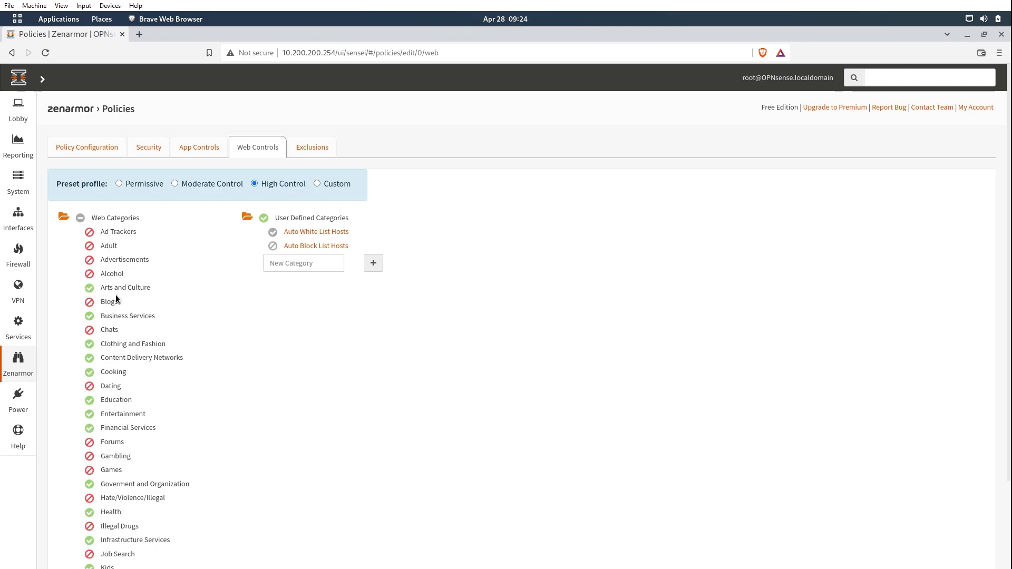
{"action": "mouse_move", "coordinate": [348, 183]}
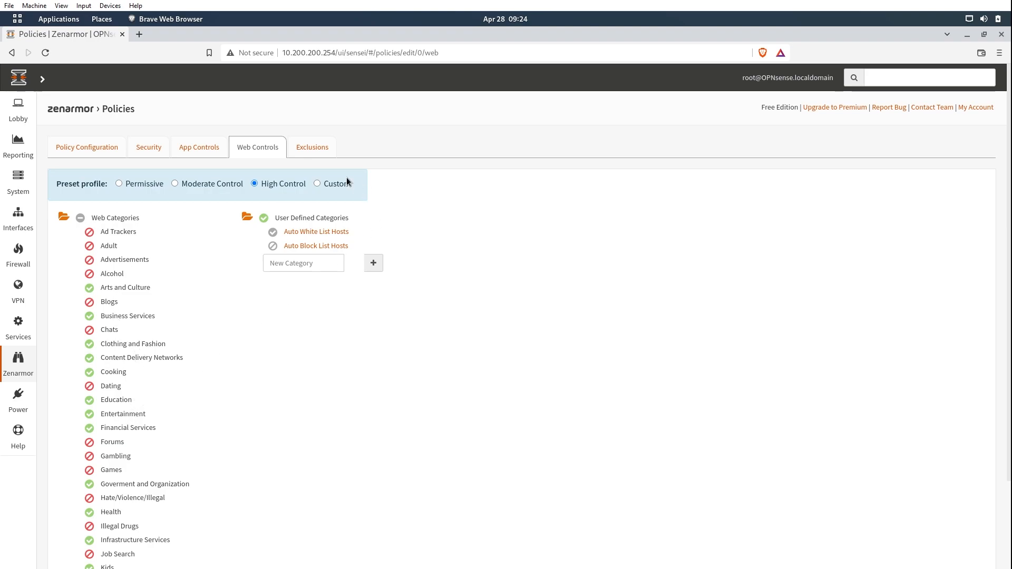
{"action": "mouse_move", "coordinate": [154, 493]}
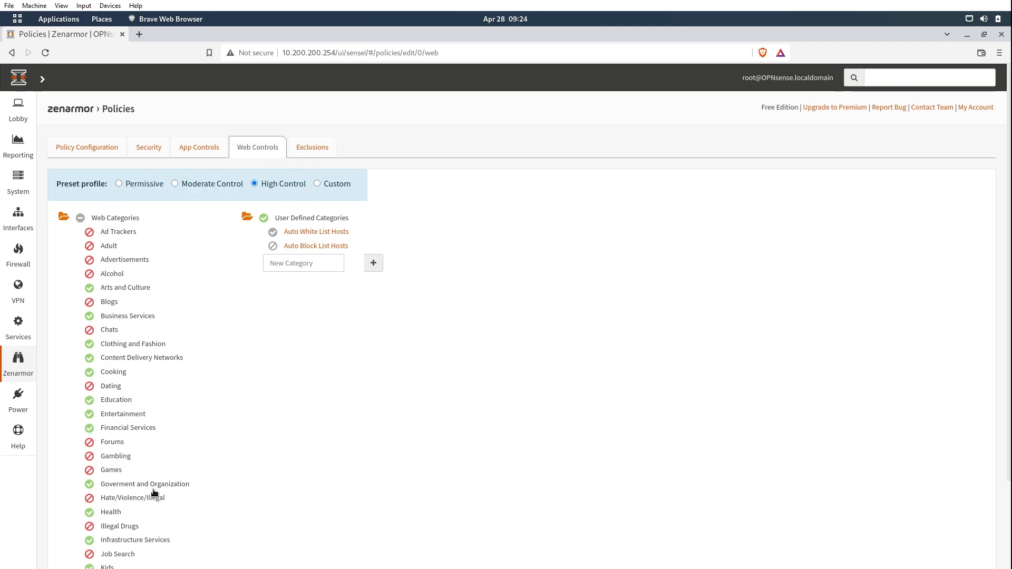
{"action": "scroll", "scroll_direction": "down", "scroll_amount": 3}
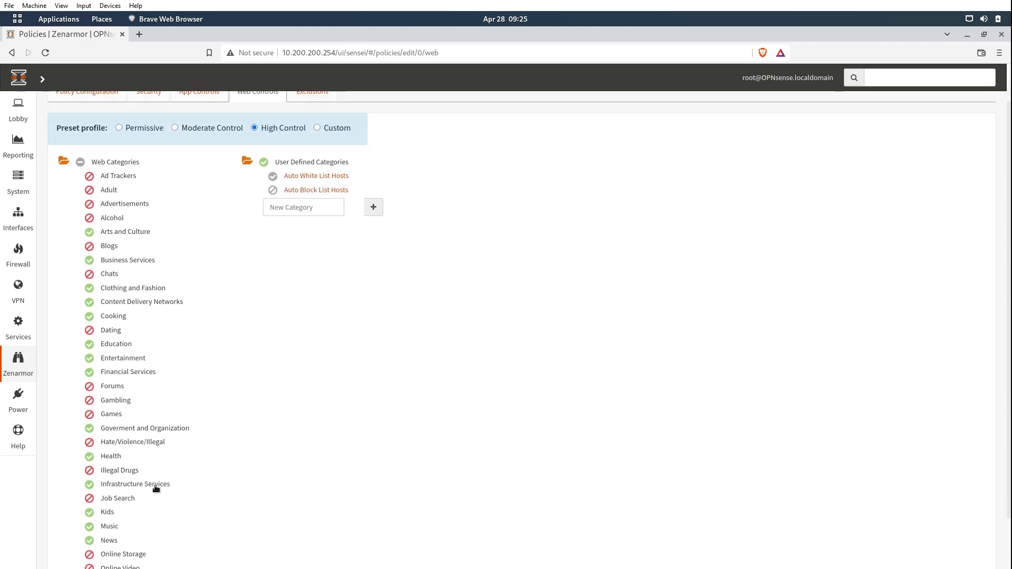
{"action": "scroll", "scroll_direction": "down", "scroll_amount": 3}
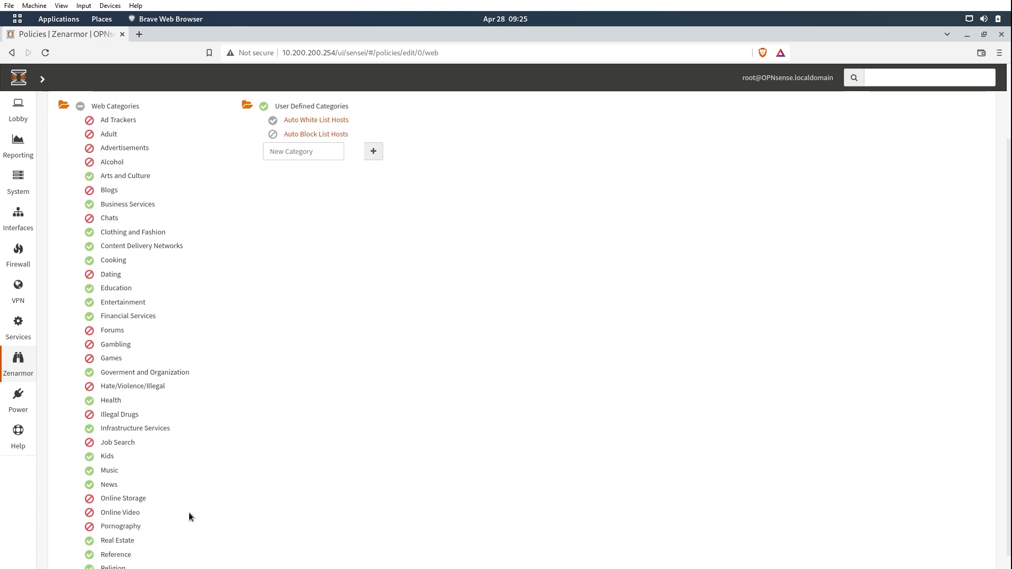
{"action": "scroll", "scroll_direction": "down", "scroll_amount": 3}
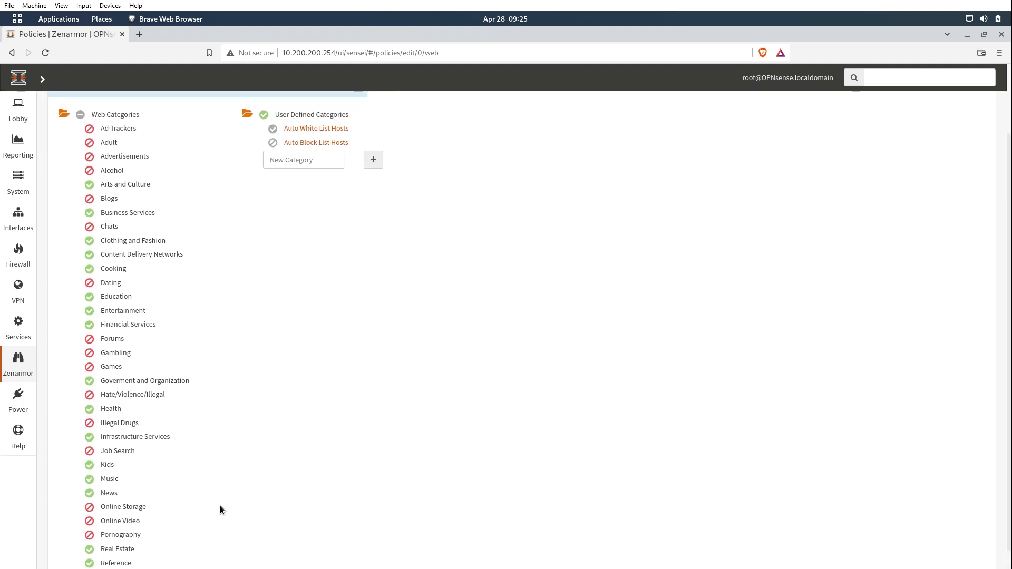
{"action": "mouse_move", "coordinate": [245, 507]}
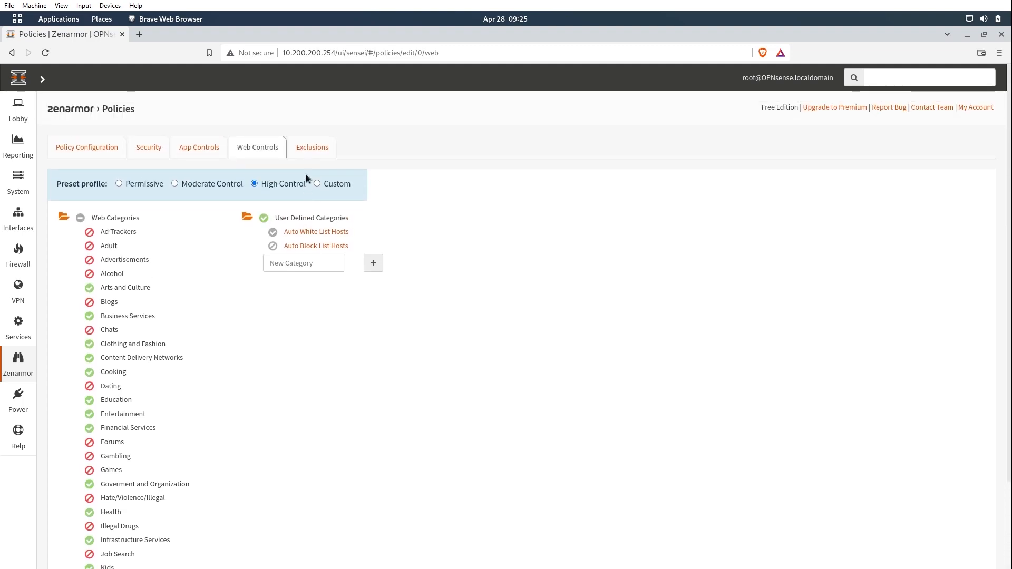
Show the Default policy's Exclusions with empty Whitelists and Blacklists
{"action": "left_click", "coordinate": [312, 146]}
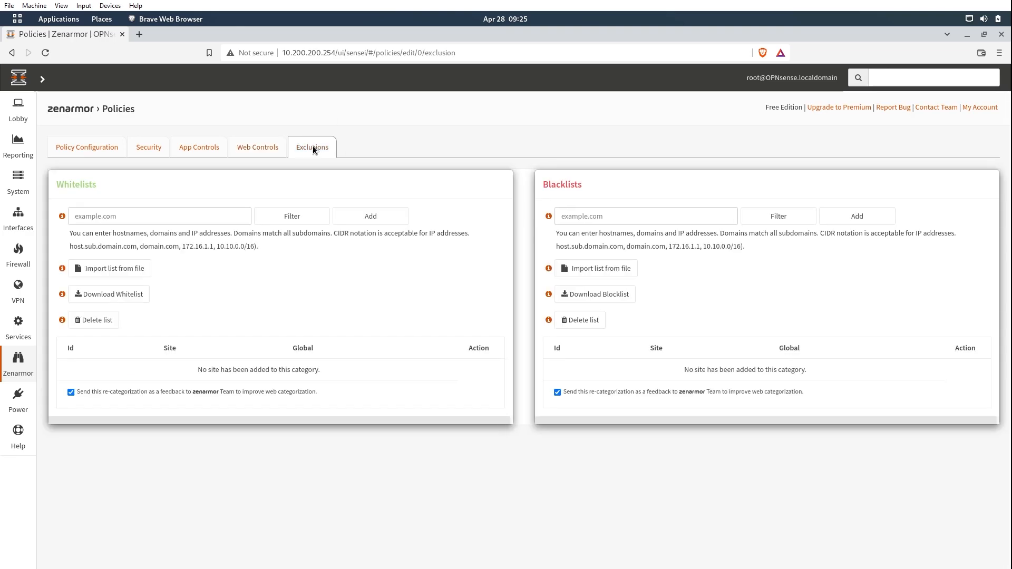
{"action": "mouse_move", "coordinate": [382, 189]}
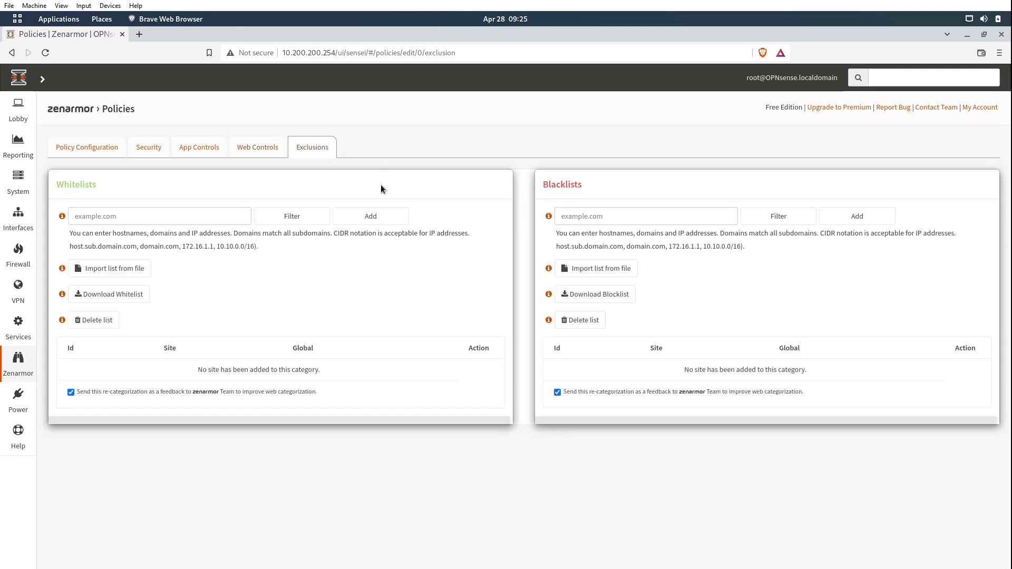
{"action": "mouse_move", "coordinate": [329, 347]}
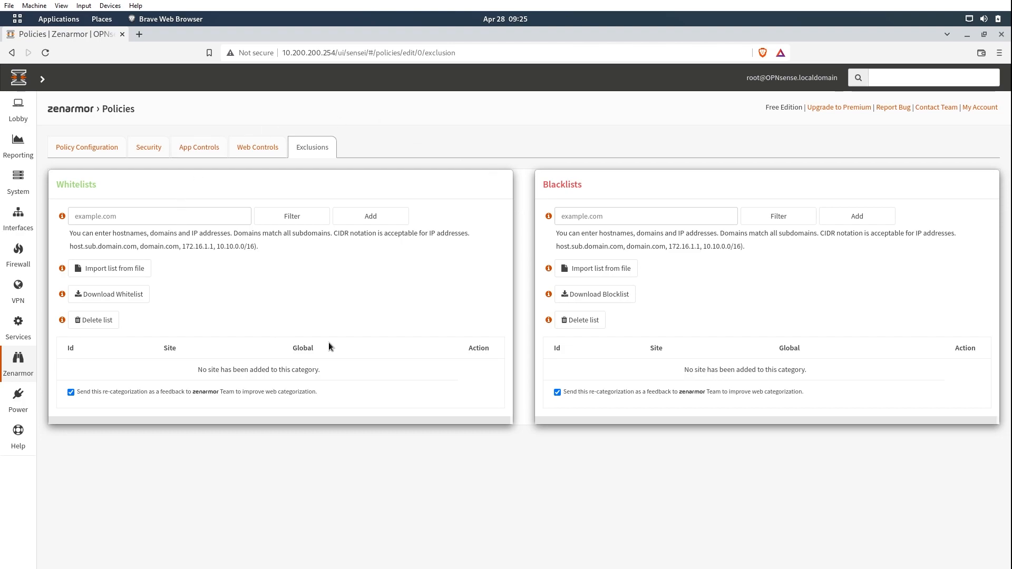
{"action": "mouse_move", "coordinate": [728, 177]}
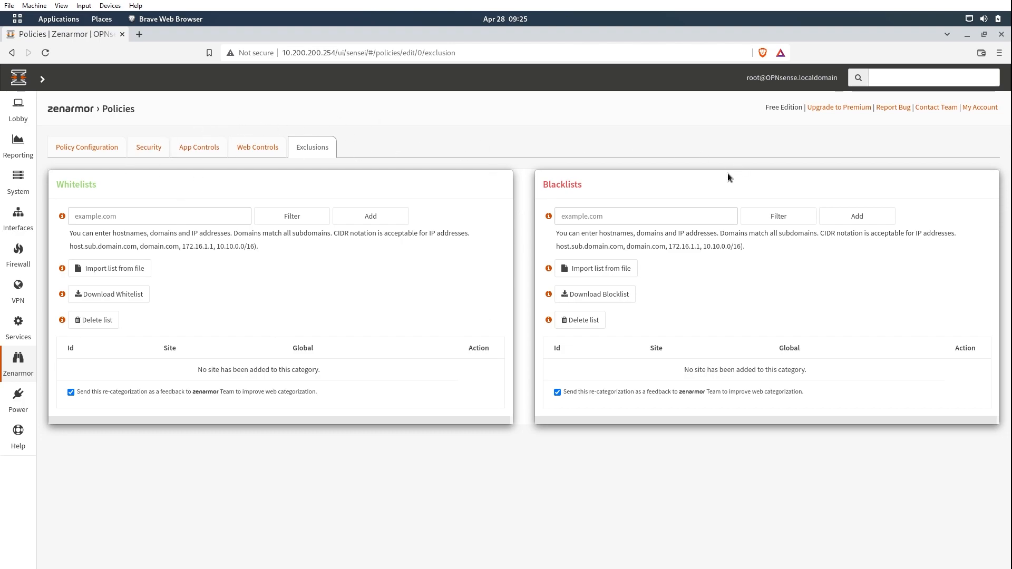
{"action": "mouse_move", "coordinate": [389, 182]}
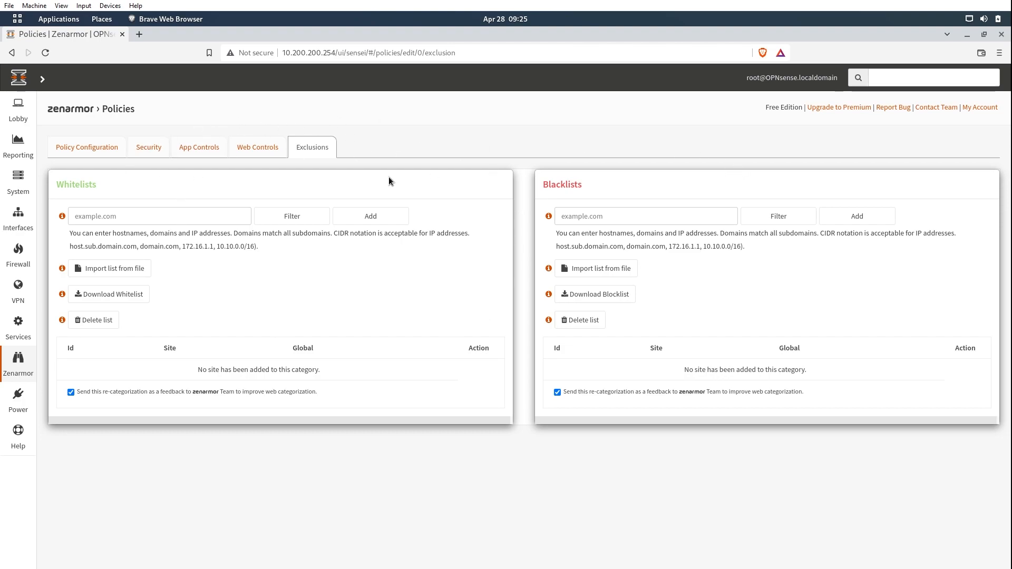
{"action": "mouse_move", "coordinate": [656, 470]}
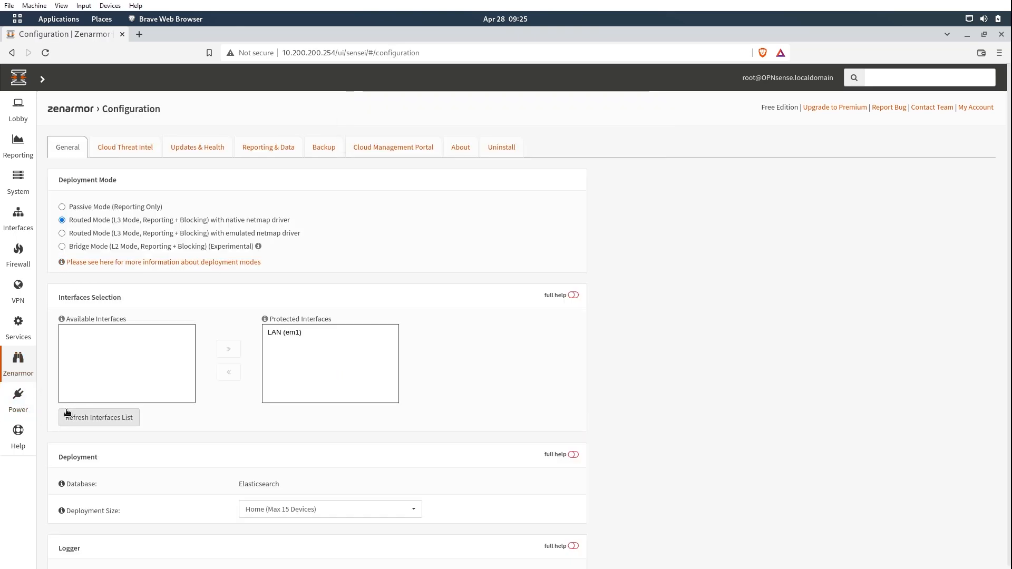
{"action": "mouse_move", "coordinate": [833, 302]}
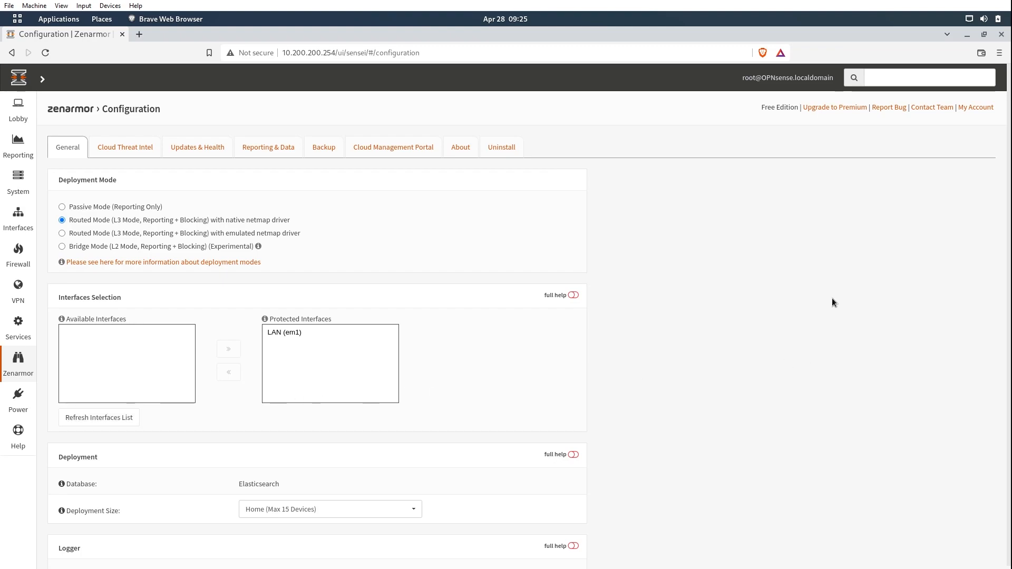
{"action": "mouse_move", "coordinate": [735, 248]}
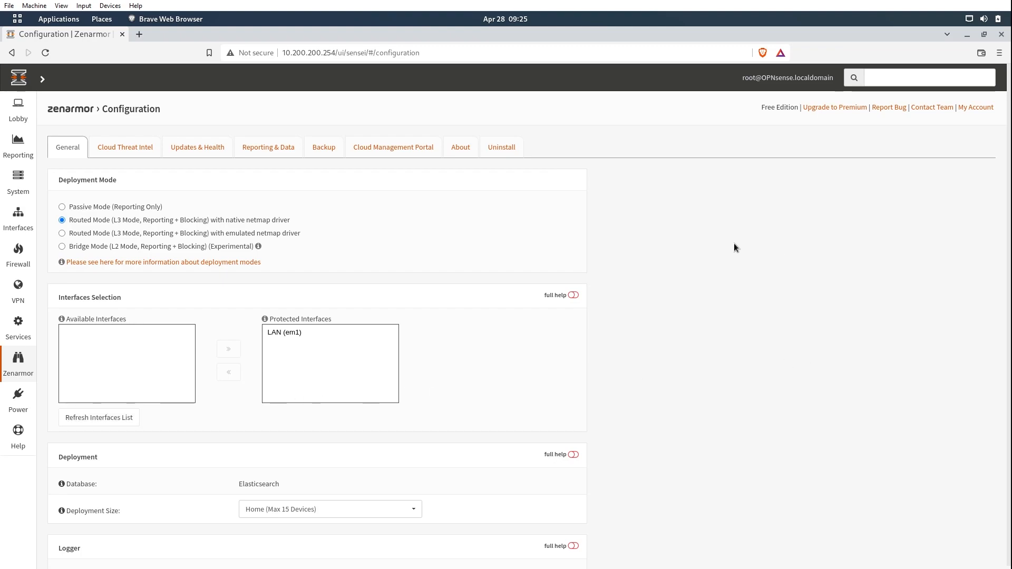
{"action": "mouse_move", "coordinate": [252, 208]}
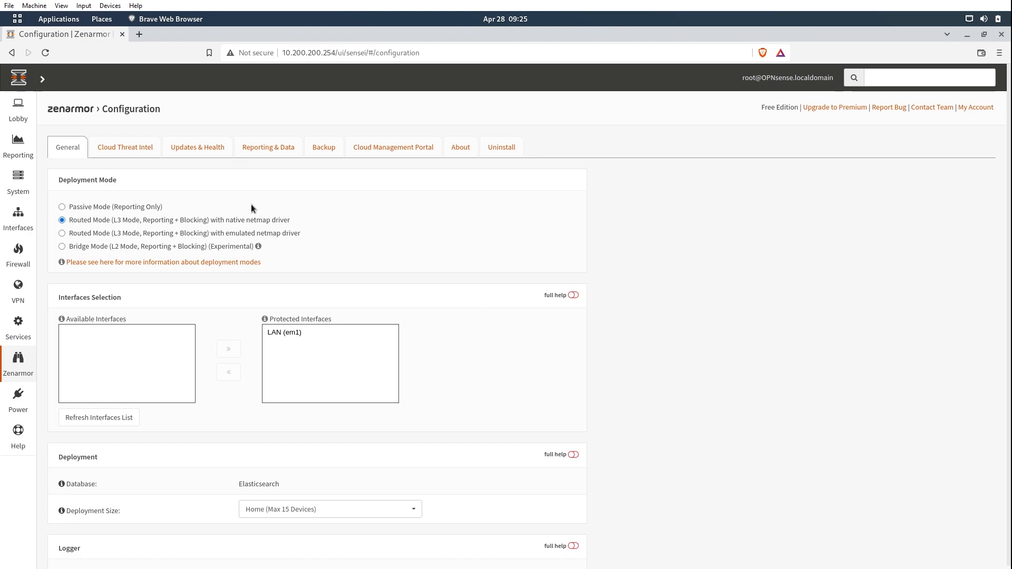
{"action": "mouse_move", "coordinate": [825, 352]}
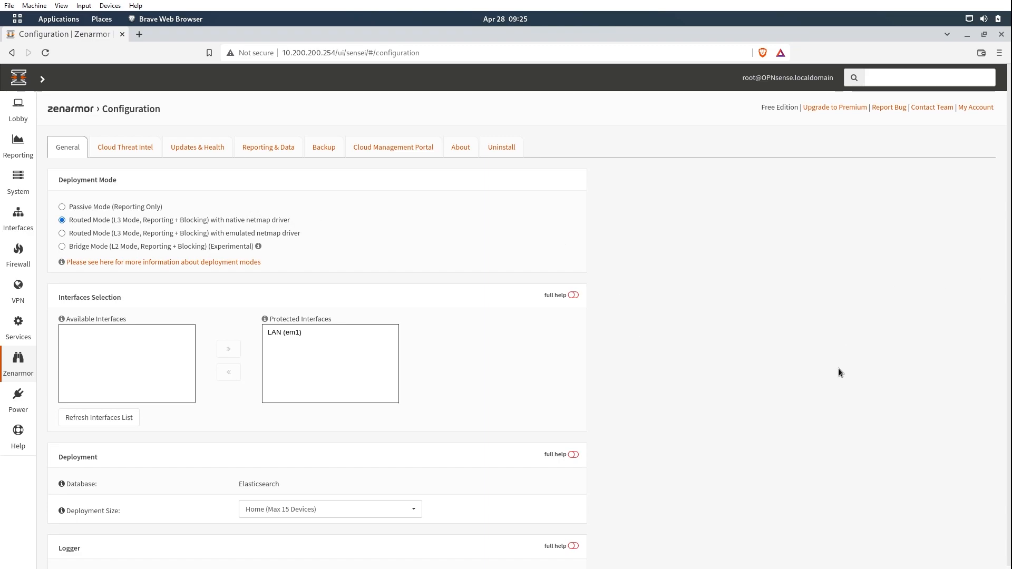
Scroll the Zenarmor General configuration showing Routed Mode, native netmap and LAN (em1)
{"action": "scroll", "scroll_direction": "down", "scroll_amount": 3}
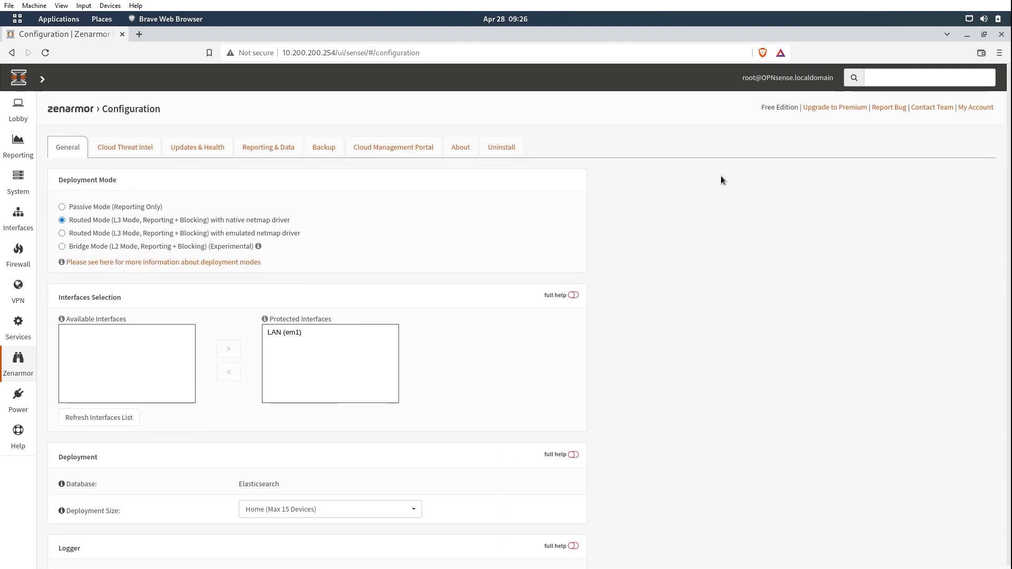
Browse Cloud Threat Intel, Updates & Health, Reporting & Data, Backup, Cloud Management Portal, then Uninstall
{"action": "left_click", "coordinate": [124, 146]}
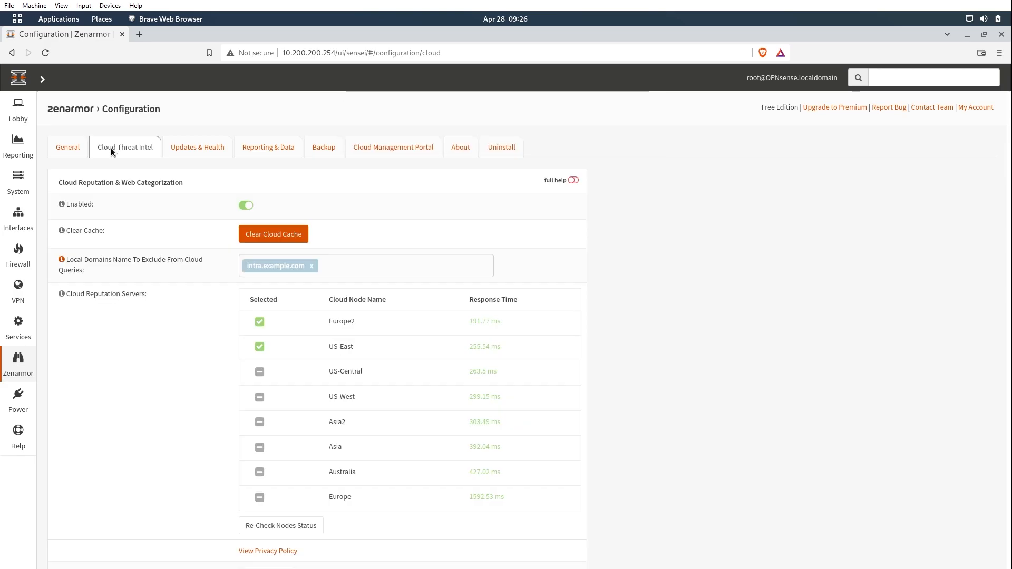
{"action": "mouse_move", "coordinate": [141, 167]}
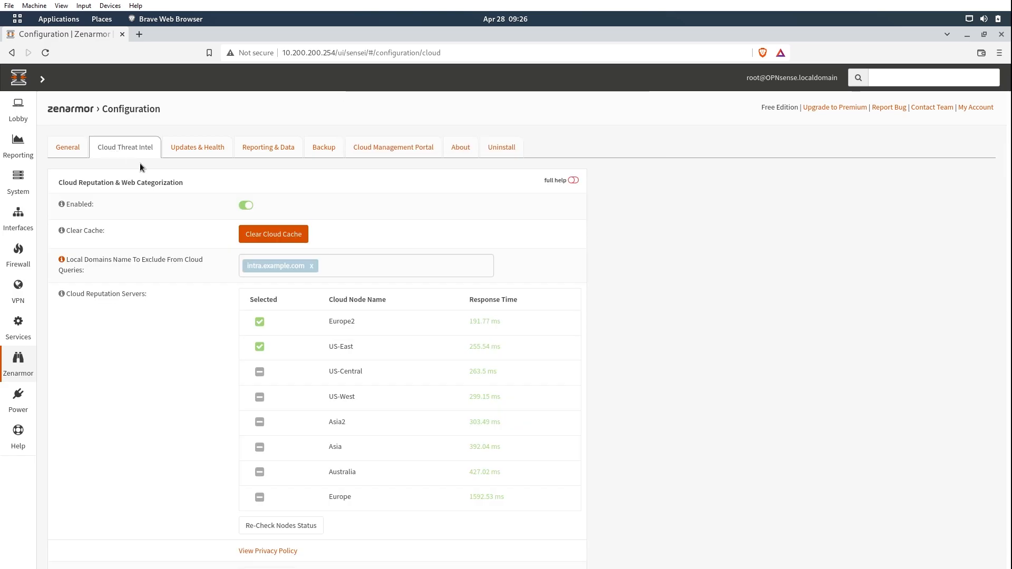
{"action": "left_click", "coordinate": [196, 146]}
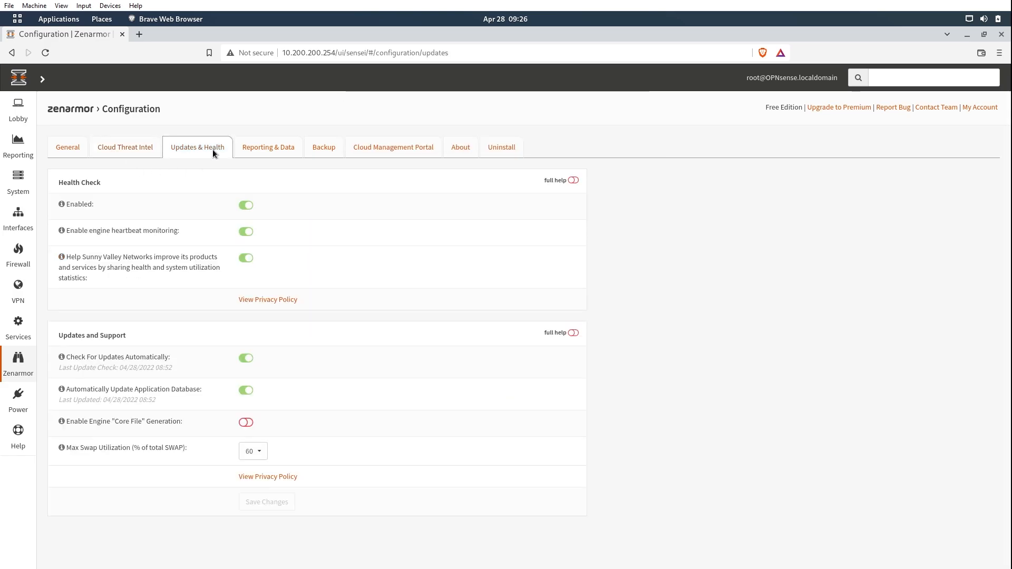
{"action": "mouse_move", "coordinate": [440, 495]}
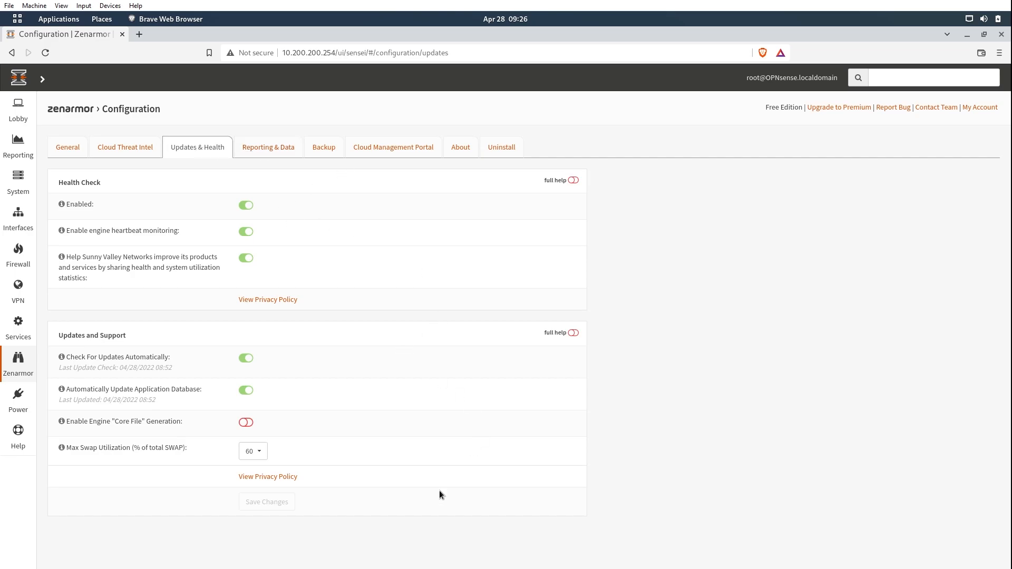
{"action": "left_click", "coordinate": [268, 146]}
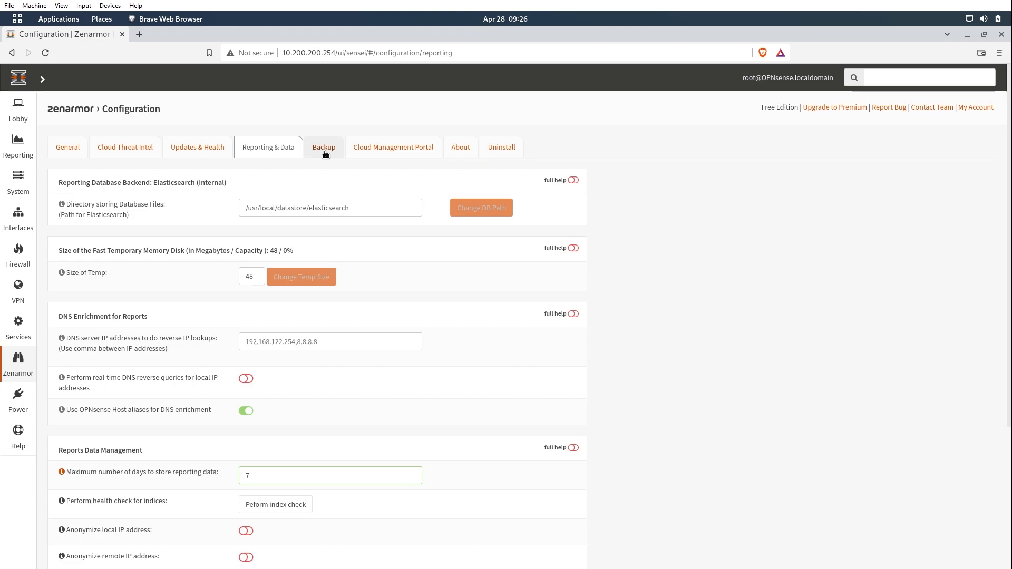
{"action": "left_click", "coordinate": [324, 147]}
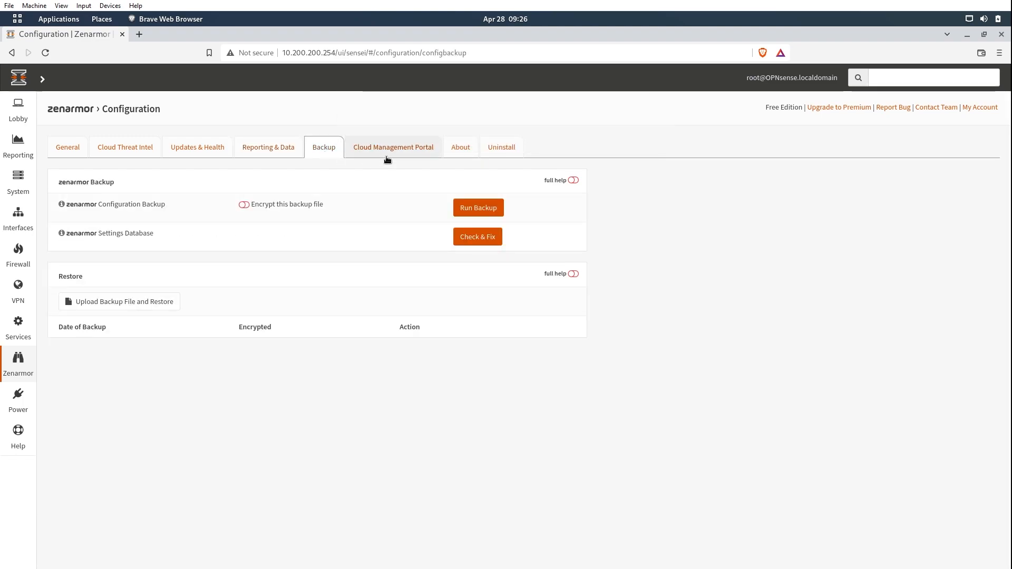
{"action": "left_click", "coordinate": [392, 147]}
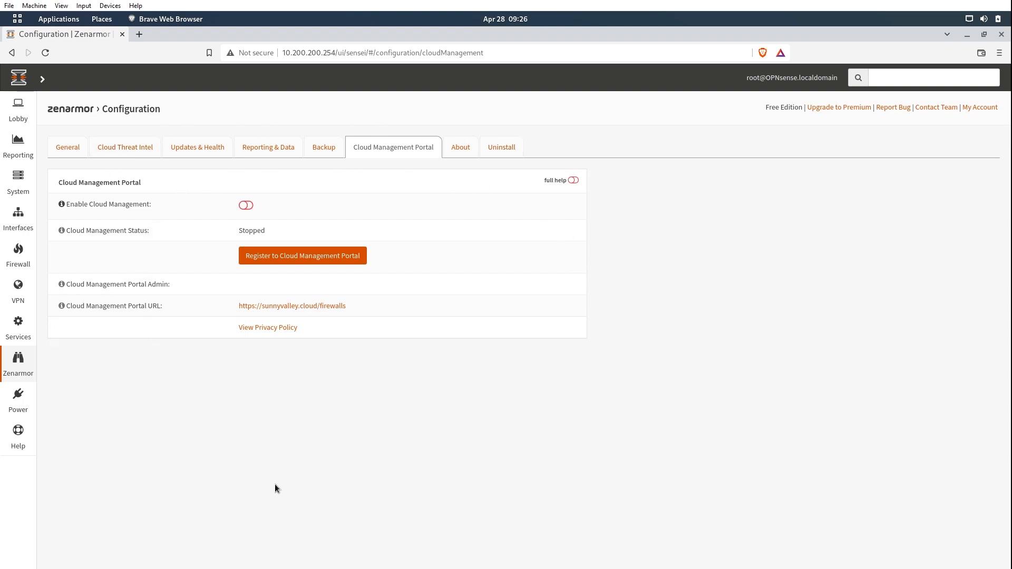
{"action": "mouse_move", "coordinate": [480, 197]}
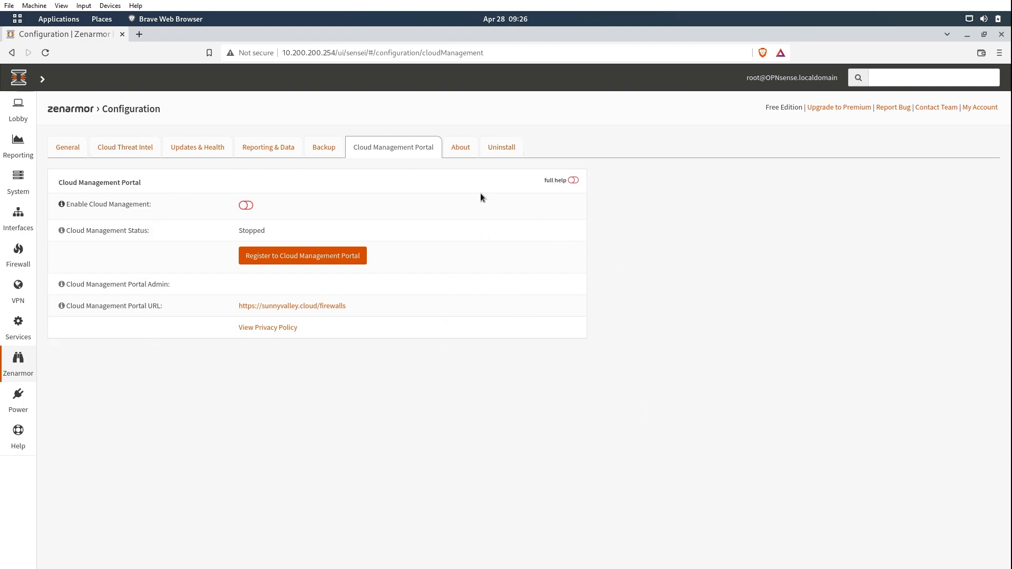
{"action": "mouse_move", "coordinate": [480, 157]}
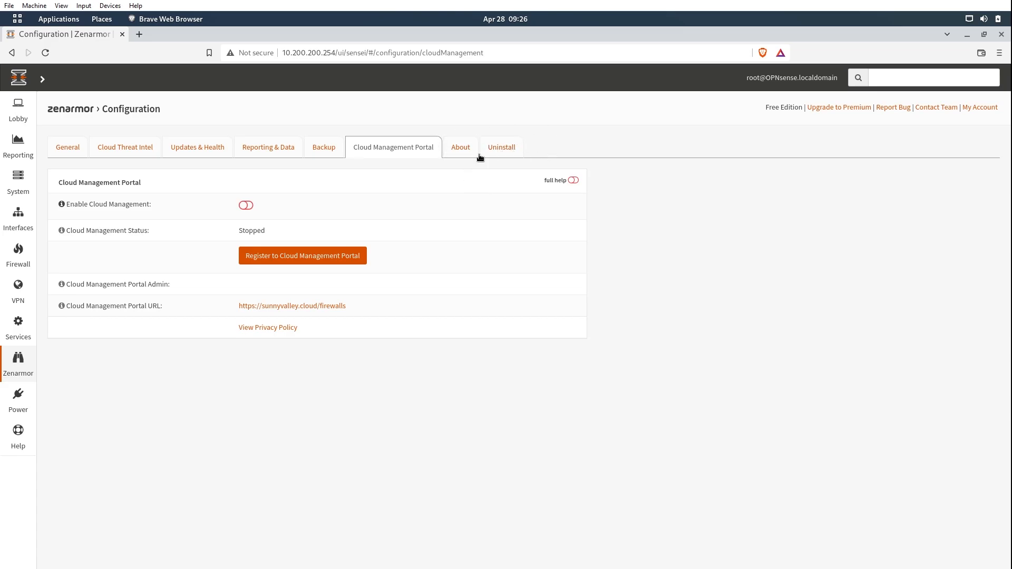
{"action": "left_click", "coordinate": [501, 147]}
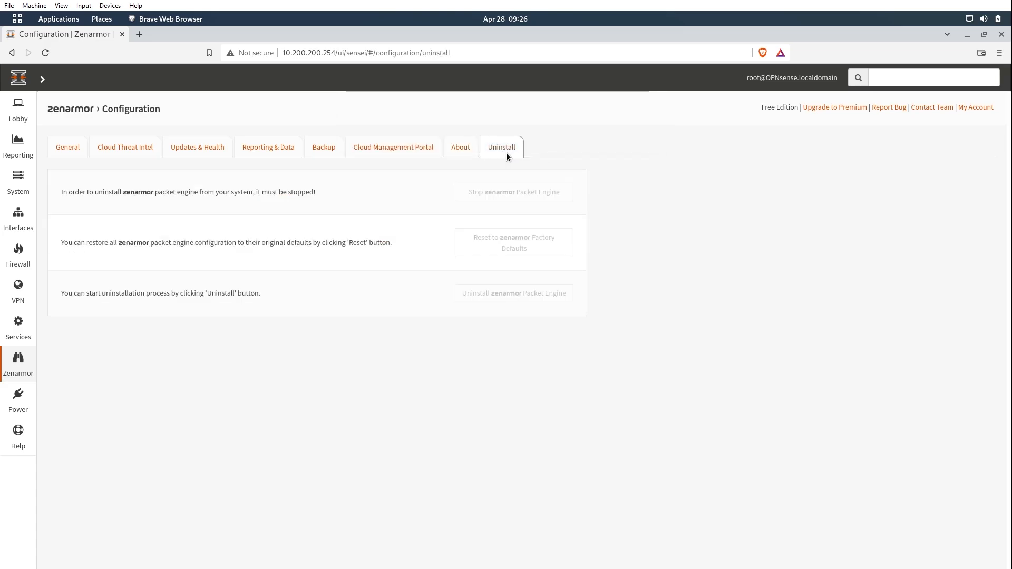